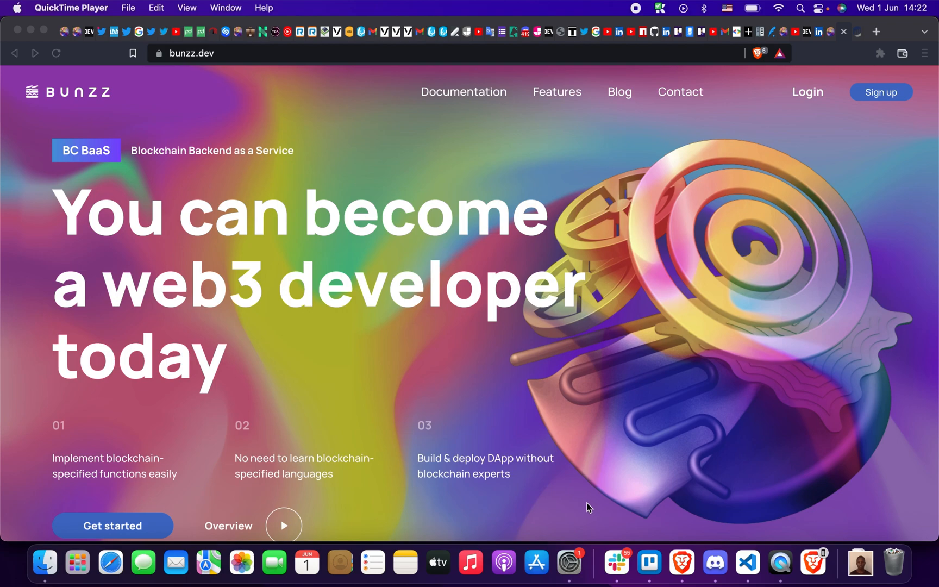
# - Load github.com/lastrust in a new tab and enter the erc20-minting-boilerplate repository
pyautogui.click(505, 320)
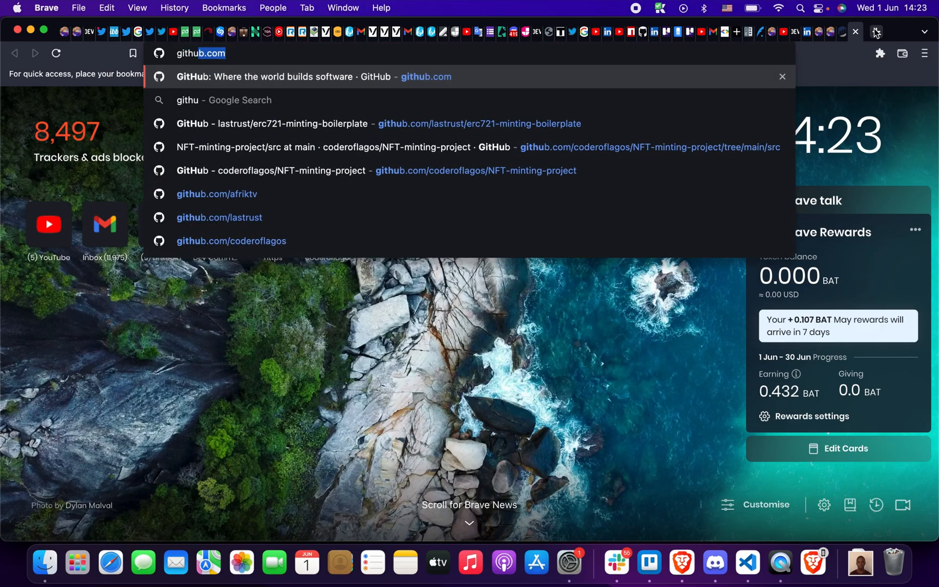
pyautogui.write('/last')
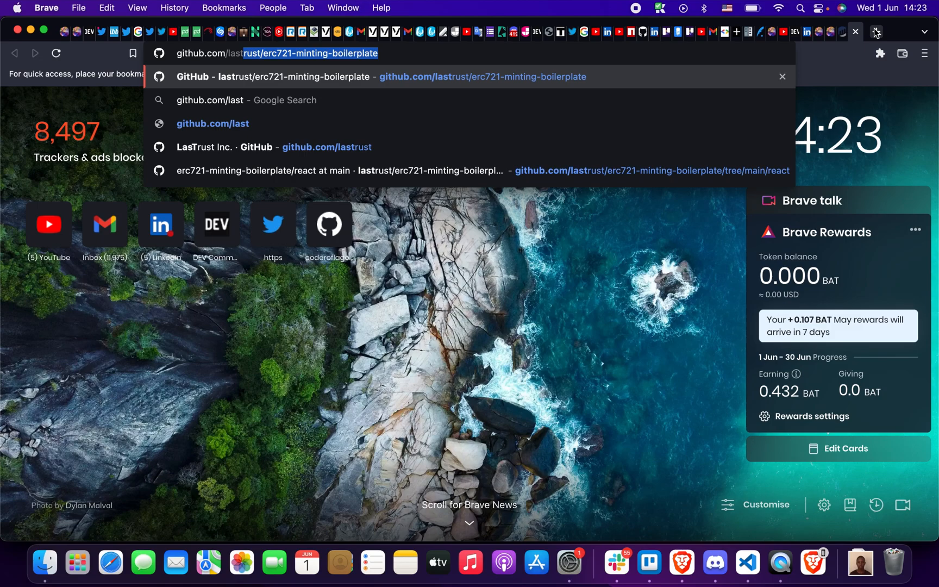
pyautogui.moveTo(657, 42)
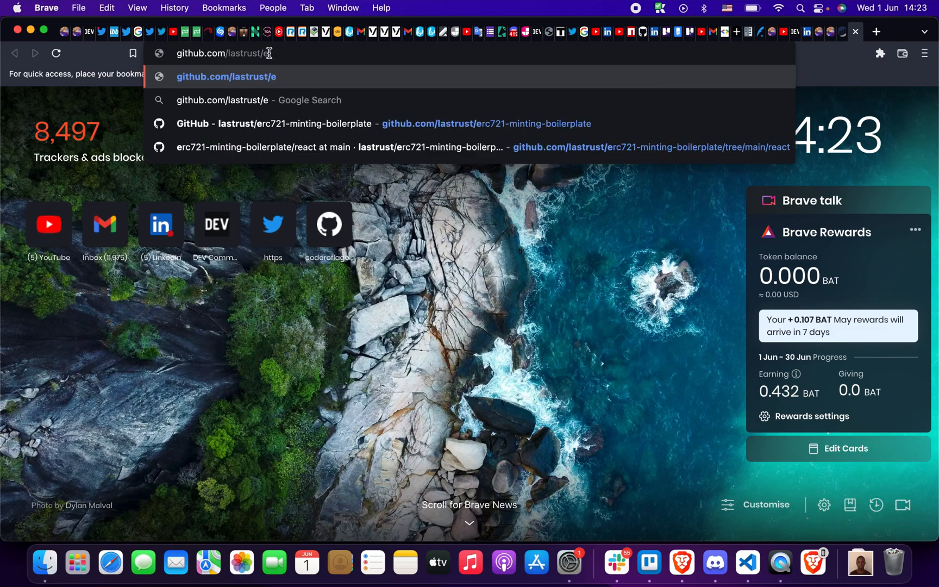
pyautogui.press('Enter')
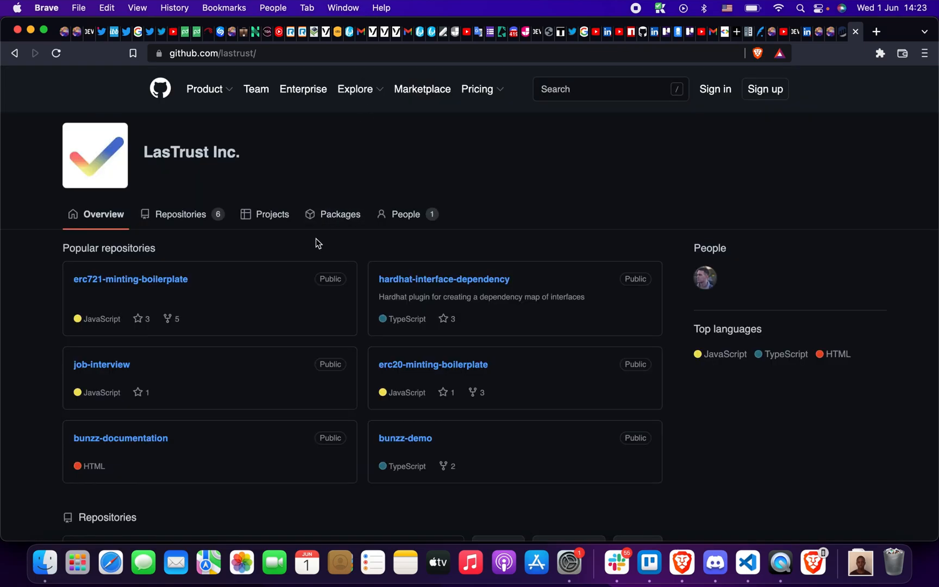
pyautogui.click(434, 365)
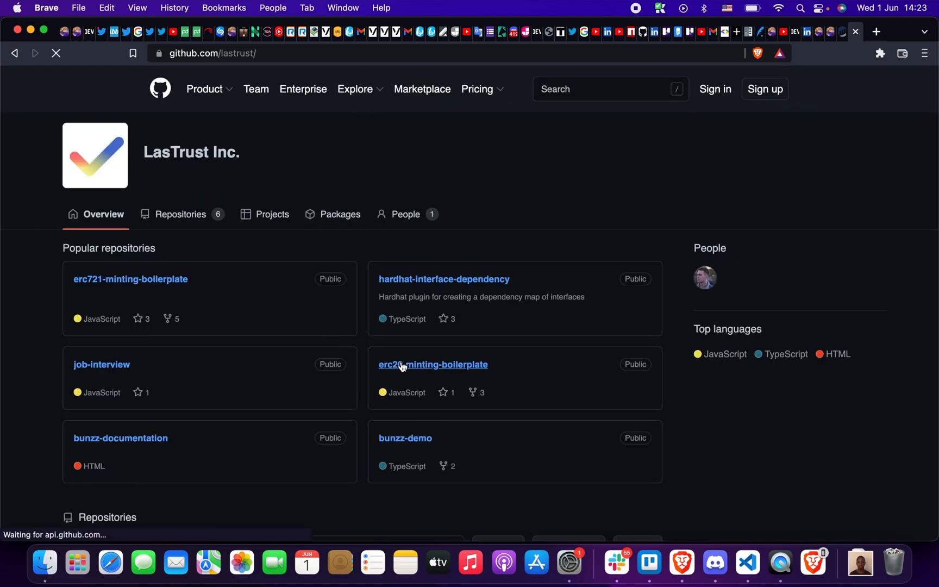
pyautogui.click(434, 366)
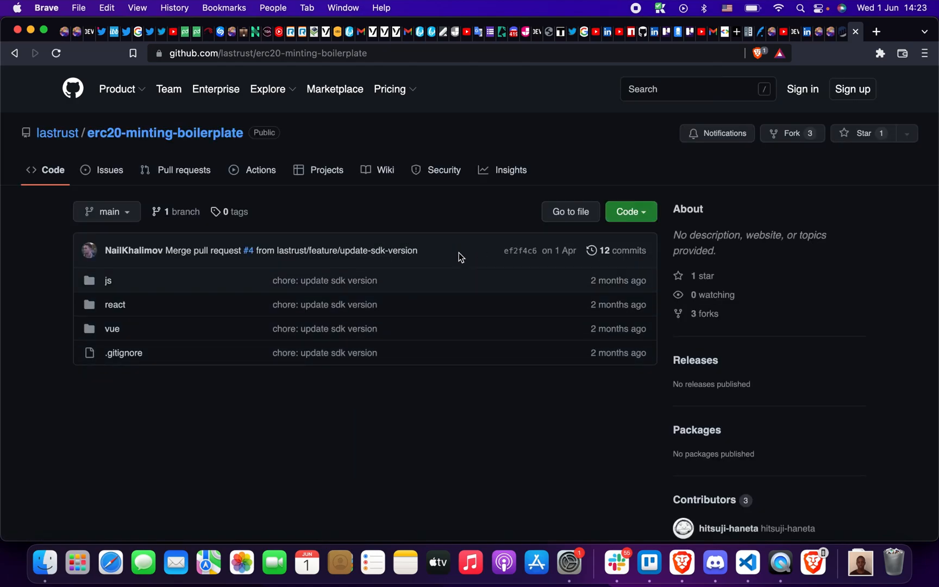
pyautogui.moveTo(715, 227)
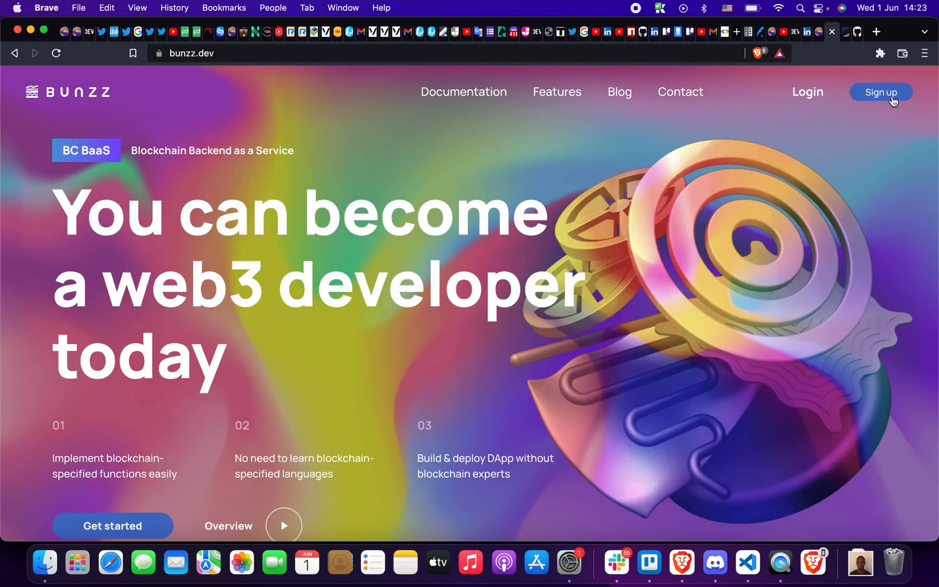
pyautogui.moveTo(811, 91)
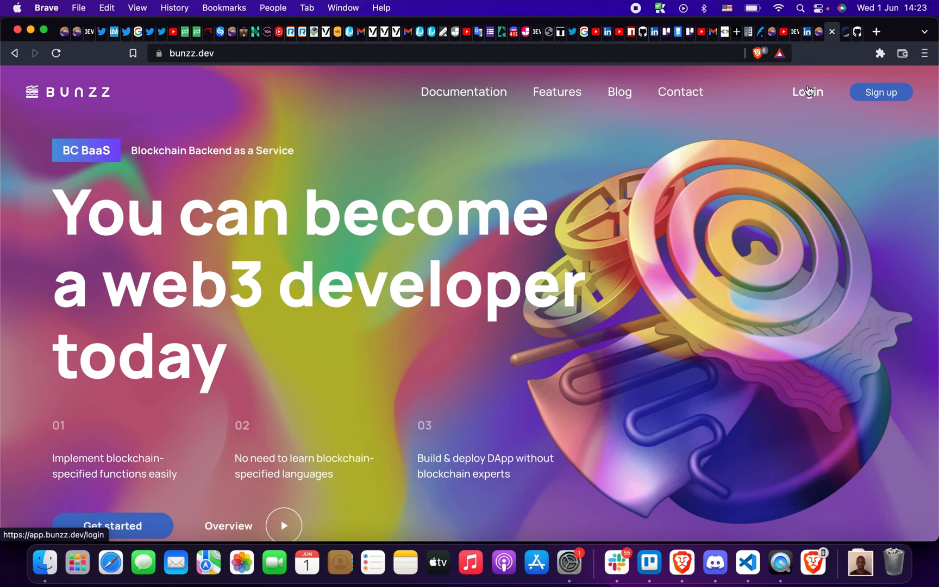
pyautogui.click(807, 92)
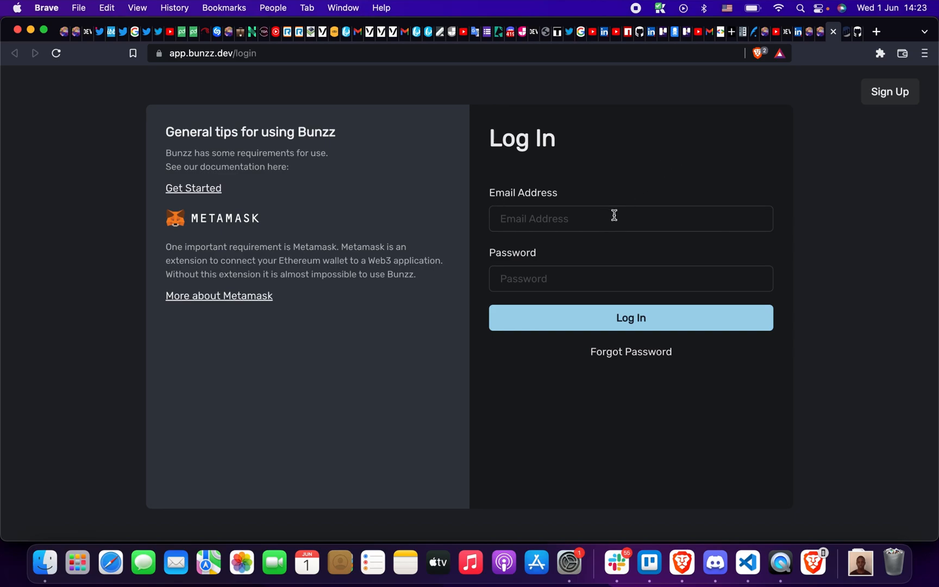
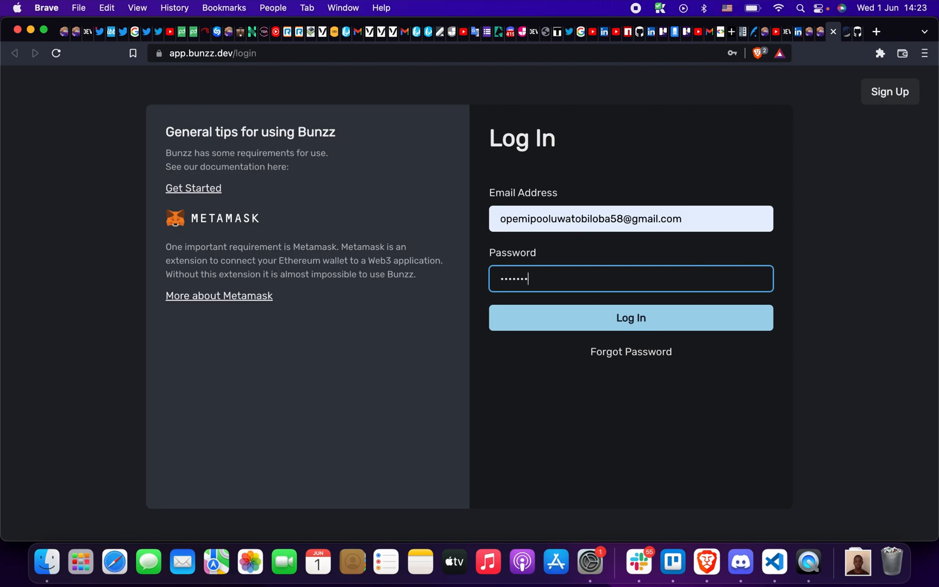
pyautogui.click(631, 317)
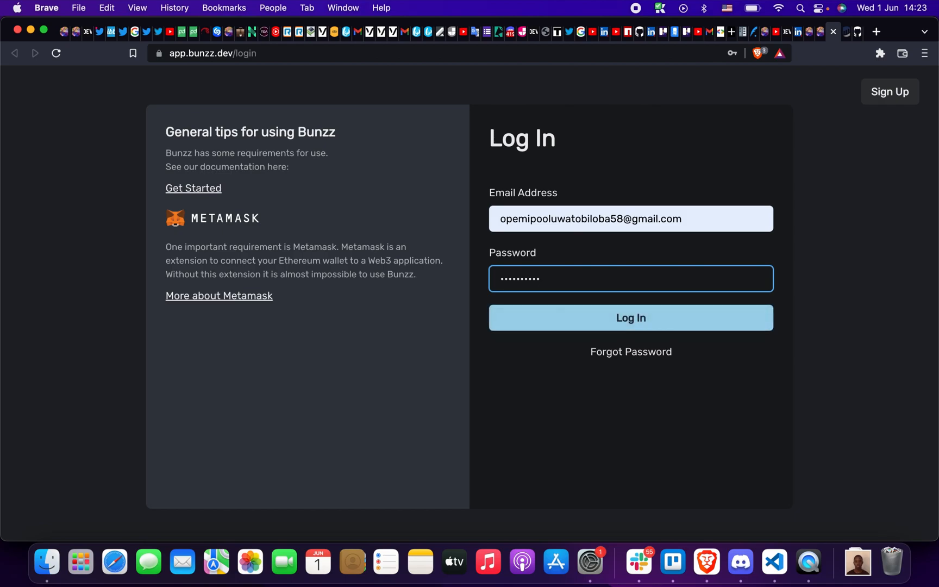
pyautogui.click(631, 318)
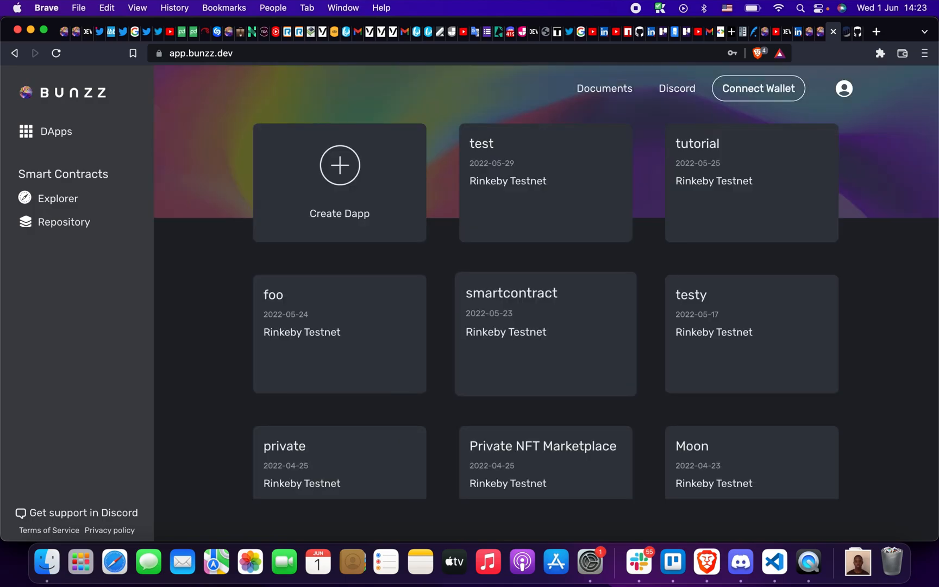
# - Create a new Bunzz DApp named test1
pyautogui.scroll(-3)
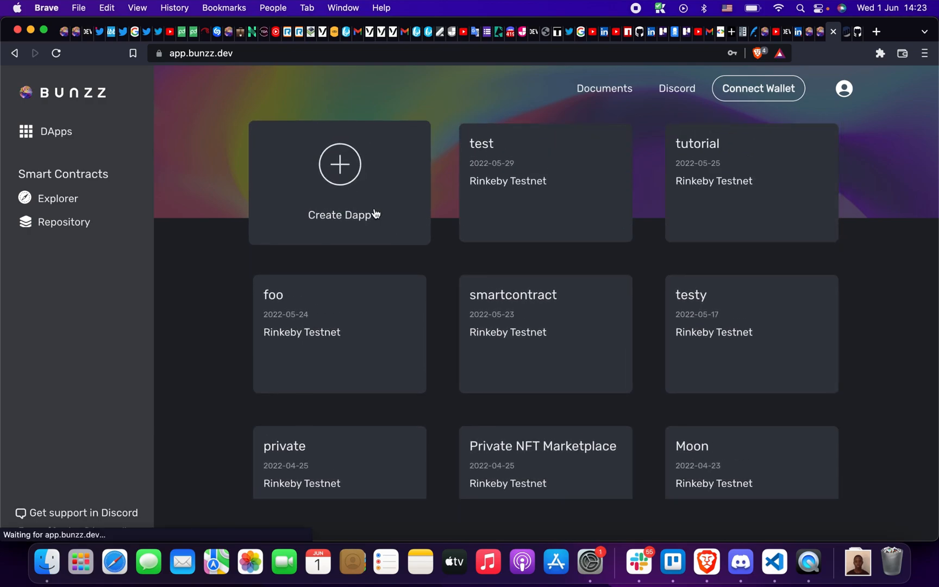
pyautogui.click(340, 179)
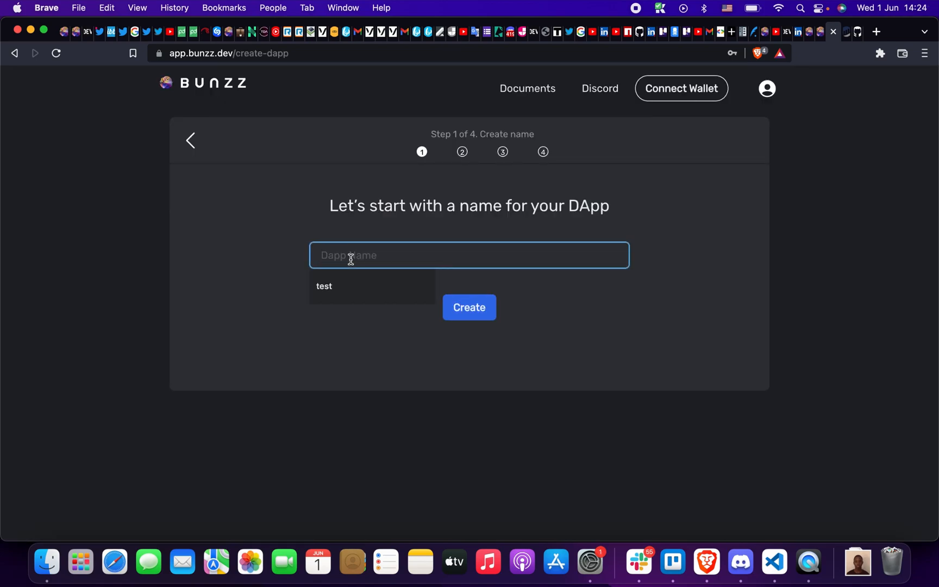
pyautogui.write('test1')
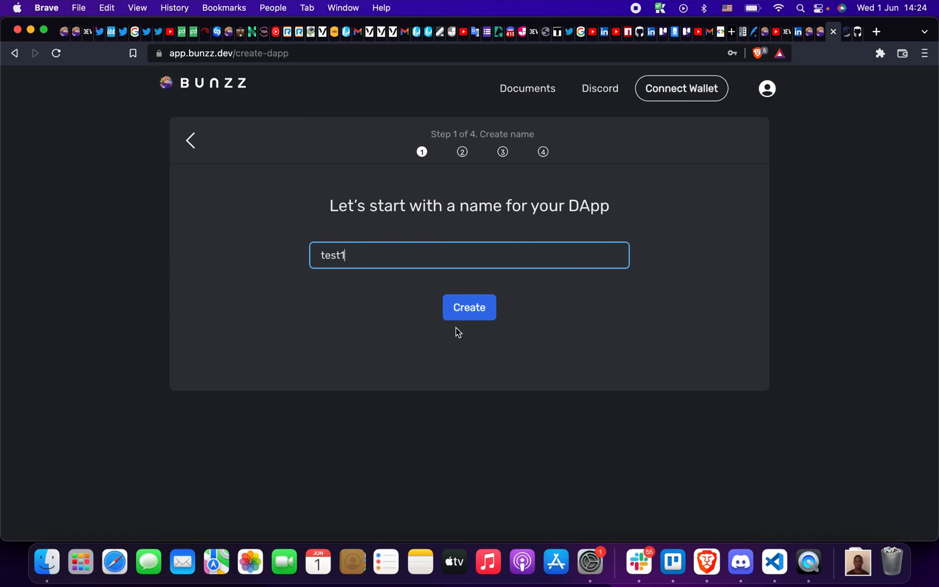
pyautogui.click(469, 306)
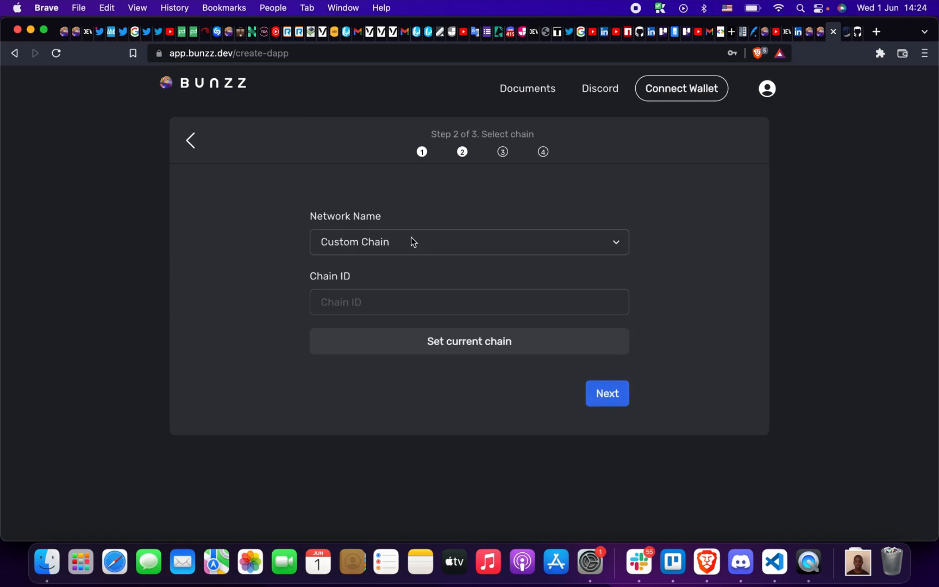
pyautogui.click(470, 242)
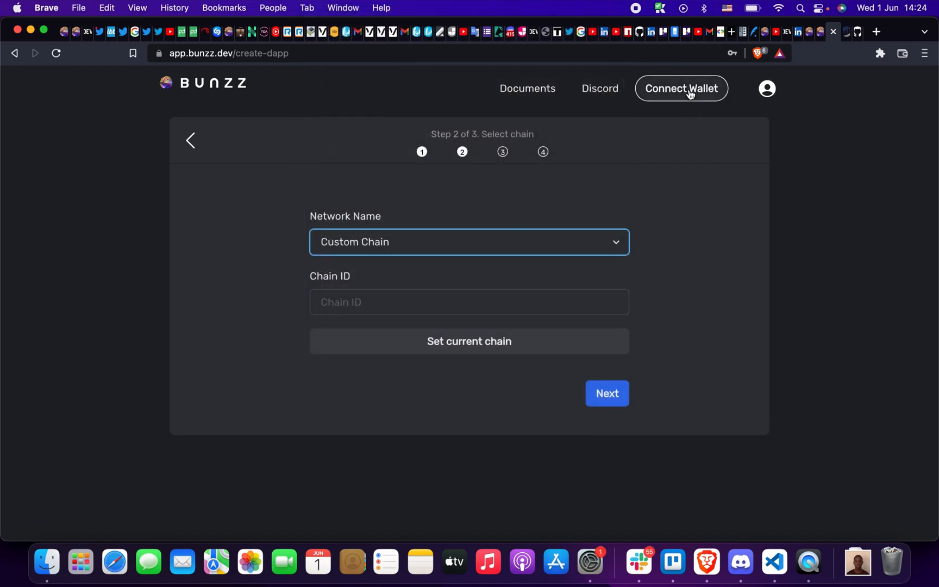
# - Connect the MetaMask wallet to Bunzz, unlocking it with the password
pyautogui.click(681, 88)
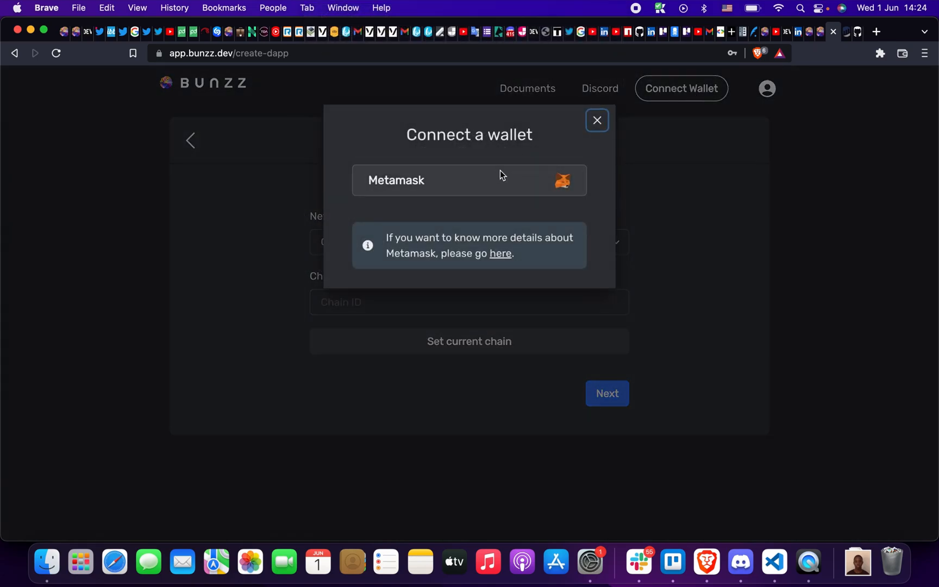
pyautogui.click(469, 181)
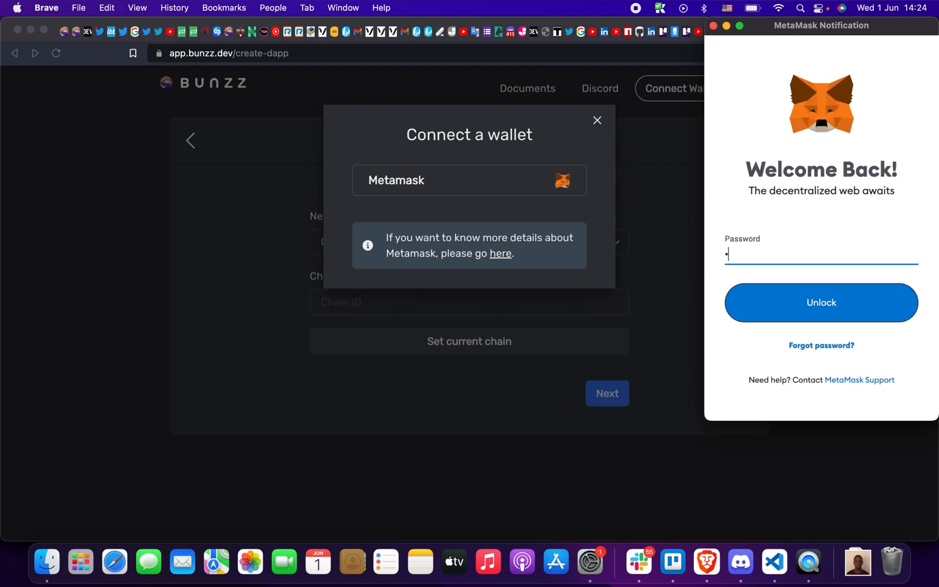
pyautogui.write('password')
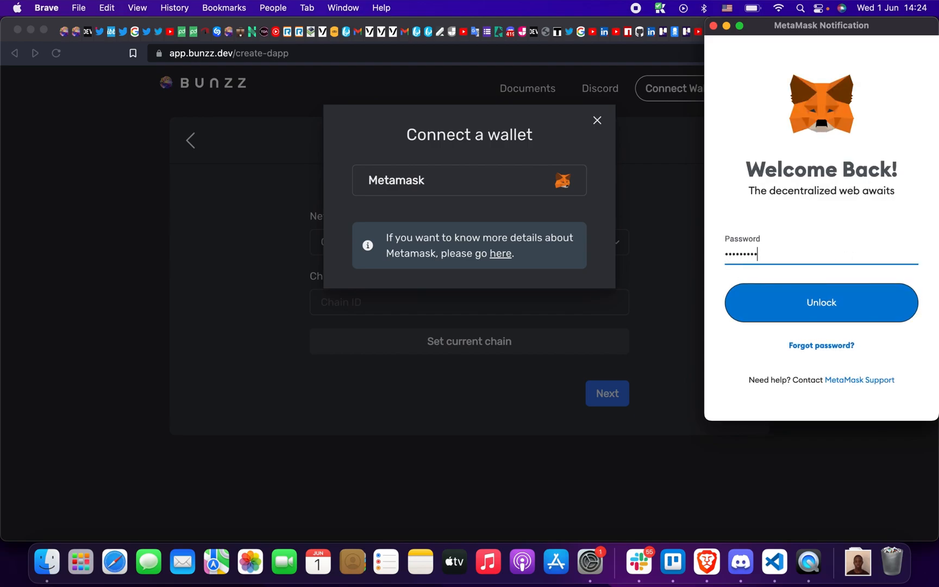
pyautogui.click(822, 304)
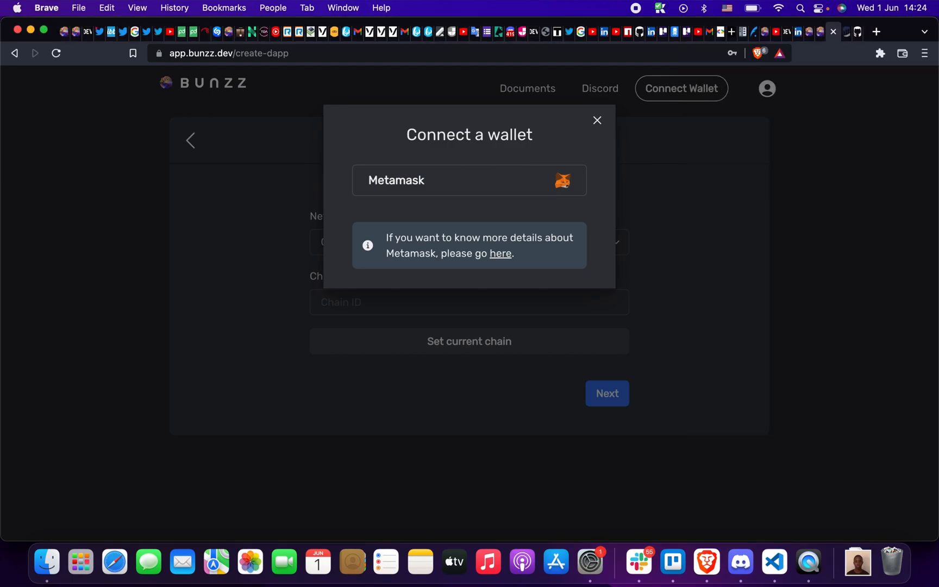
pyautogui.click(470, 181)
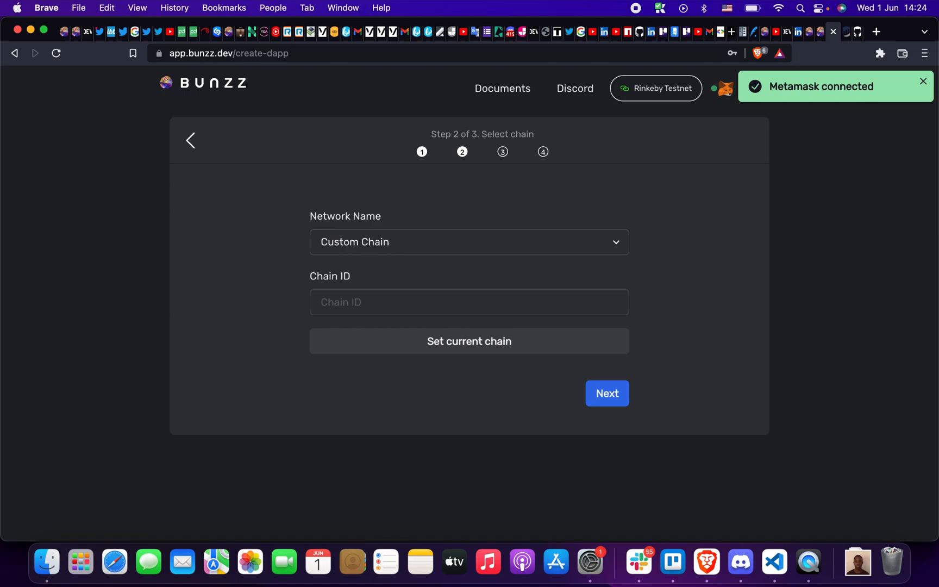
pyautogui.moveTo(470, 322)
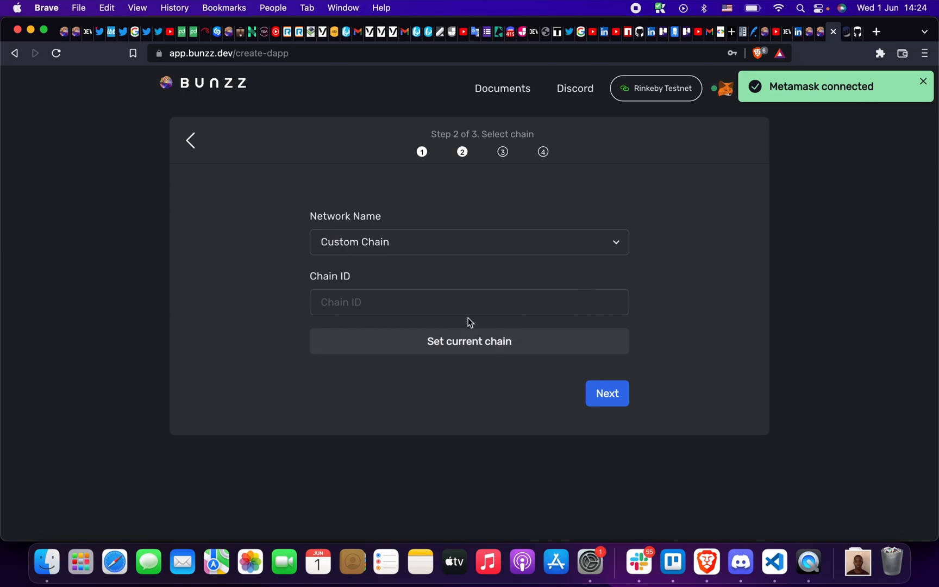
# - Choose Rinkeby Testnet as the chain and continue to template selection
pyautogui.click(468, 302)
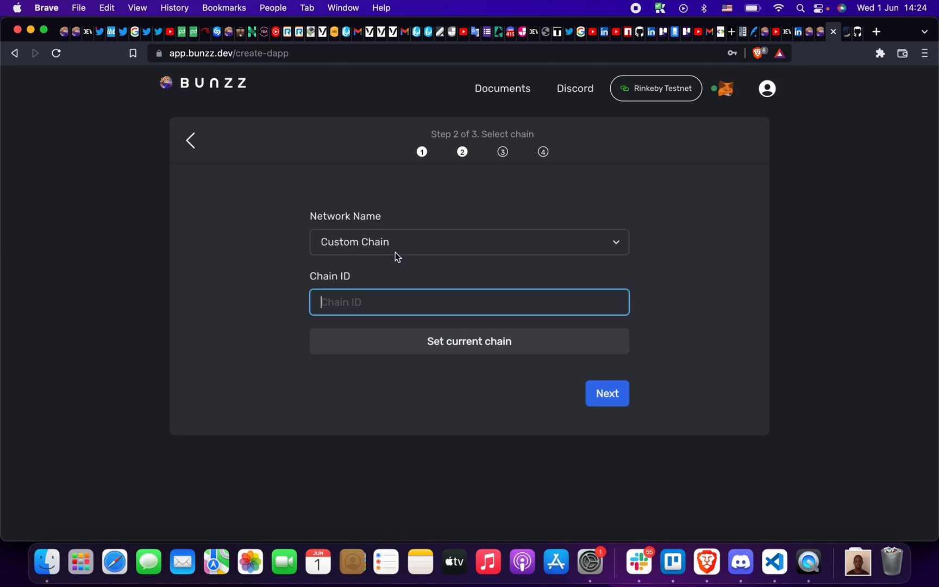
pyautogui.click(470, 242)
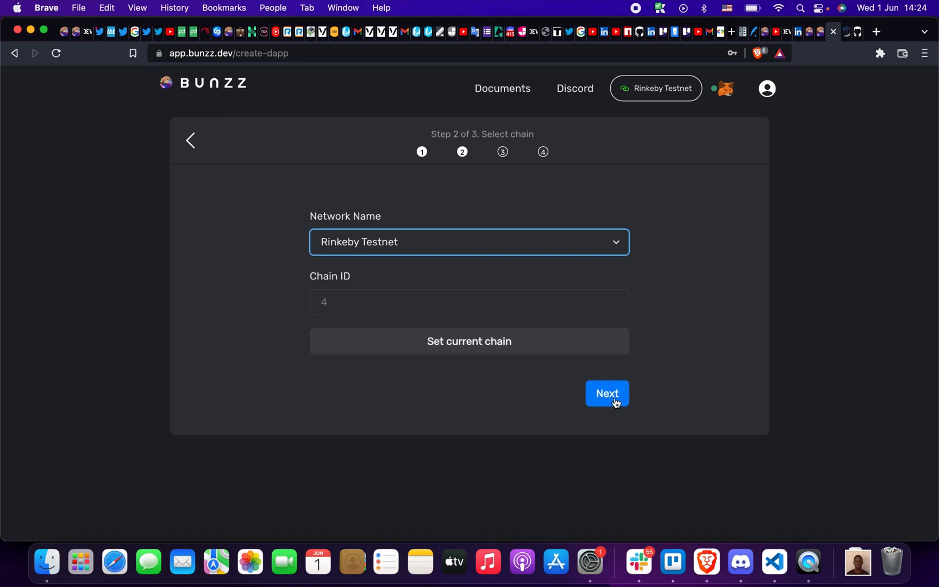
pyautogui.click(606, 394)
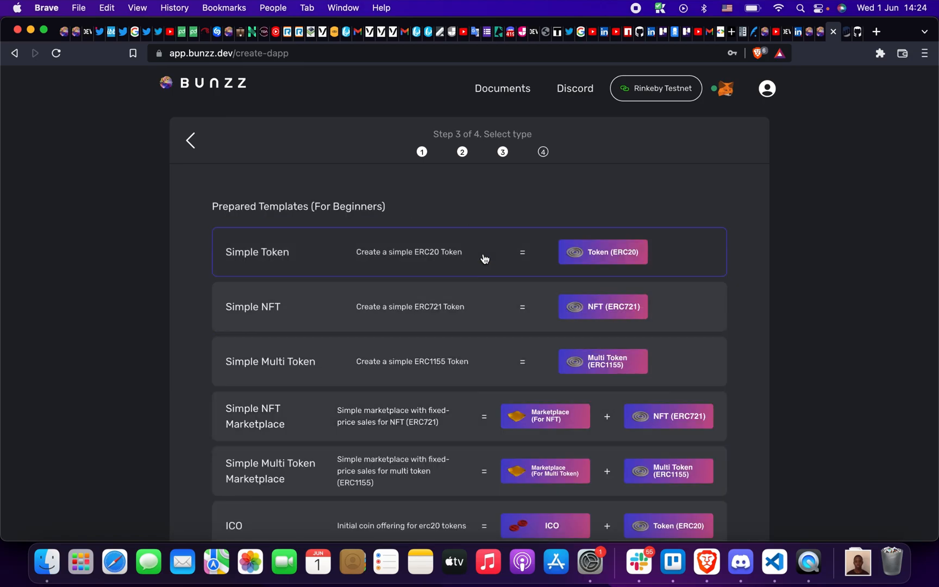
pyautogui.moveTo(504, 278)
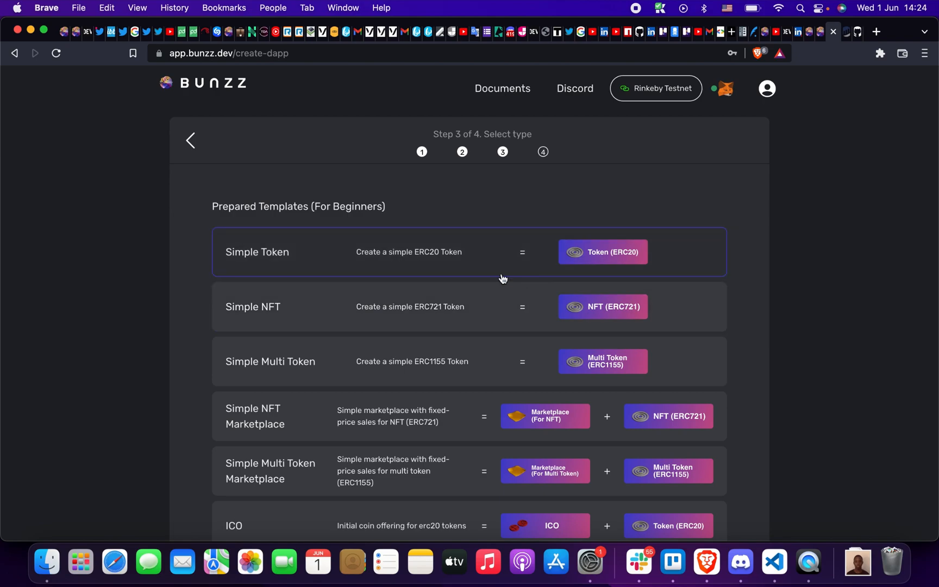
pyautogui.moveTo(627, 255)
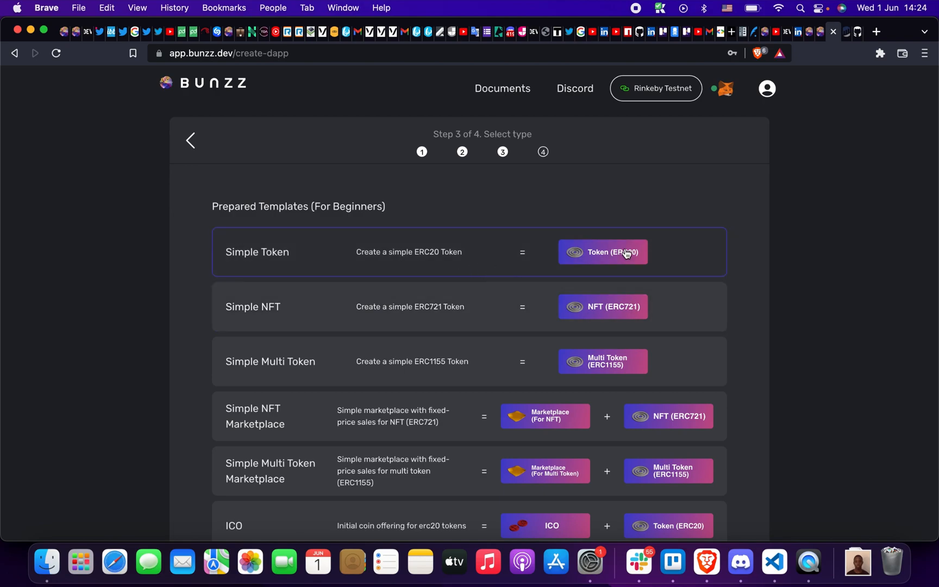
# - Select the Simple Token (ERC20) template for the test1 DApp
pyautogui.click(603, 252)
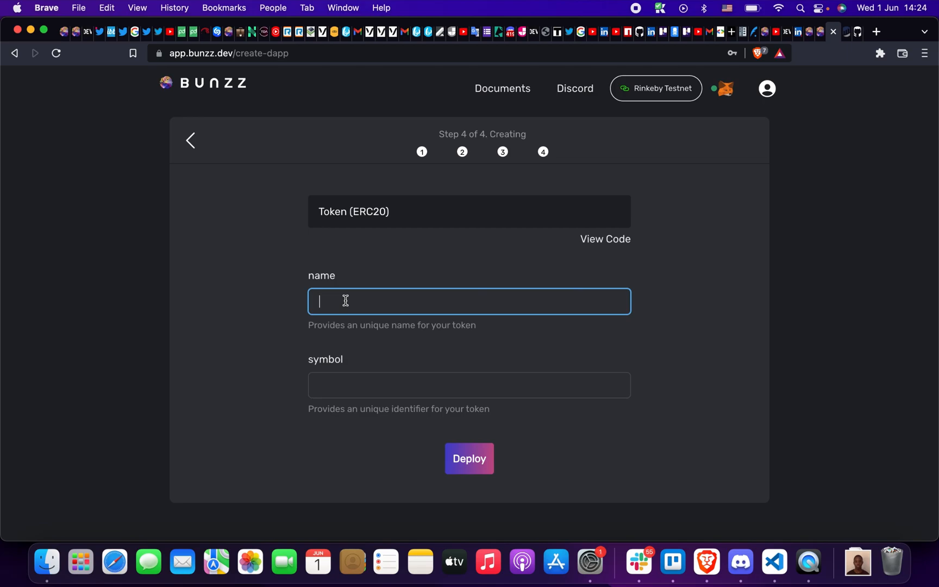
# - Name the token TONIP with symbol TONIP and deploy it
pyautogui.write('T')
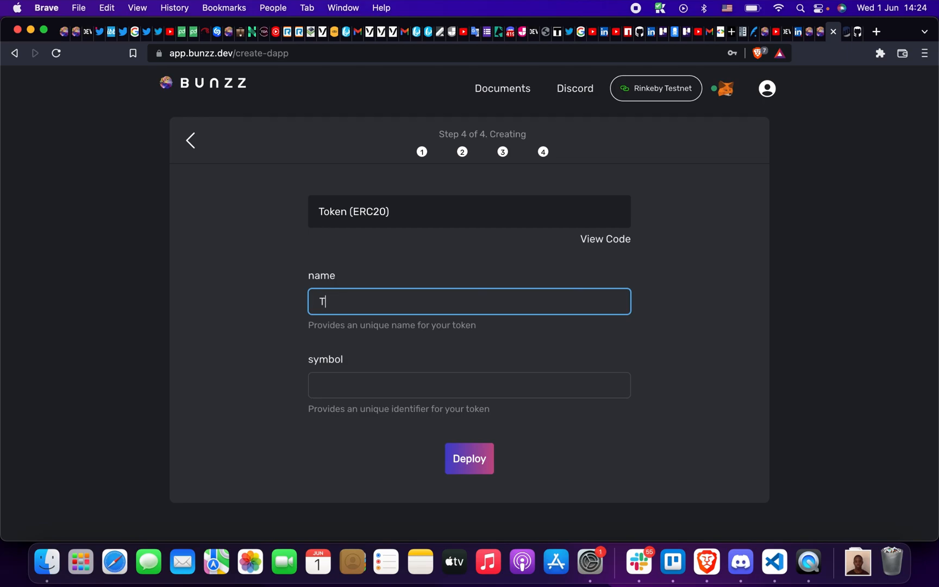
pyautogui.write('ON')
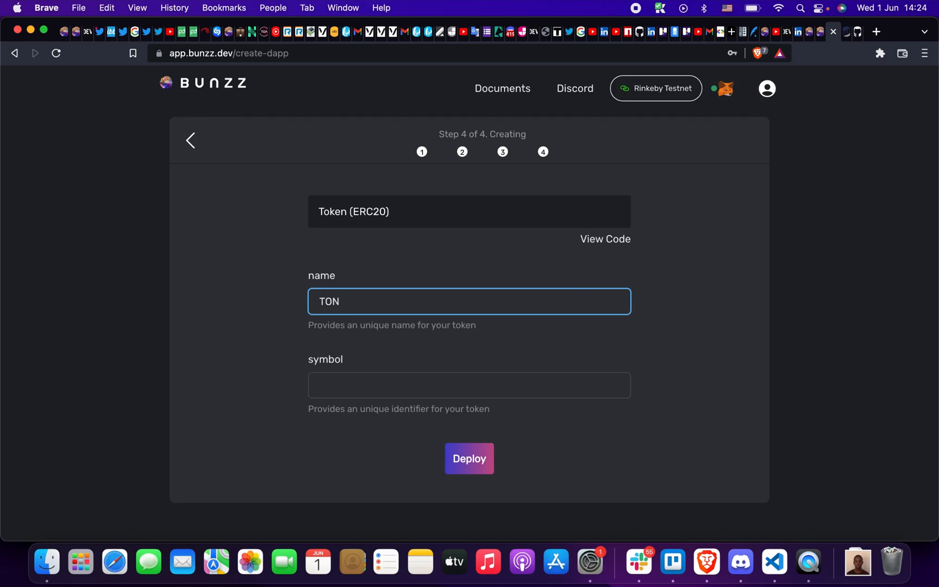
pyautogui.write('IK')
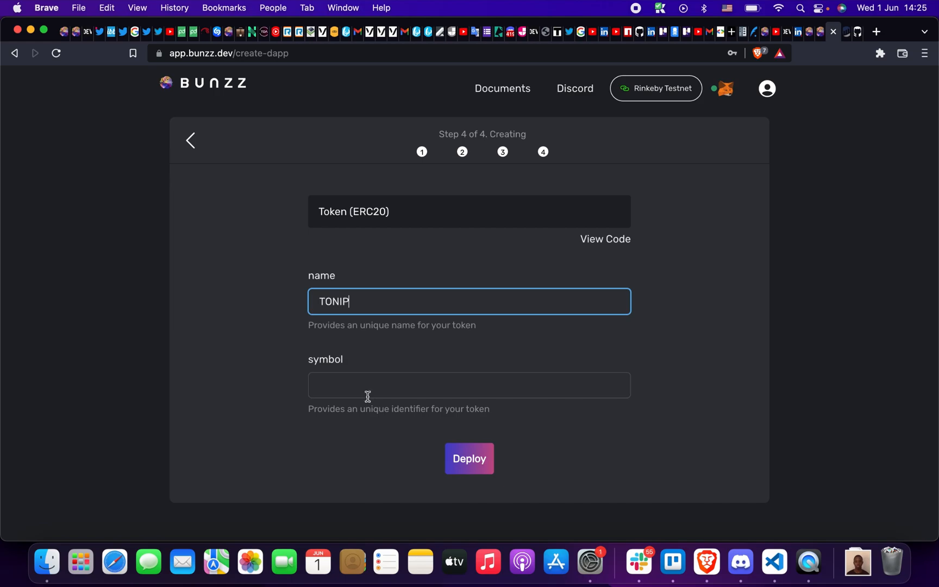
pyautogui.click(470, 384)
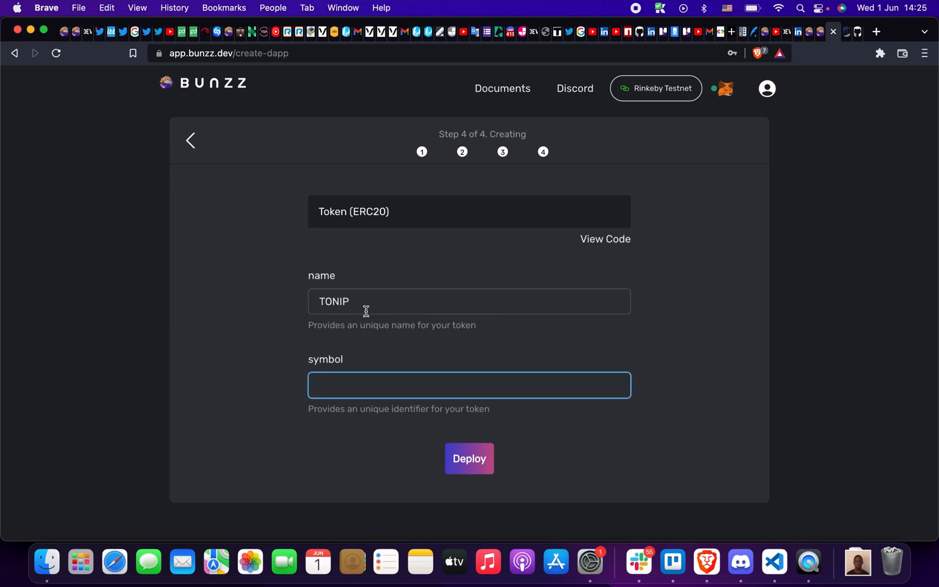
pyautogui.write('TONIP')
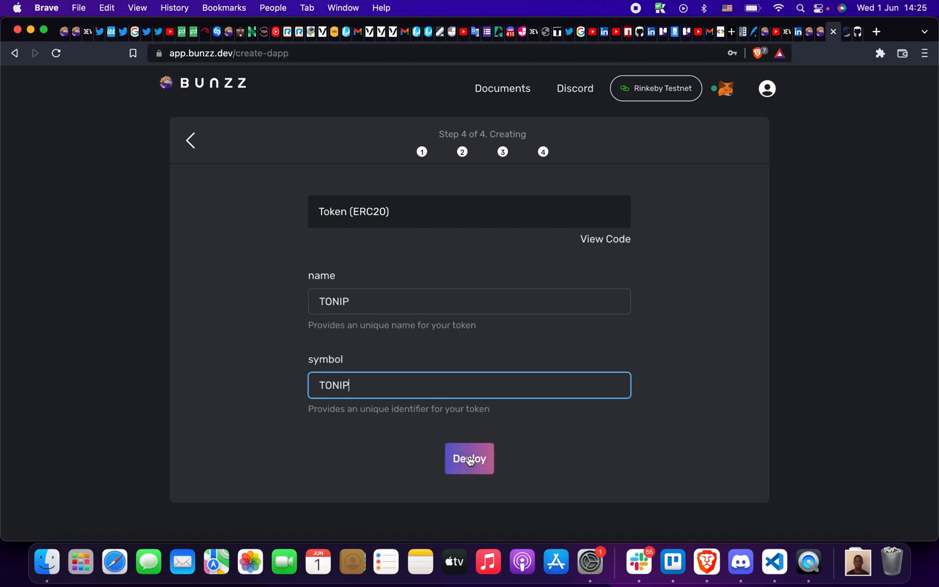
pyautogui.click(470, 458)
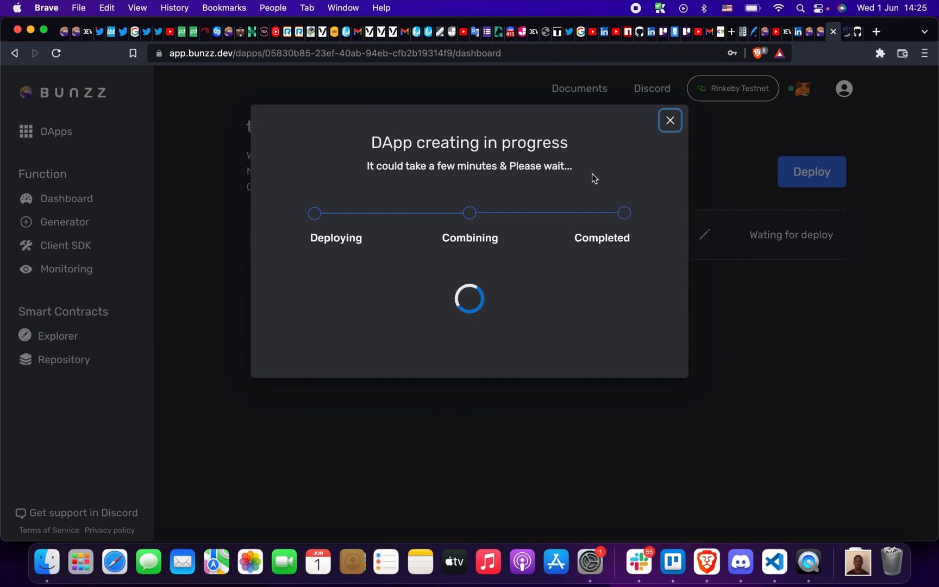
pyautogui.moveTo(772, 203)
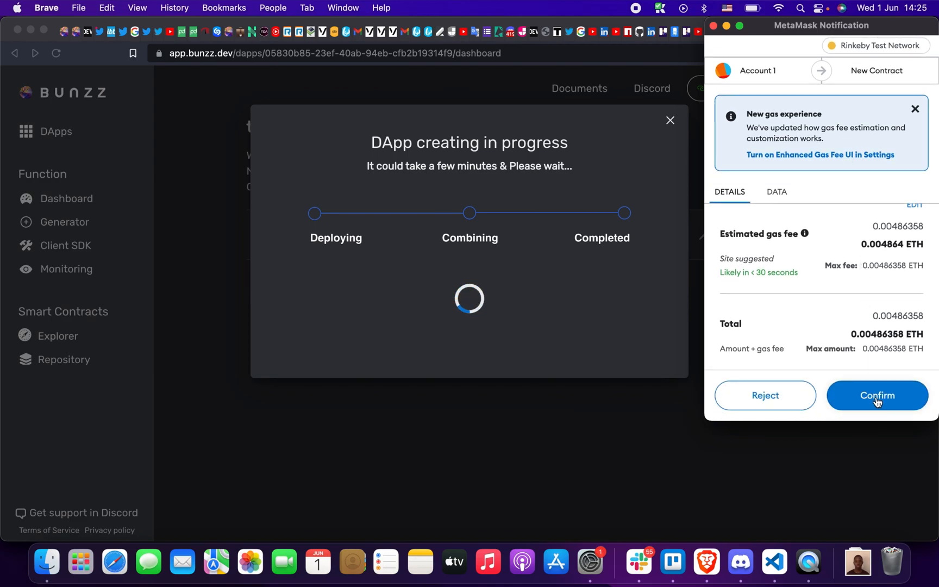
# - Confirm the deployment transaction in MetaMask and return to the test1 dashboard
pyautogui.click(877, 396)
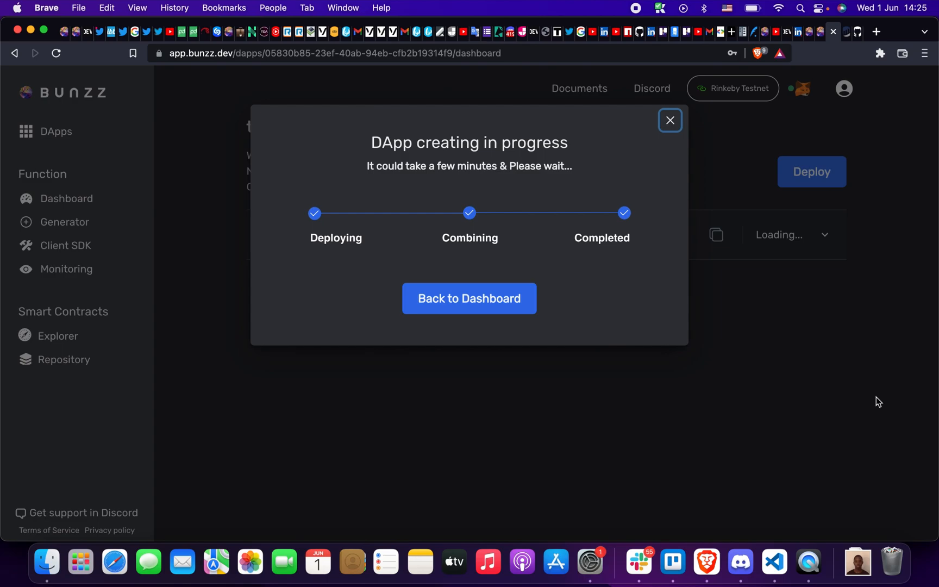
pyautogui.moveTo(503, 304)
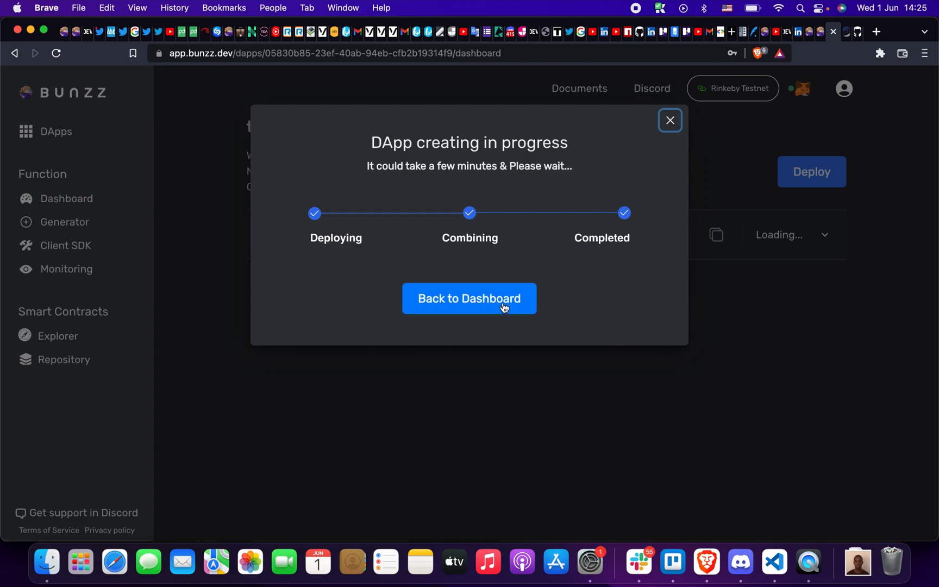
pyautogui.click(469, 299)
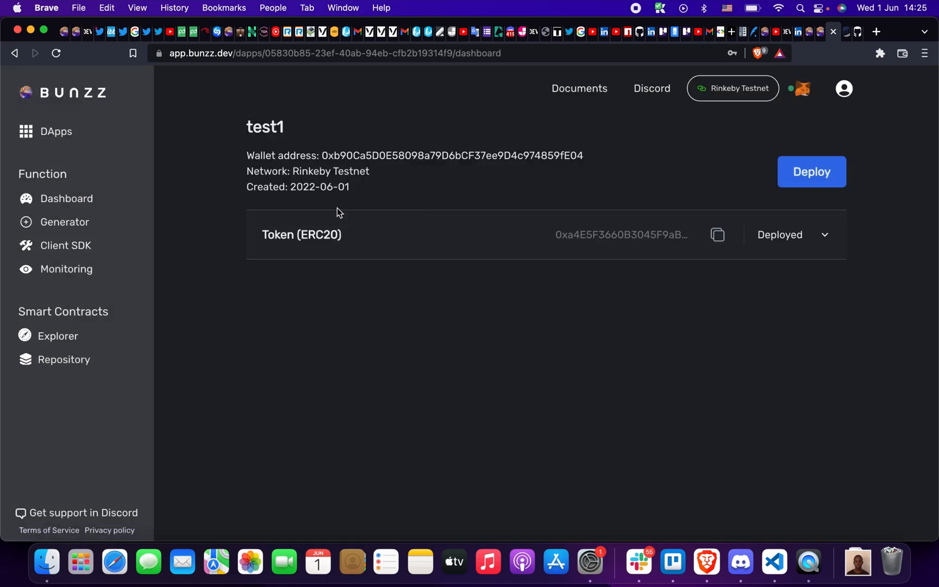
pyautogui.moveTo(525, 170)
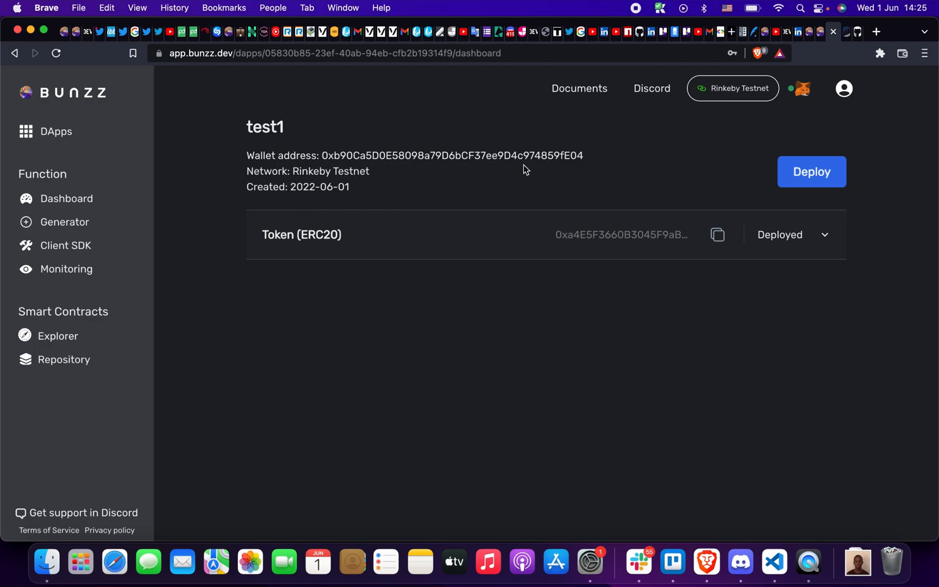
pyautogui.moveTo(181, 216)
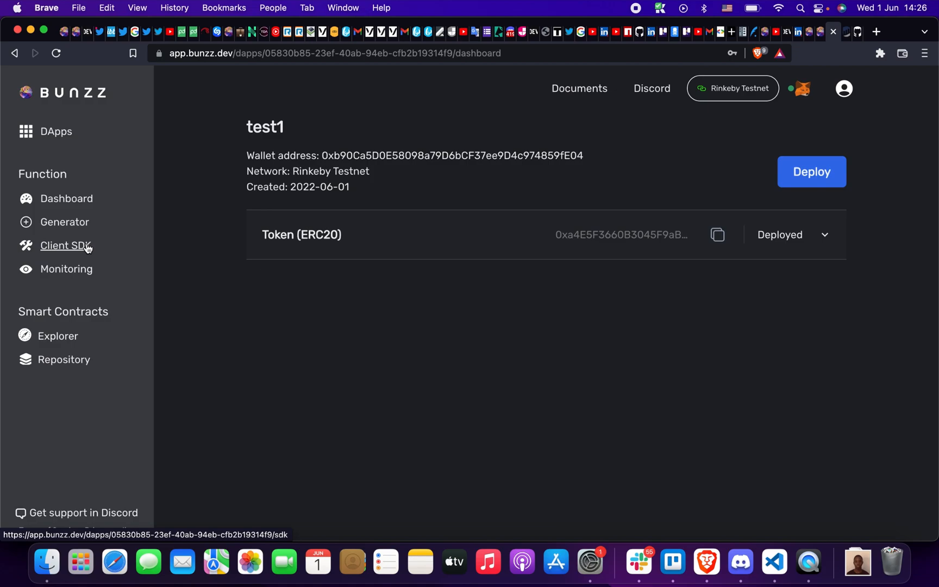
# - View the Client SDK Dapp ID and API key, then return to the GitHub repository tab
pyautogui.click(62, 246)
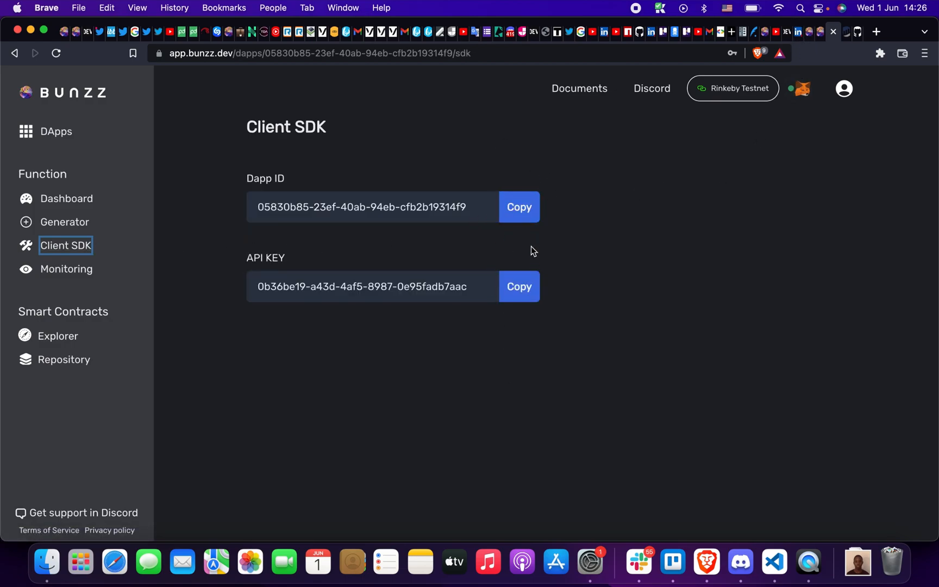
pyautogui.moveTo(851, 34)
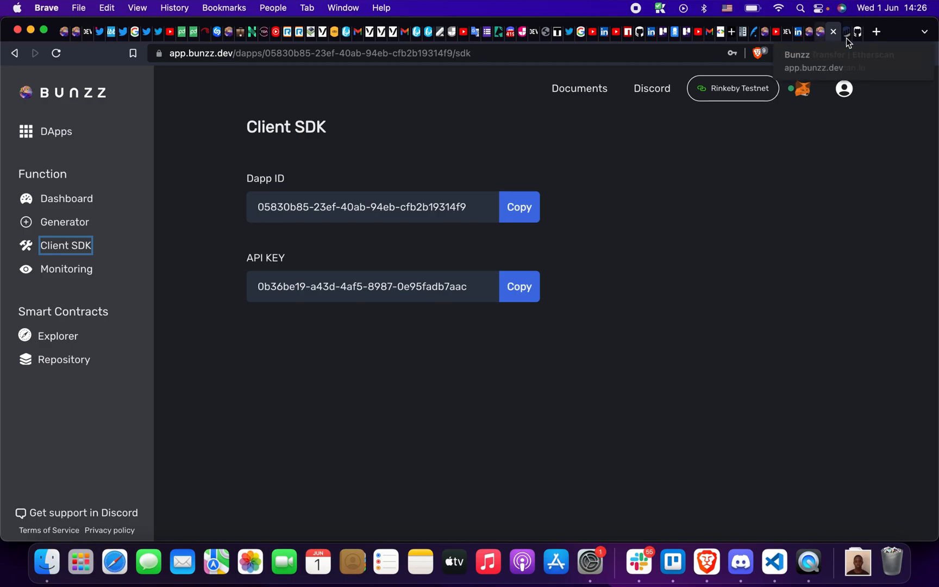
pyautogui.click(835, 32)
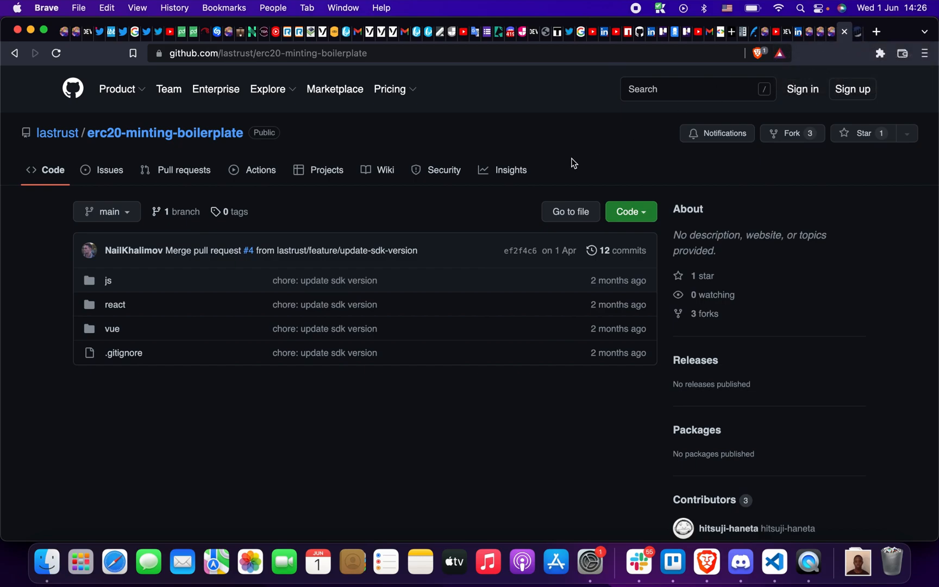
pyautogui.moveTo(630, 217)
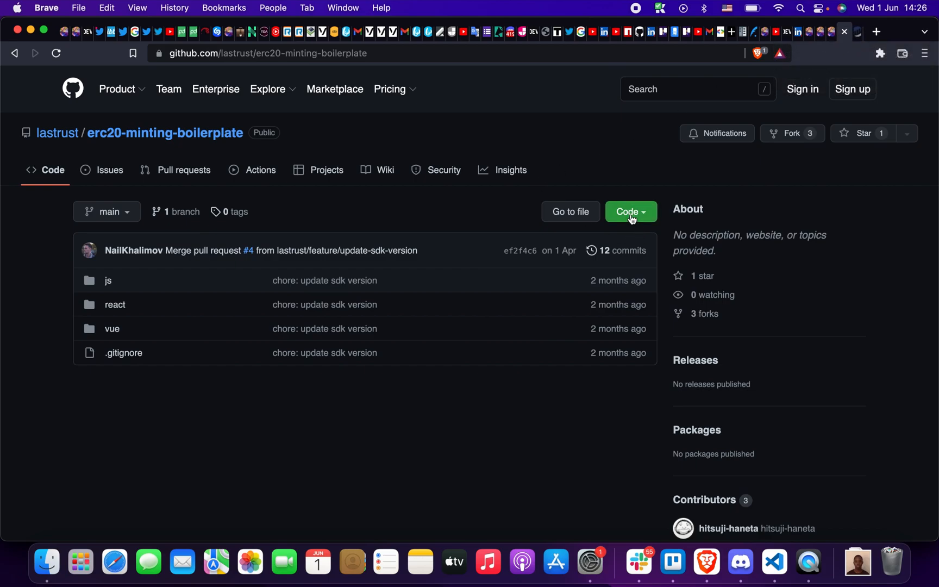
# - Download the repository as a ZIP saved as erc20 in Downloads
pyautogui.click(631, 212)
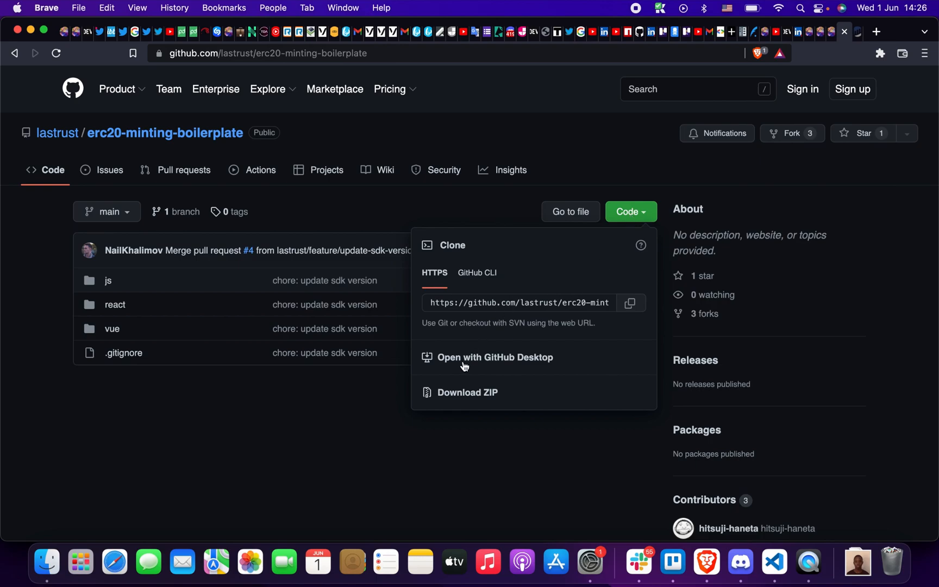
pyautogui.click(468, 393)
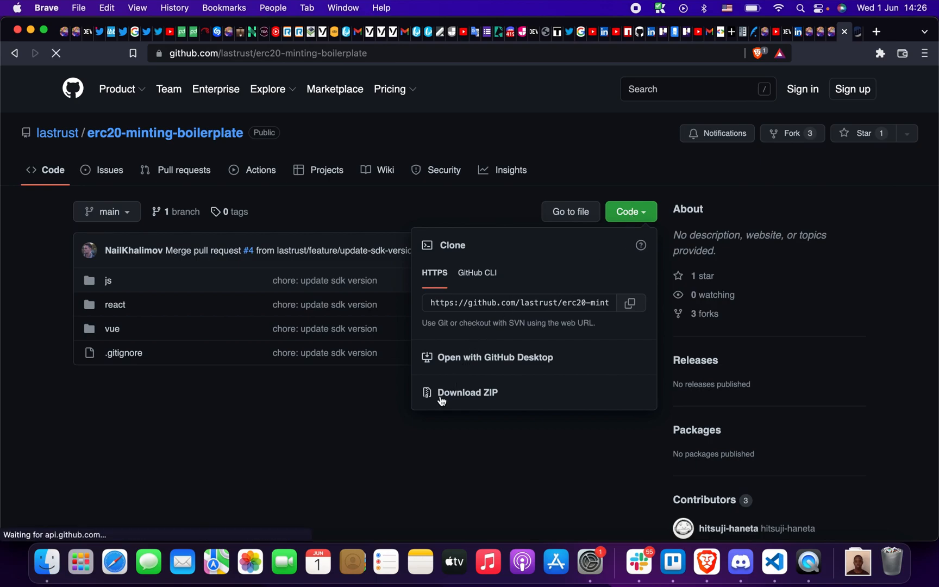
pyautogui.click(468, 392)
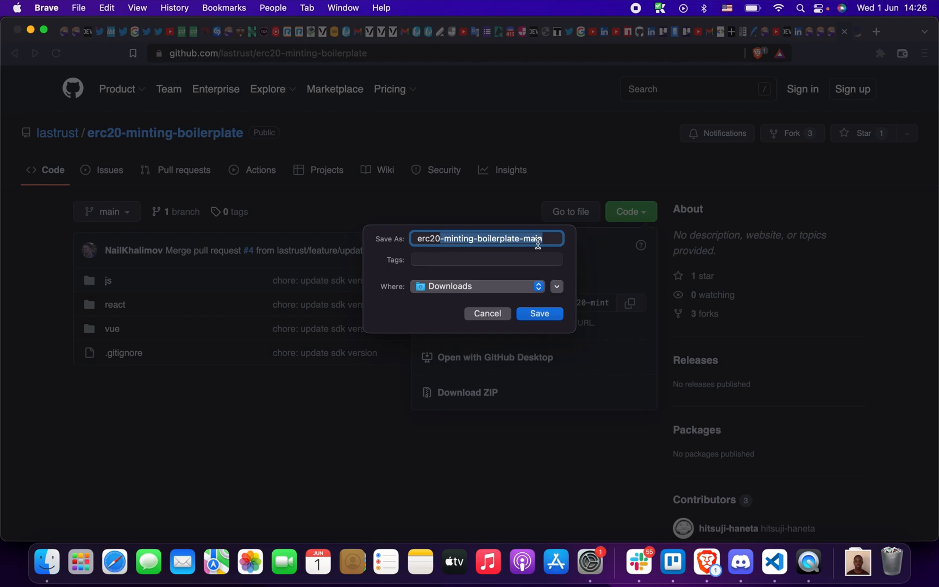
pyautogui.write('erc20')
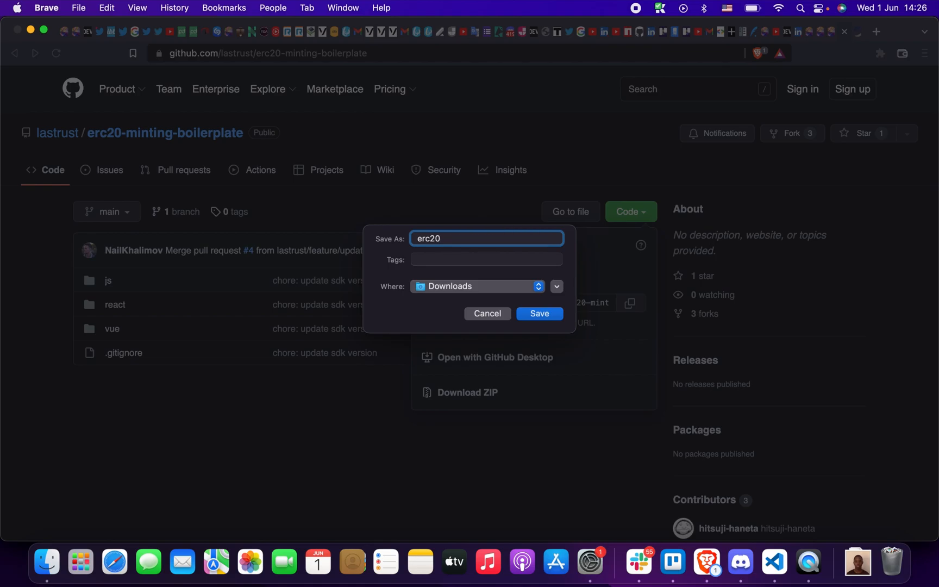
pyautogui.click(539, 314)
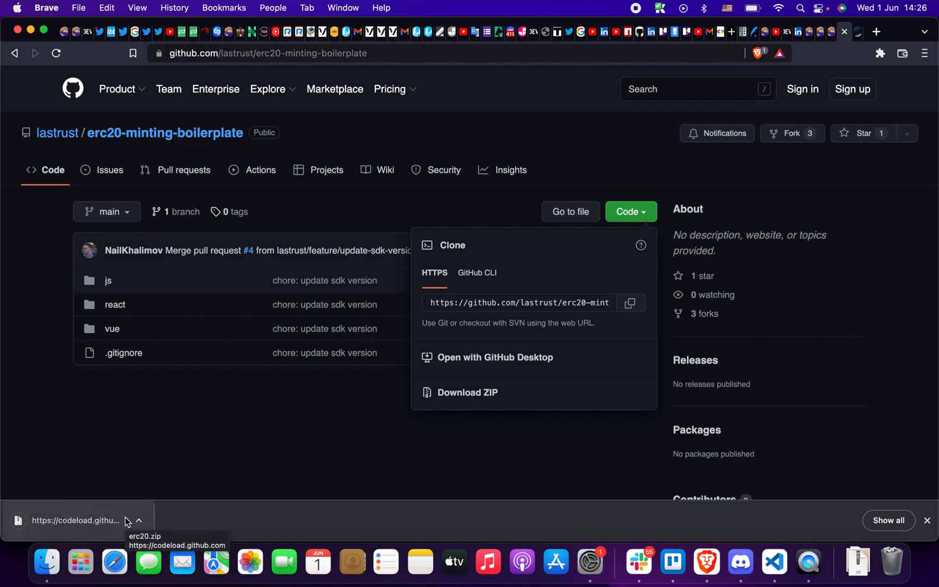
pyautogui.moveTo(107, 522)
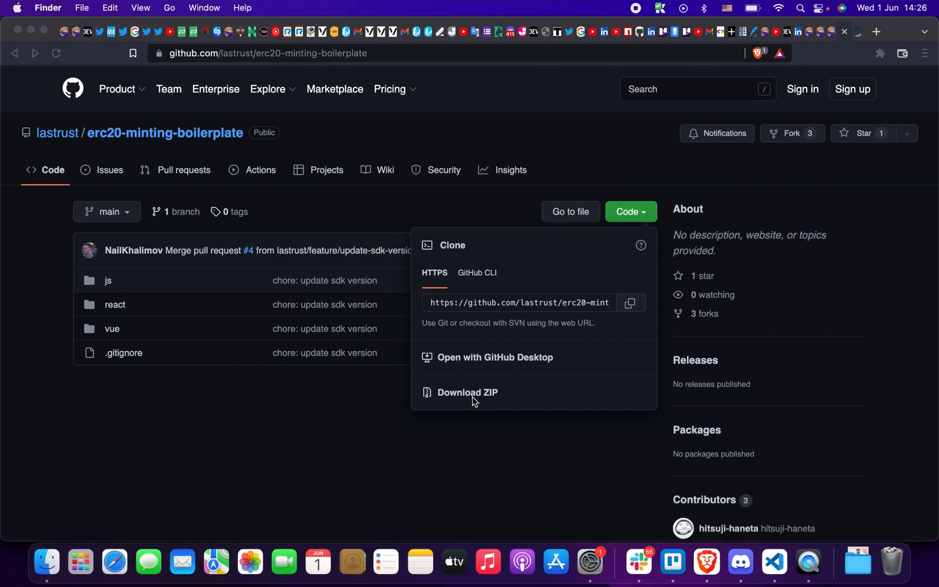
pyautogui.click(468, 392)
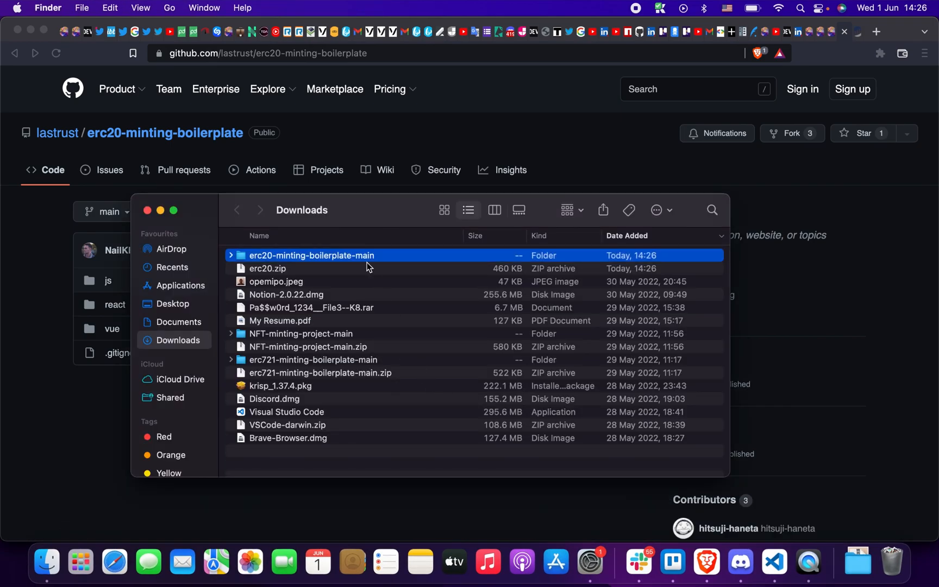
pyautogui.moveTo(3, 433)
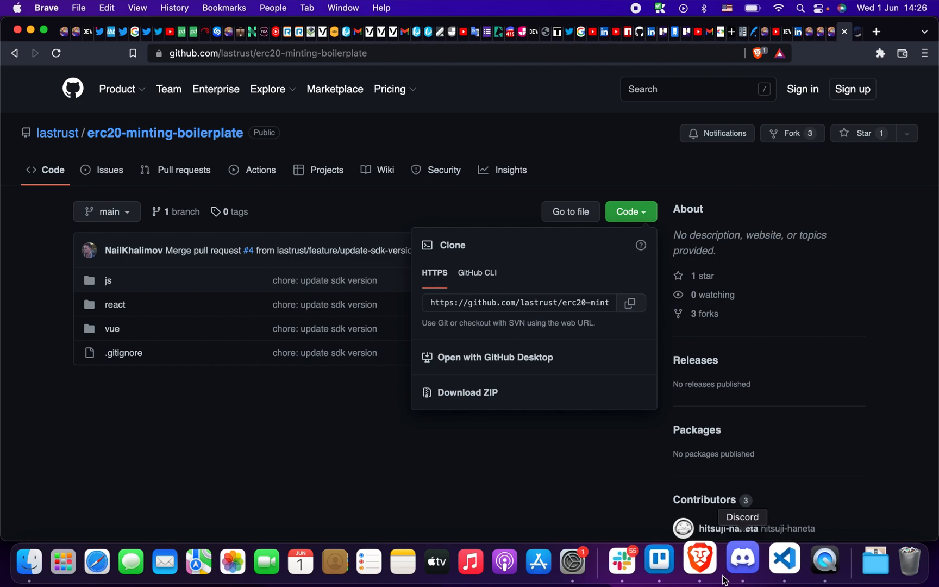
# - Switch from the NFT minting project to an empty VS Code window showing Get Started
pyautogui.click(784, 561)
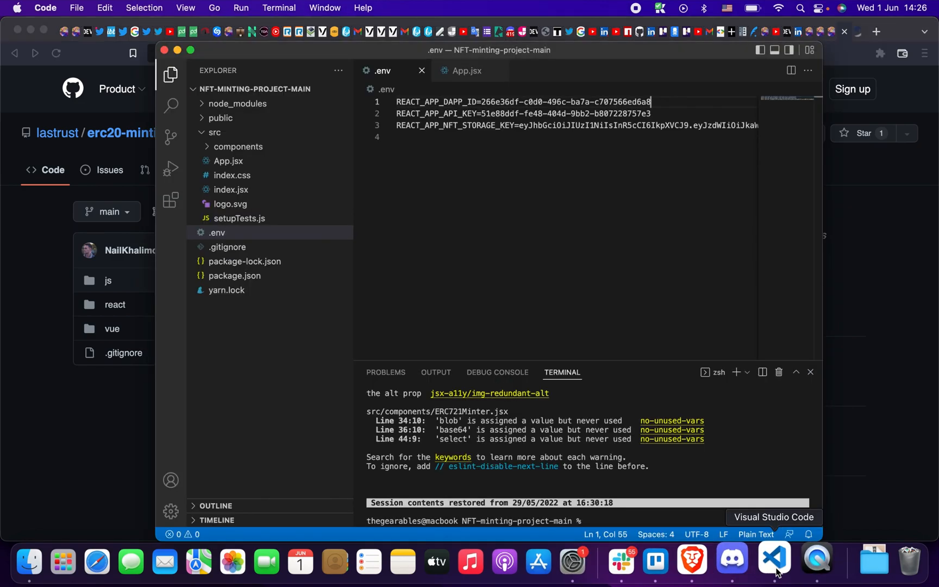
pyautogui.rightClick(774, 560)
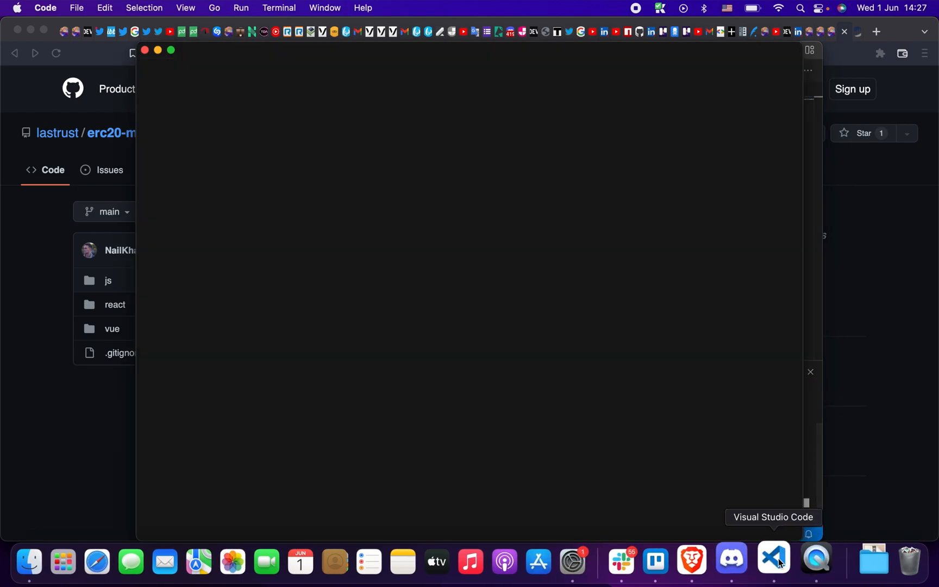
pyautogui.rightClick(774, 561)
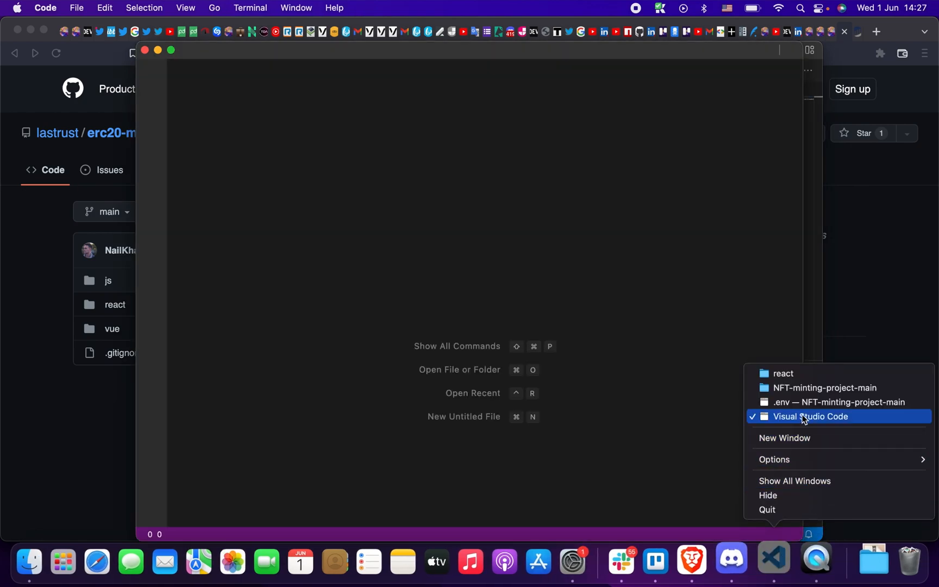
pyautogui.click(831, 402)
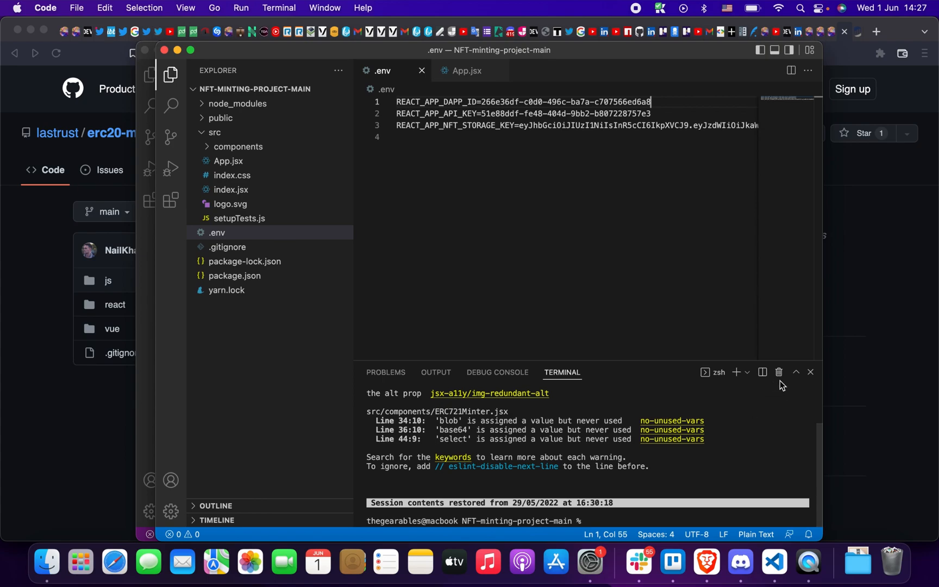
pyautogui.click(811, 372)
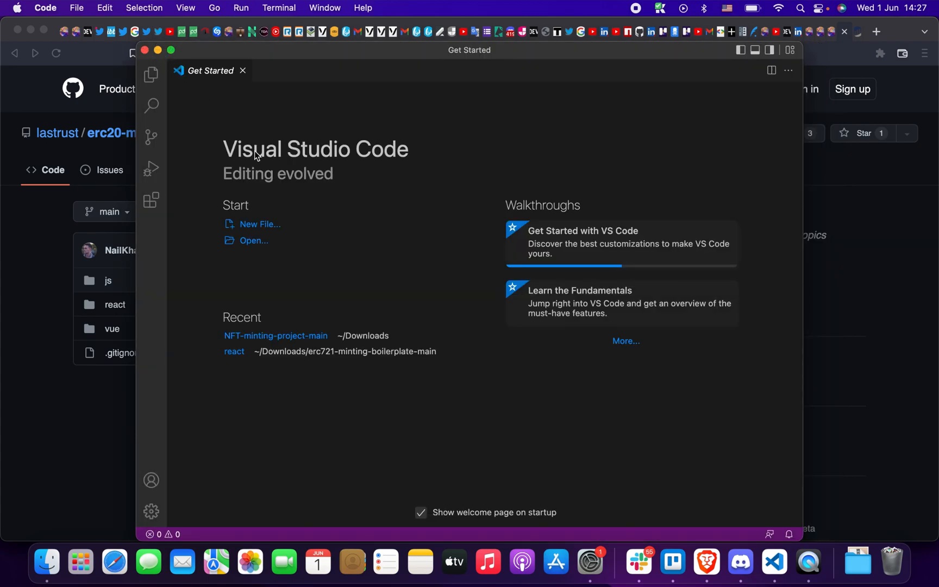
pyautogui.moveTo(153, 169)
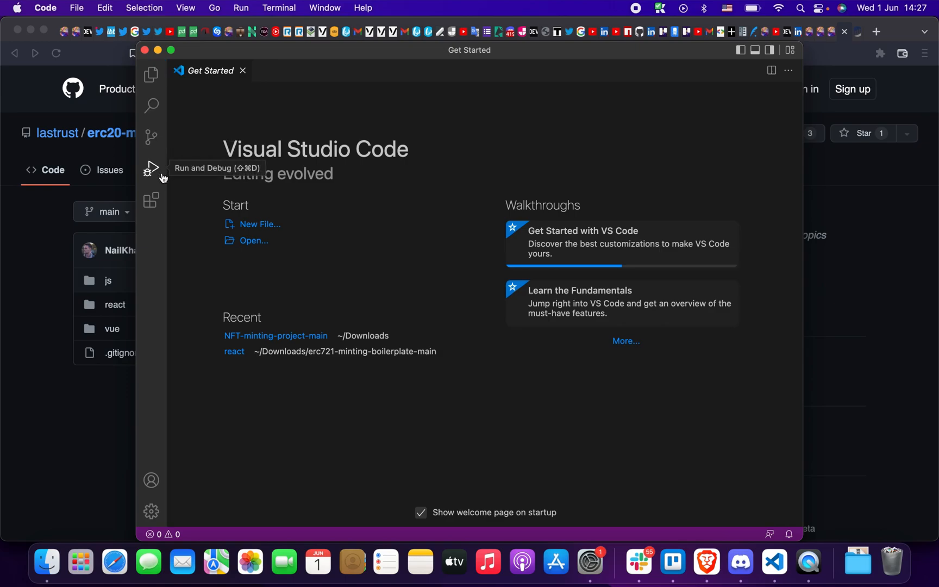
pyautogui.moveTo(152, 139)
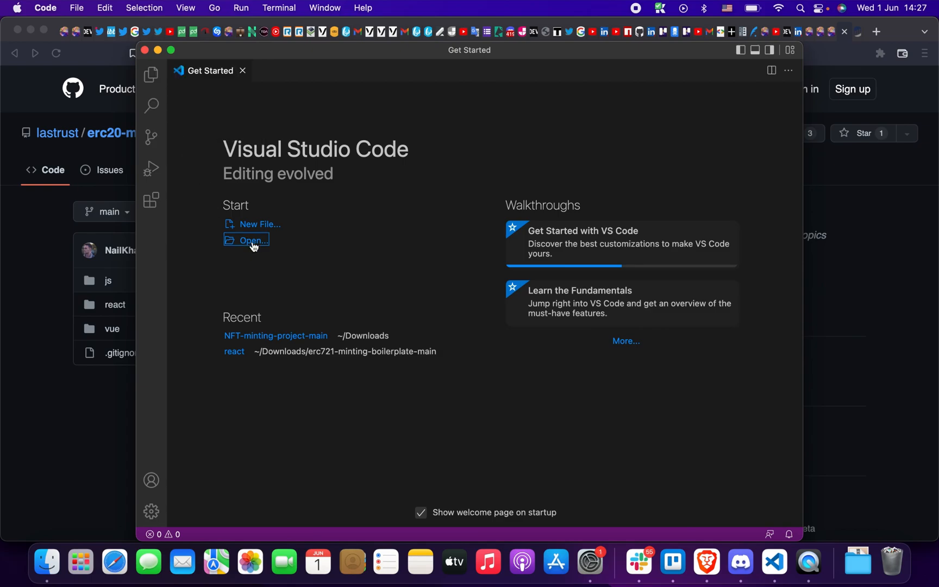
# - Open Downloads/erc20-minting-boilerplate-main/react as the workspace and trust its authors
pyautogui.click(253, 239)
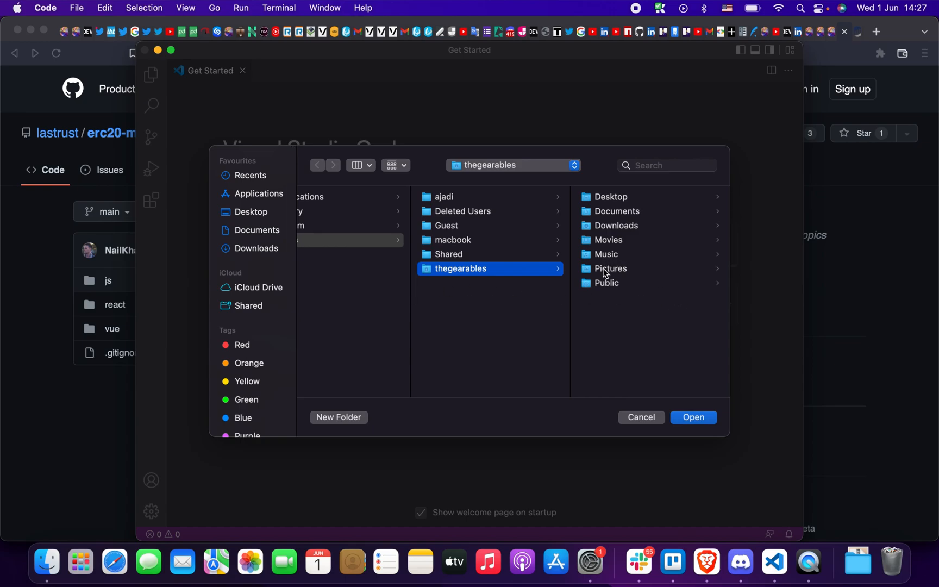
pyautogui.click(624, 226)
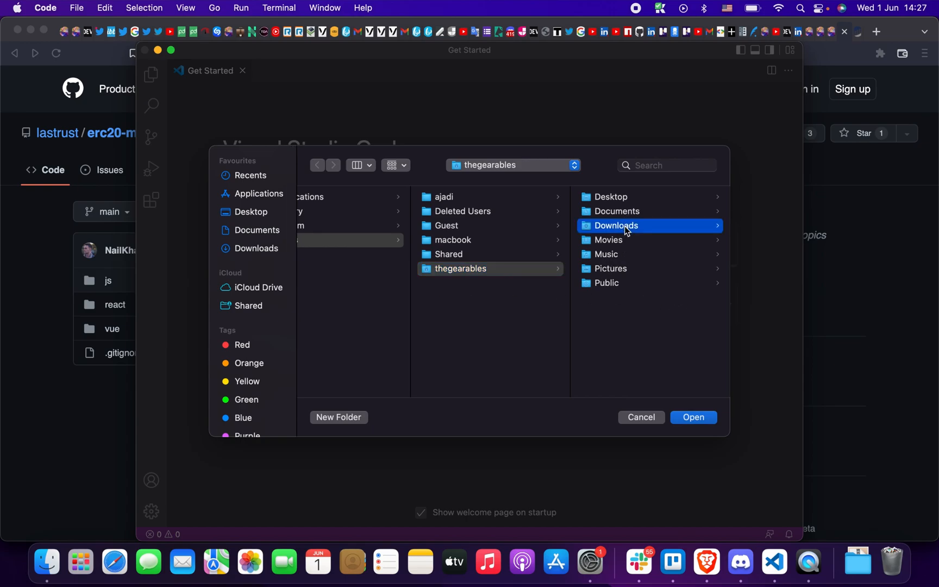
pyautogui.click(615, 226)
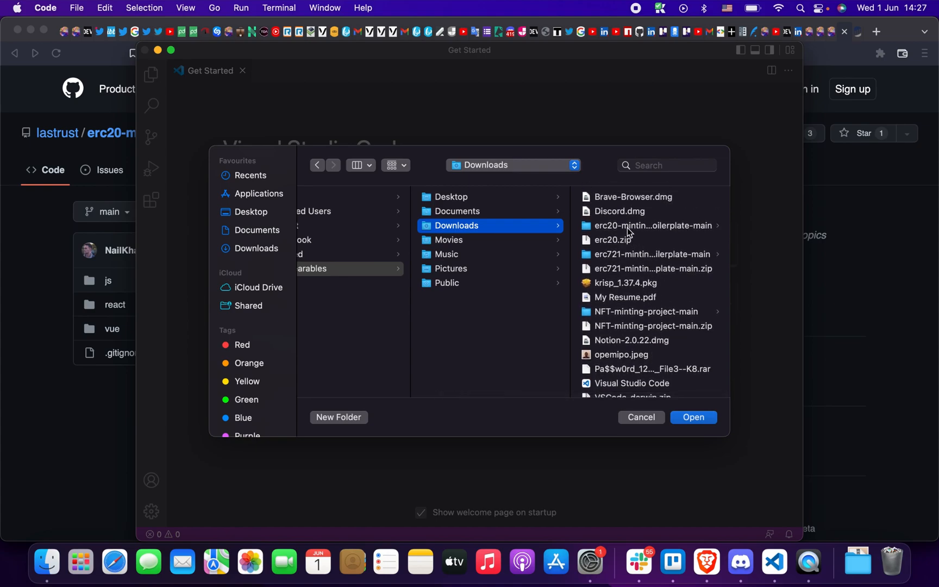
pyautogui.click(652, 226)
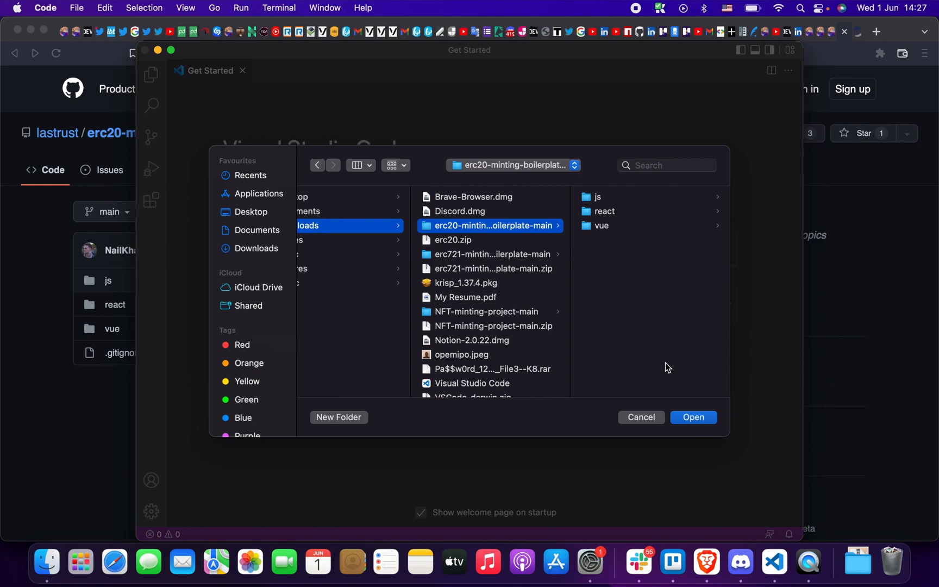
pyautogui.moveTo(605, 212)
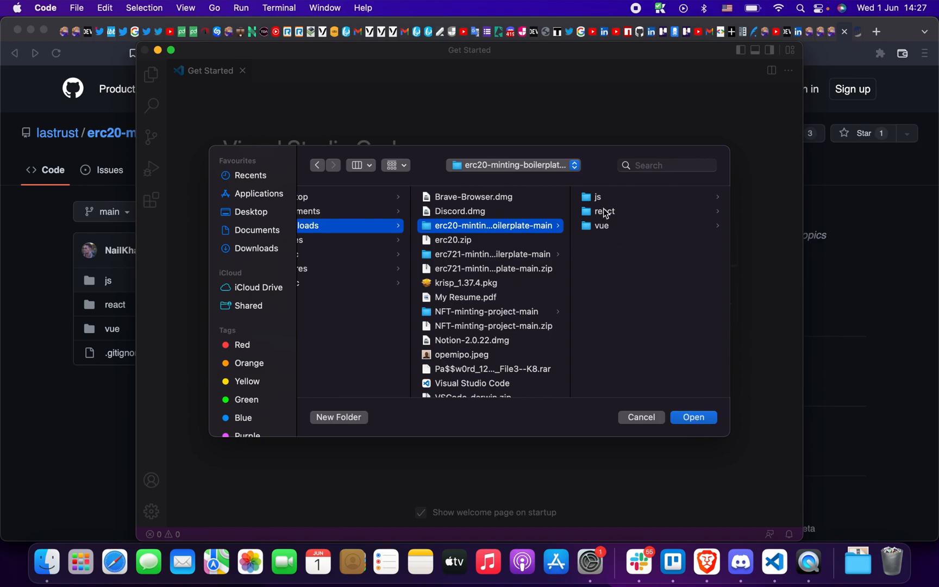
pyautogui.click(604, 211)
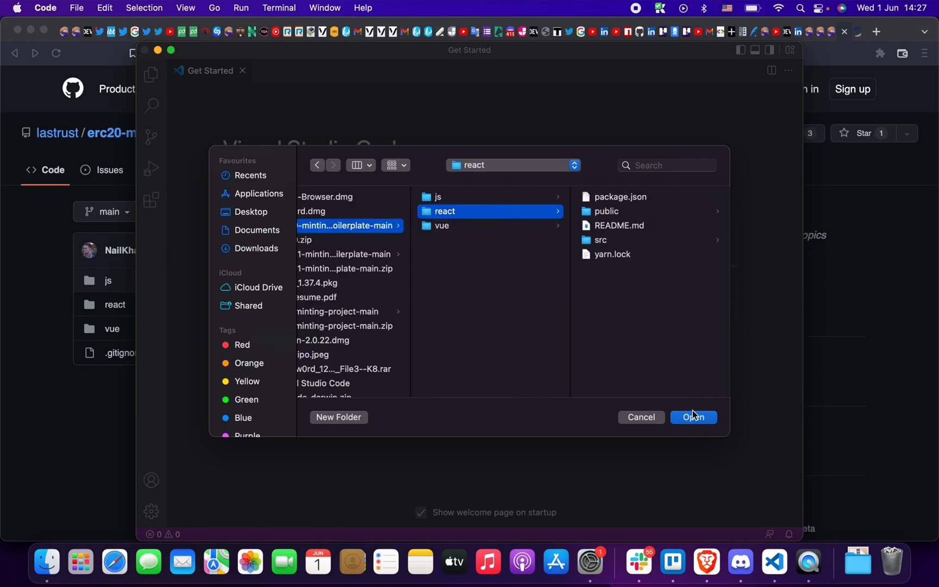
pyautogui.click(694, 418)
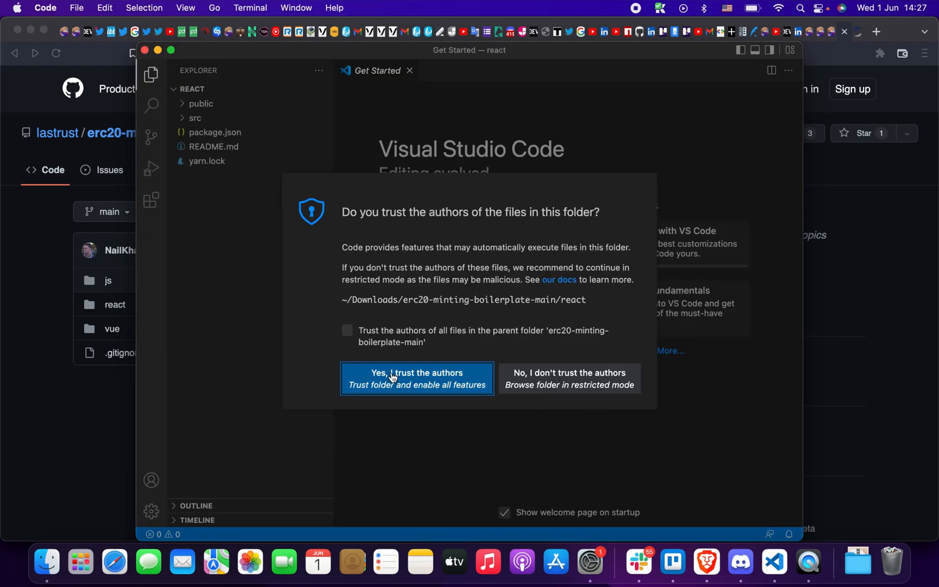
pyautogui.click(418, 379)
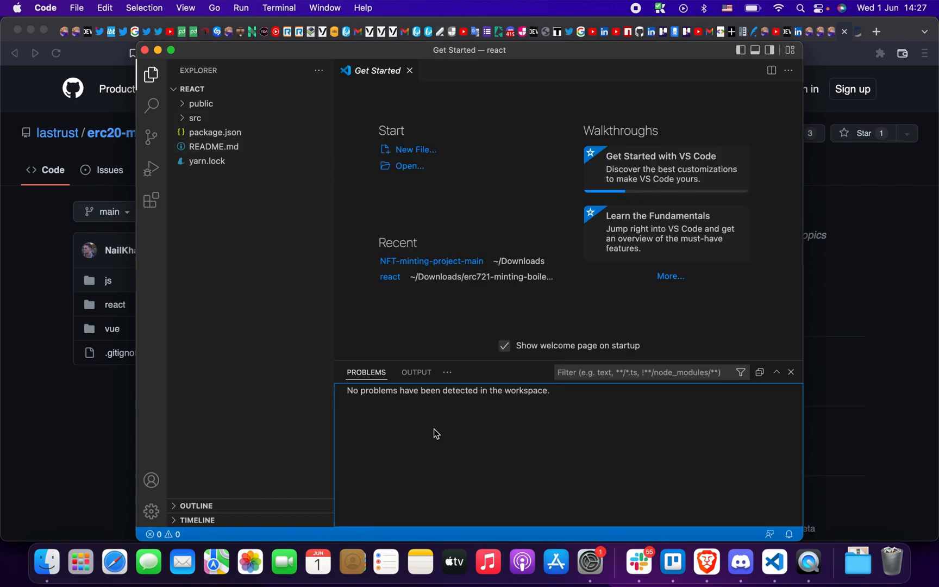
# - Run touch .env in a terminal opened in the react folder to create the empty file
pyautogui.click(447, 371)
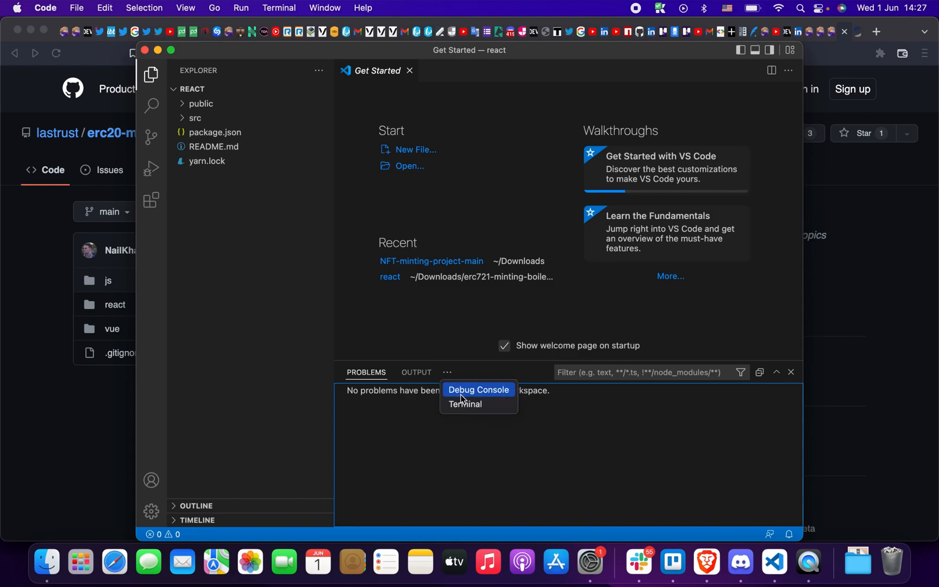
pyautogui.click(465, 405)
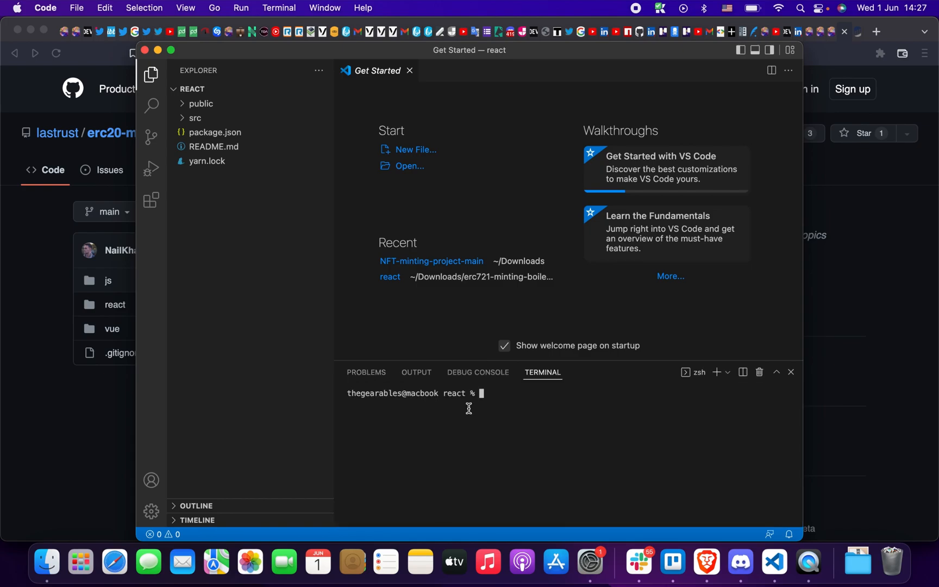
pyautogui.write('$')
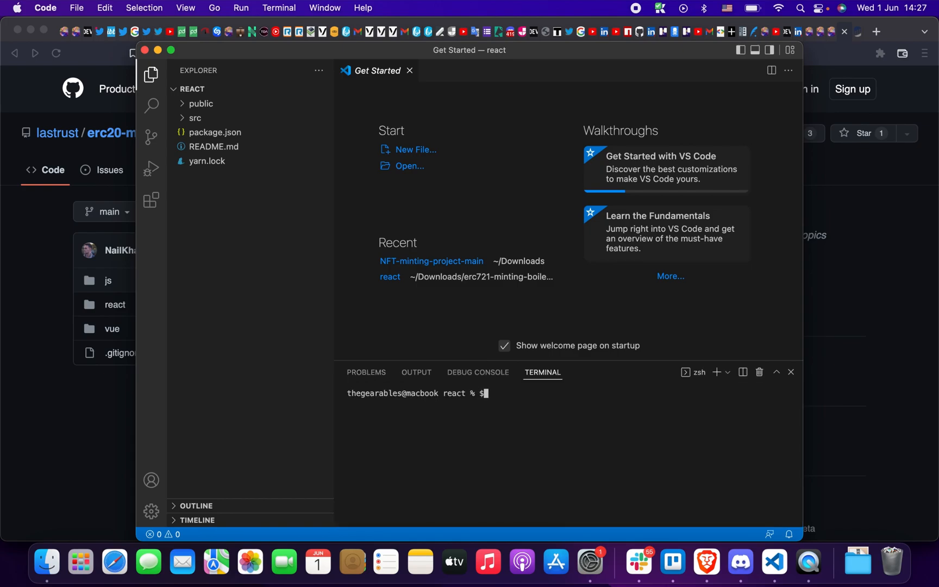
pyautogui.write('touc')
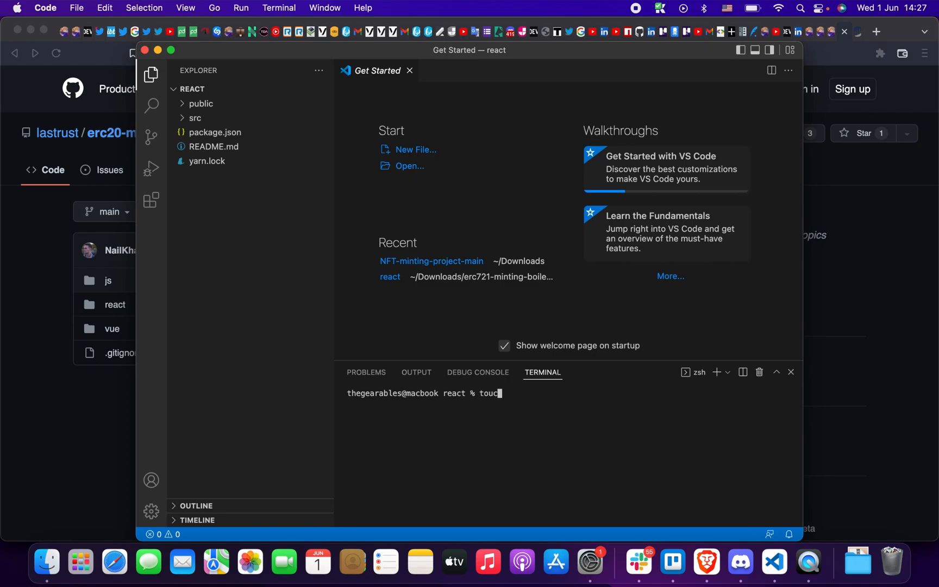
pyautogui.write('h .e')
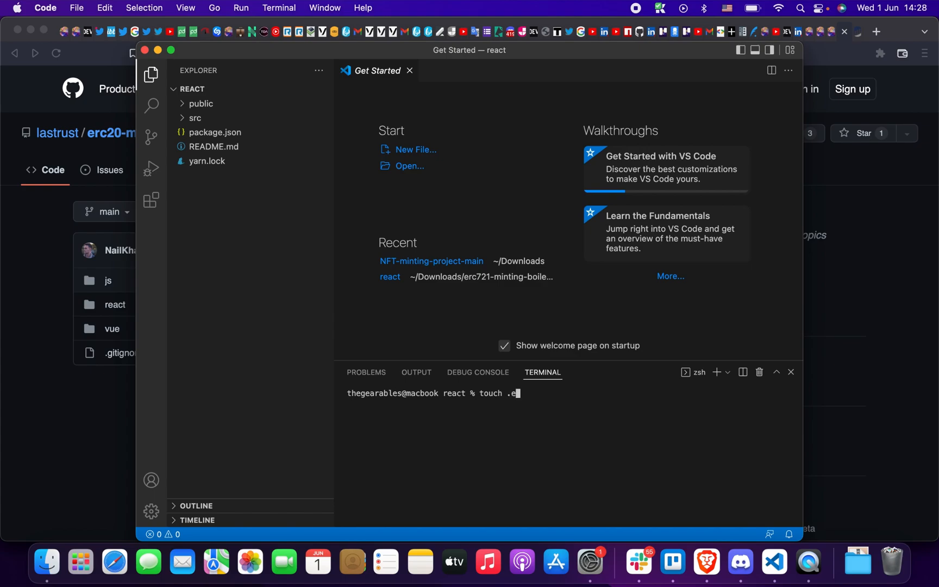
pyautogui.press('Enter')
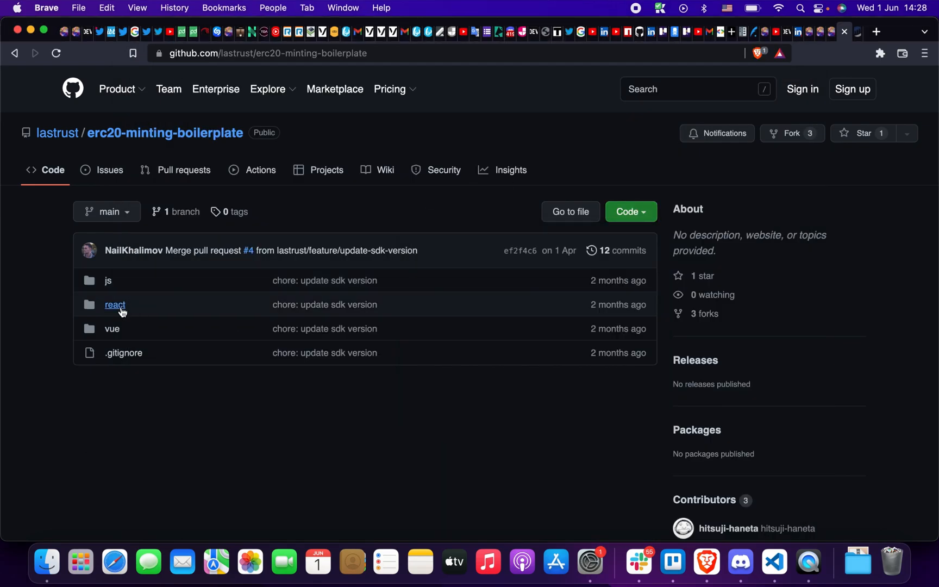
# - Copy REACT_APP_DAPP_ID=YOUR_DAPP_ID from the react README into the new .env file
pyautogui.click(116, 304)
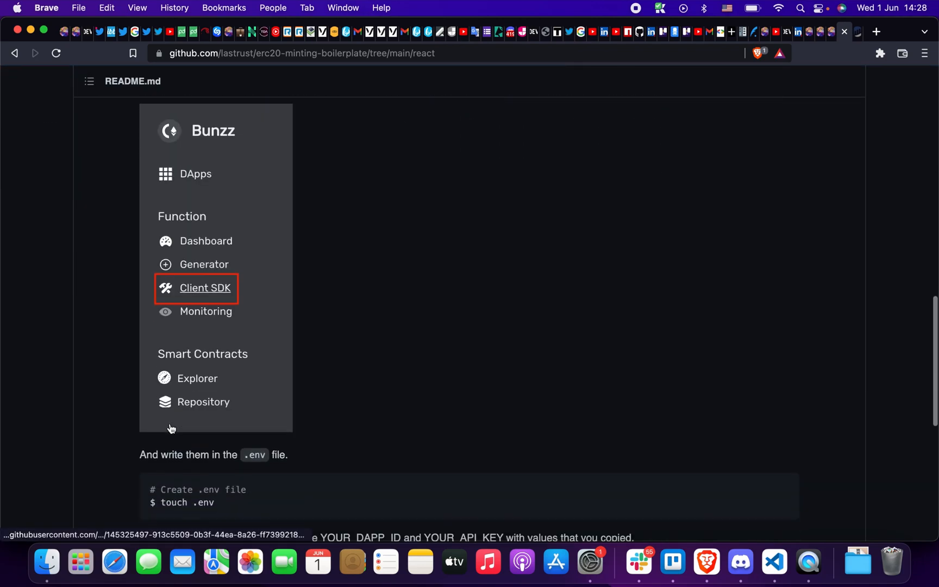
pyautogui.scroll(-3)
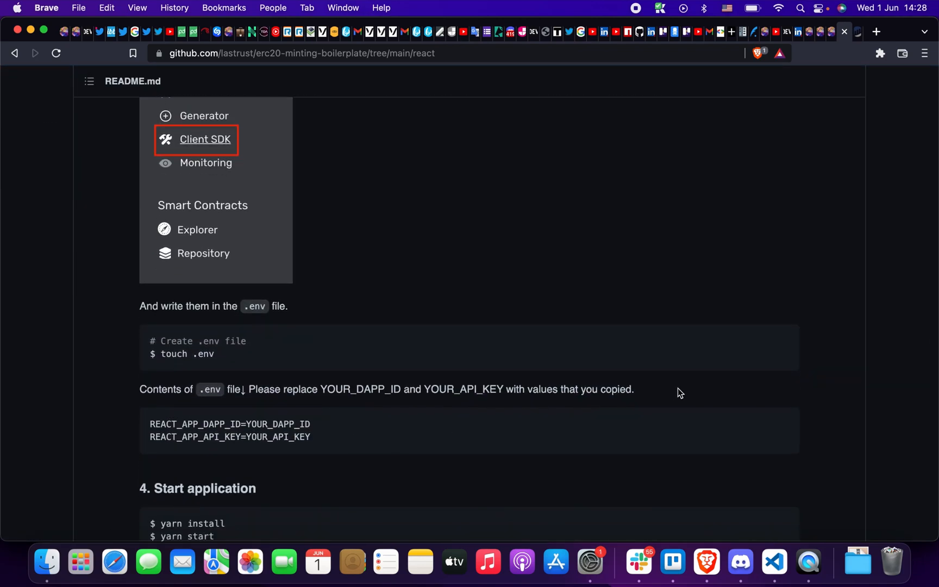
pyautogui.moveTo(773, 563)
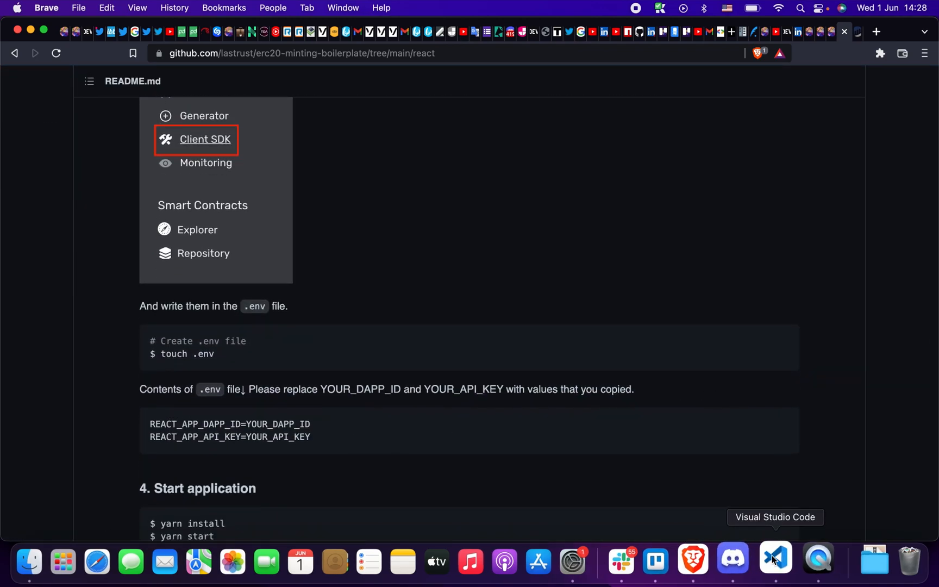
pyautogui.click(772, 558)
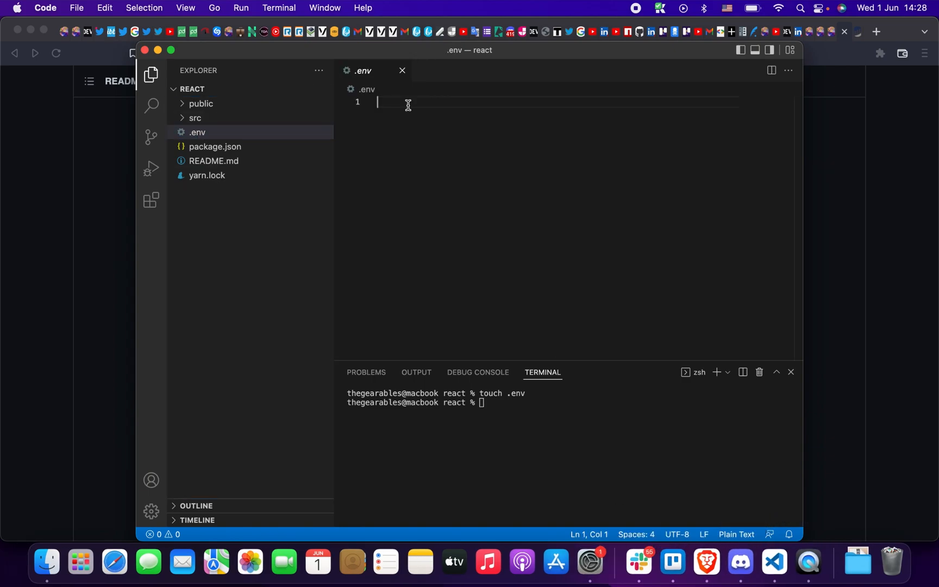
pyautogui.write('REACT_APP_DAPP_ID=YOUR_DAPP_ID')
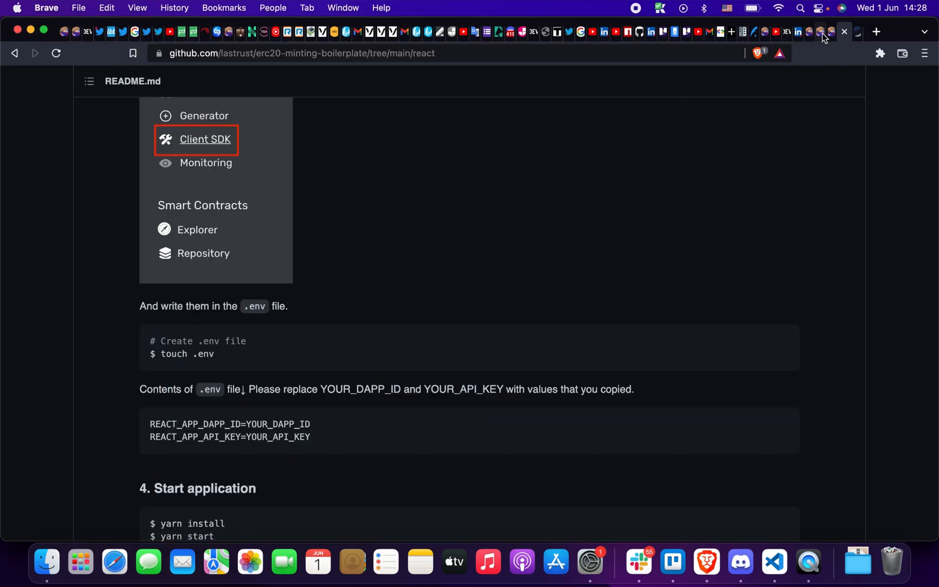
pyautogui.click(202, 139)
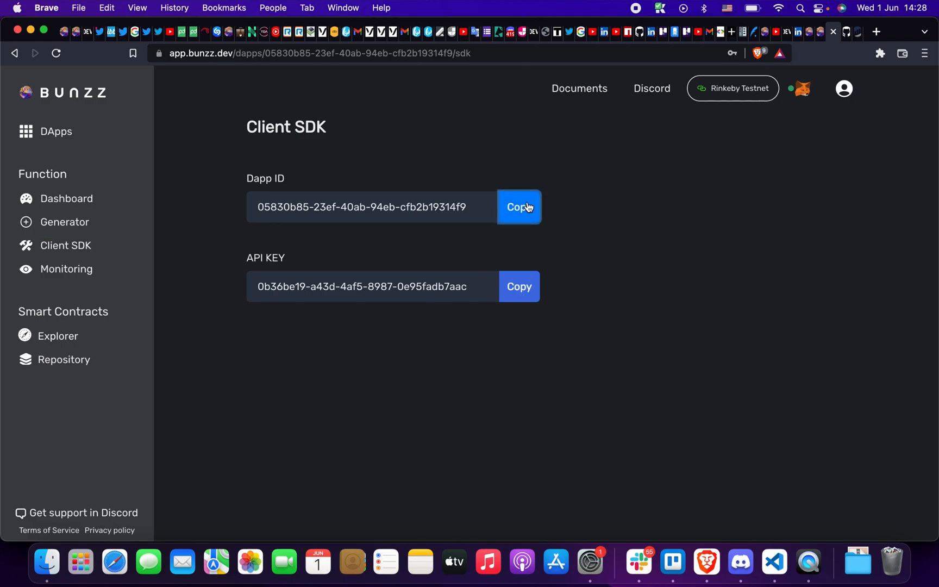
pyautogui.click(774, 563)
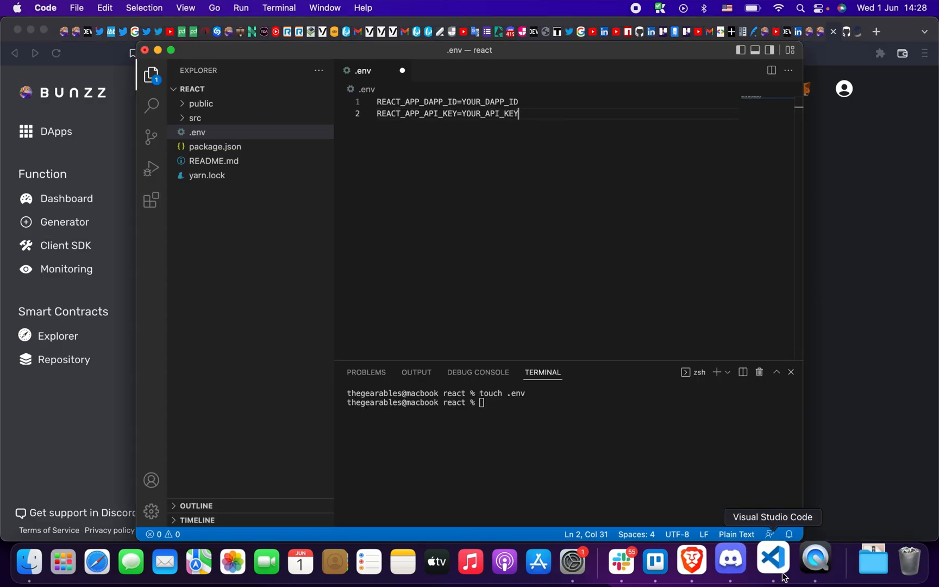
pyautogui.doubleClick(490, 102)
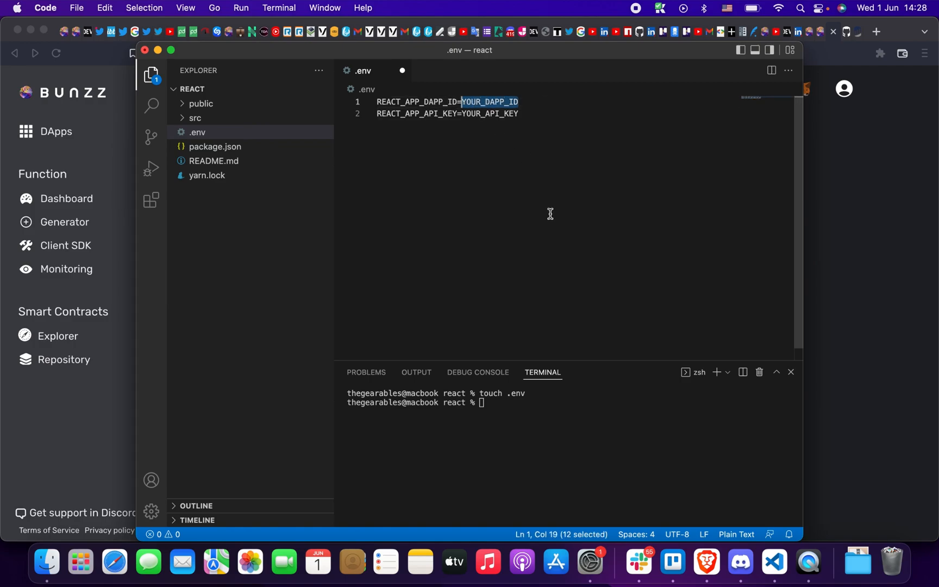
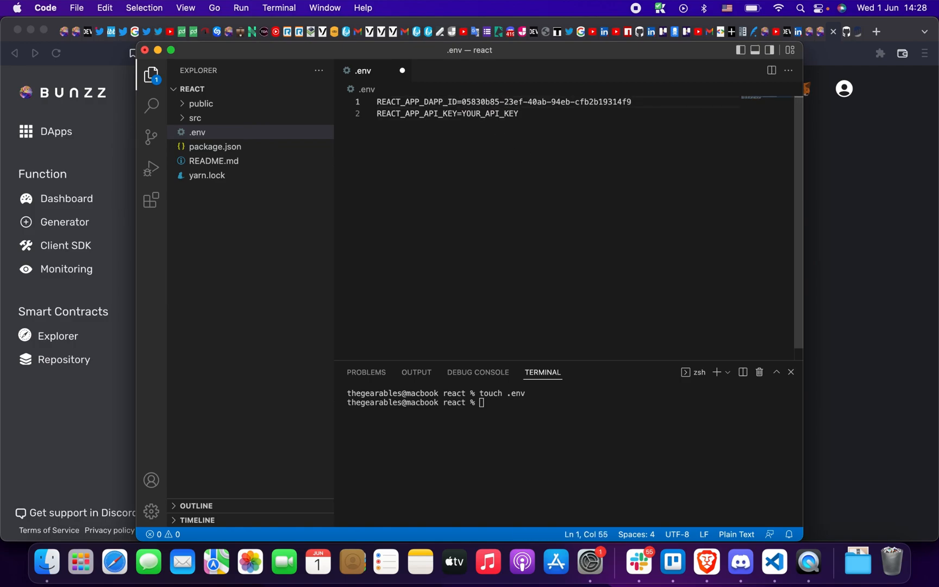
# - Replace YOUR_API_KEY with the API key copied from the Bunzz Client SDK page and save
pyautogui.doubleClick(490, 114)
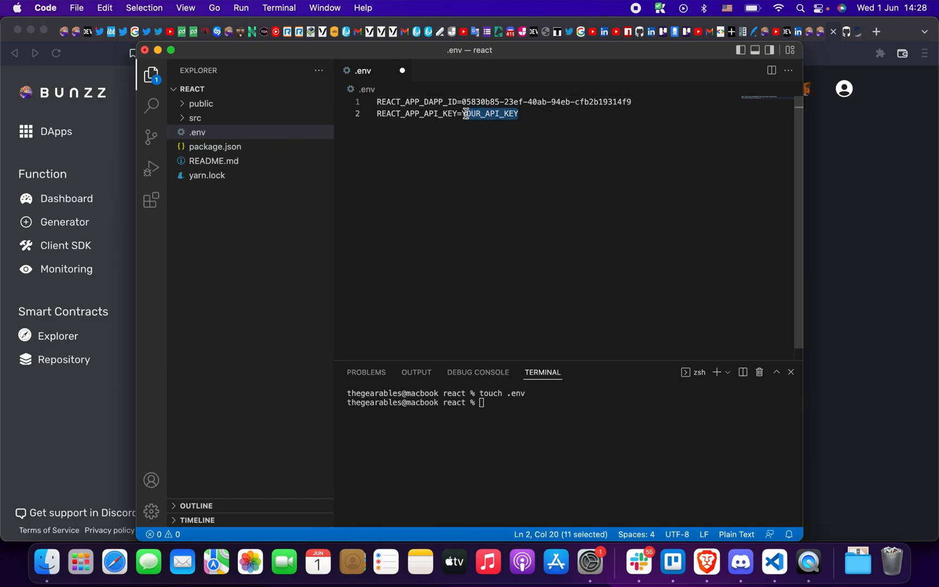
pyautogui.press('Delete')
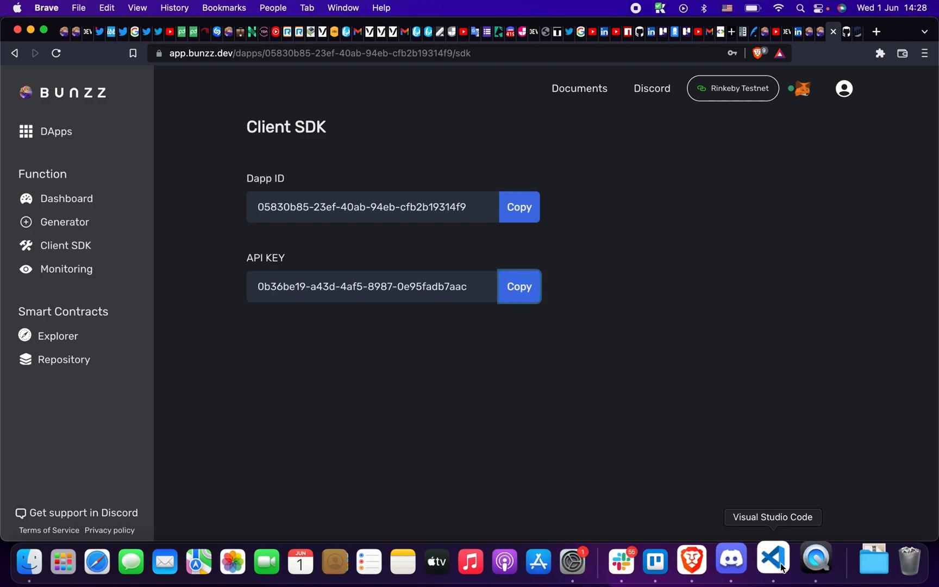
pyautogui.click(772, 562)
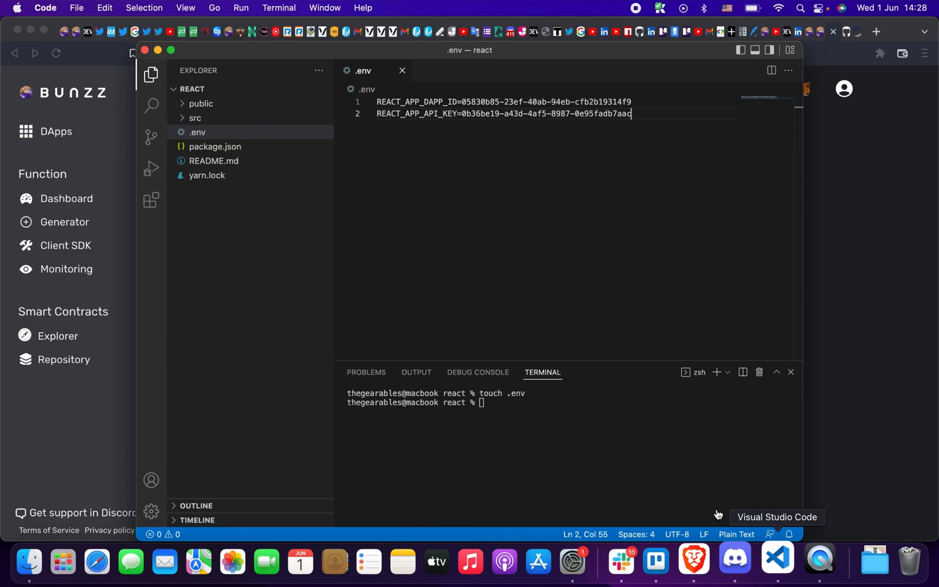
pyautogui.click(193, 117)
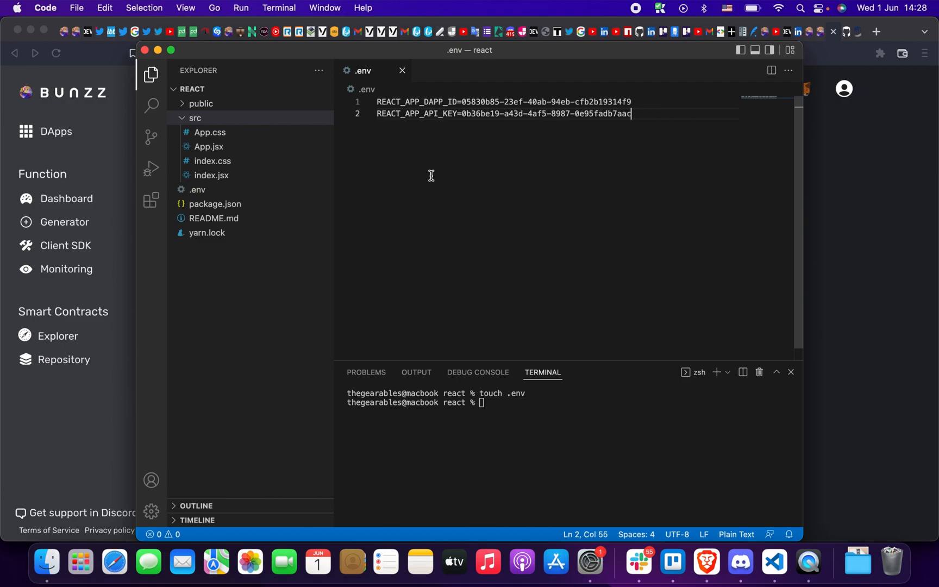
pyautogui.moveTo(304, 122)
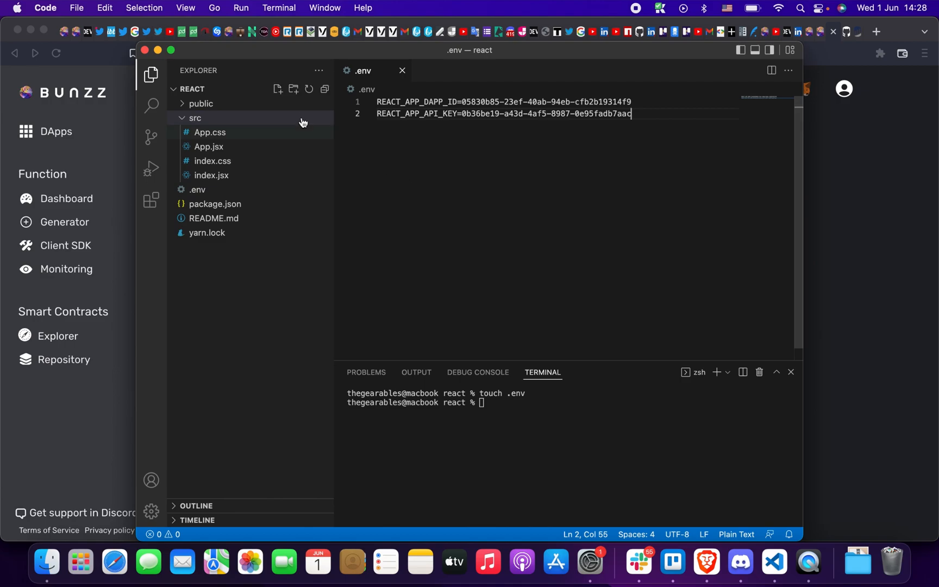
# - View index.jsx and the public folder, then run npm install for the react project
pyautogui.click(211, 175)
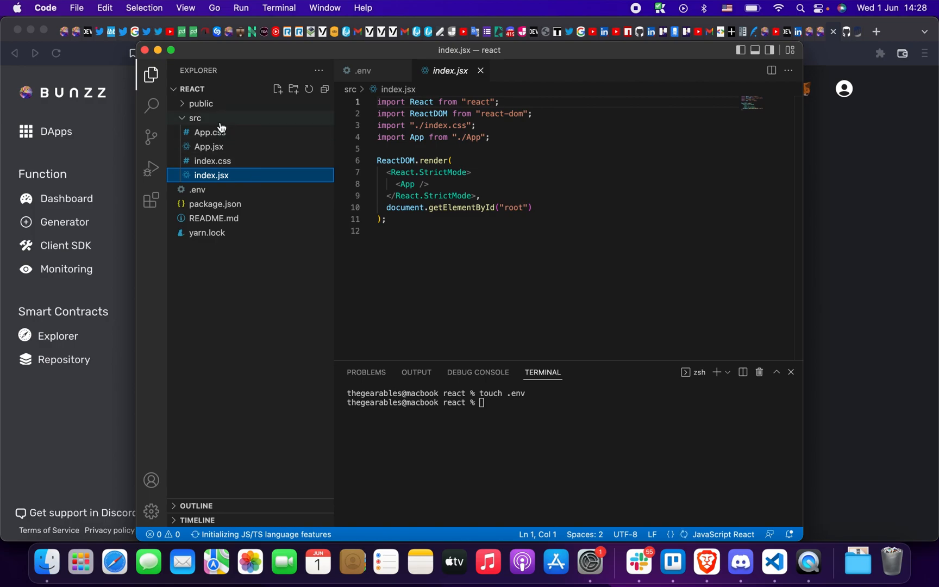
pyautogui.click(201, 103)
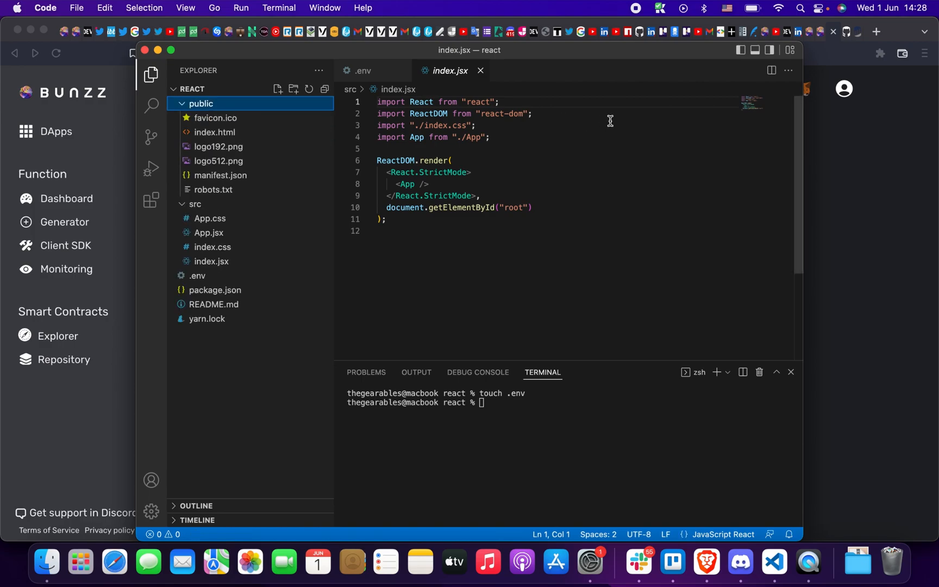
pyautogui.moveTo(885, 246)
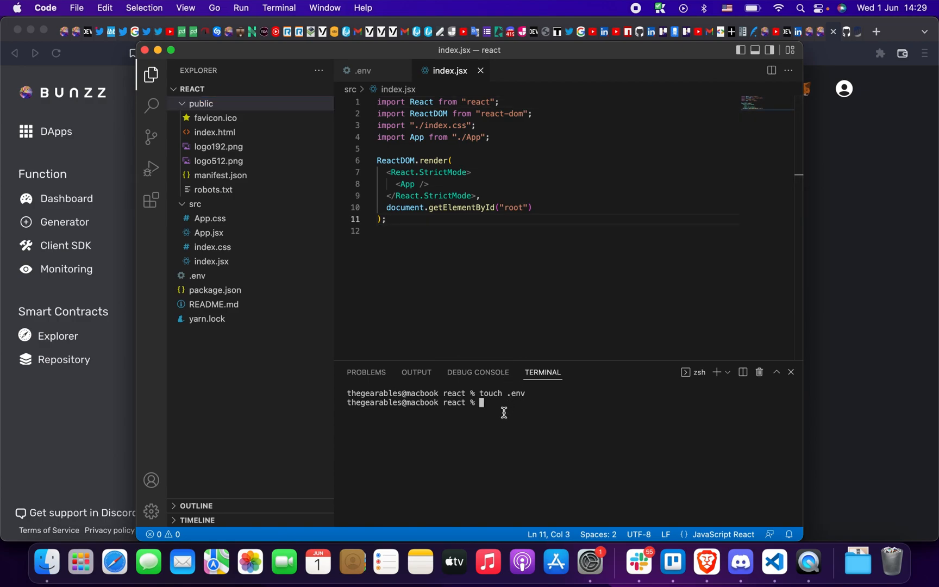
pyautogui.write('npm')
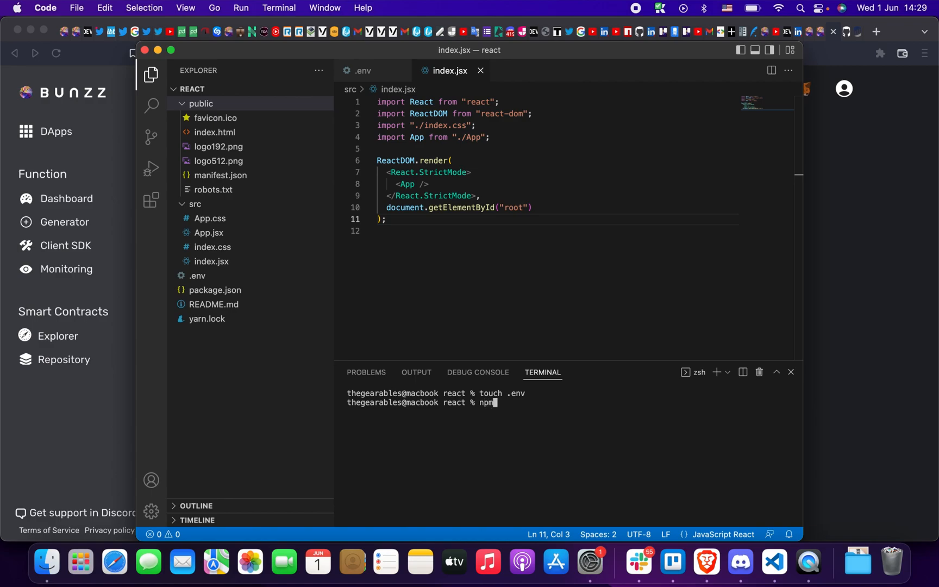
pyautogui.write('insy')
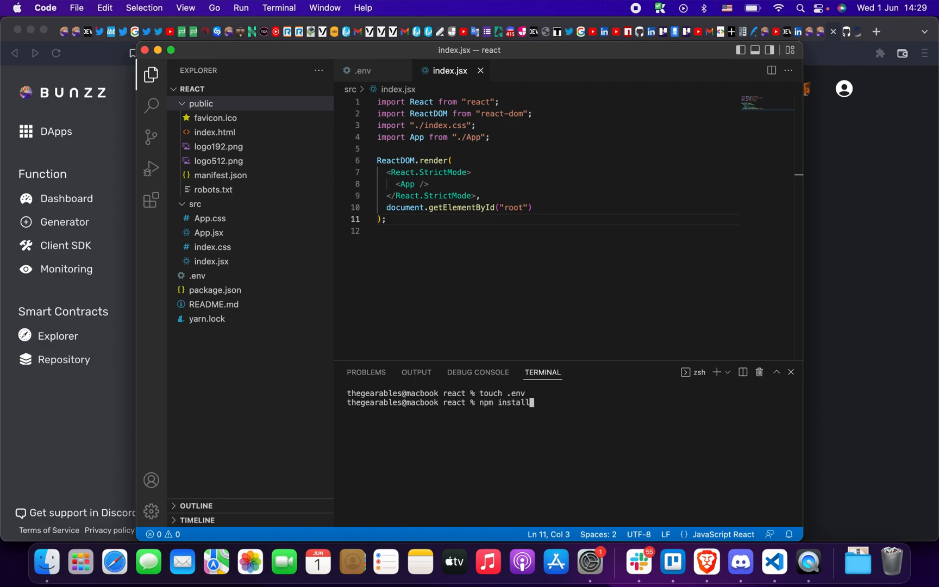
pyautogui.press('Enter')
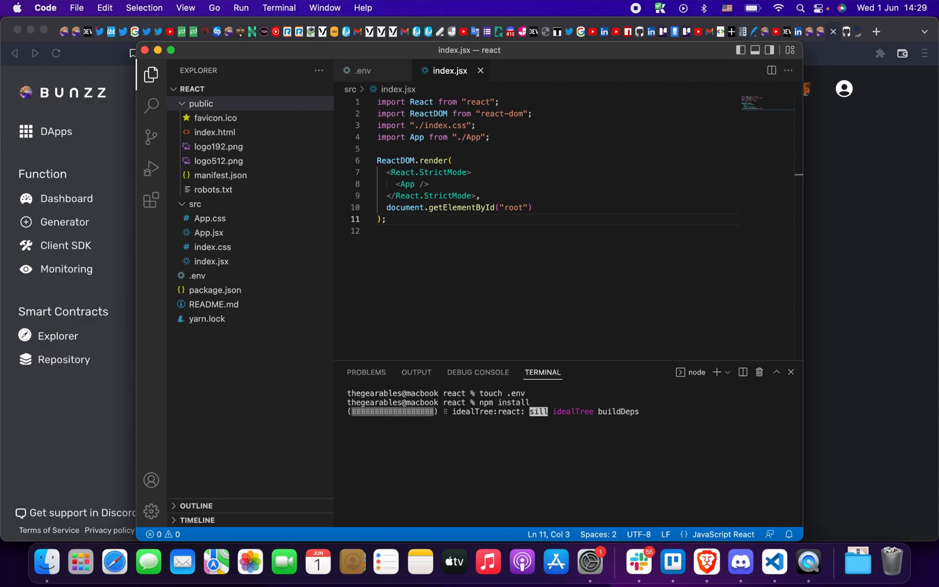
pyautogui.moveTo(565, 374)
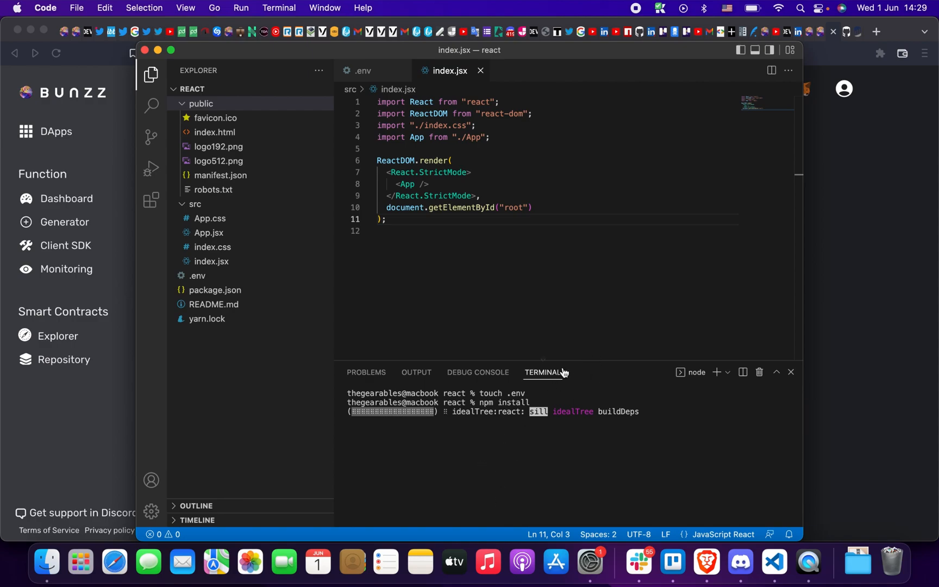
pyautogui.moveTo(564, 430)
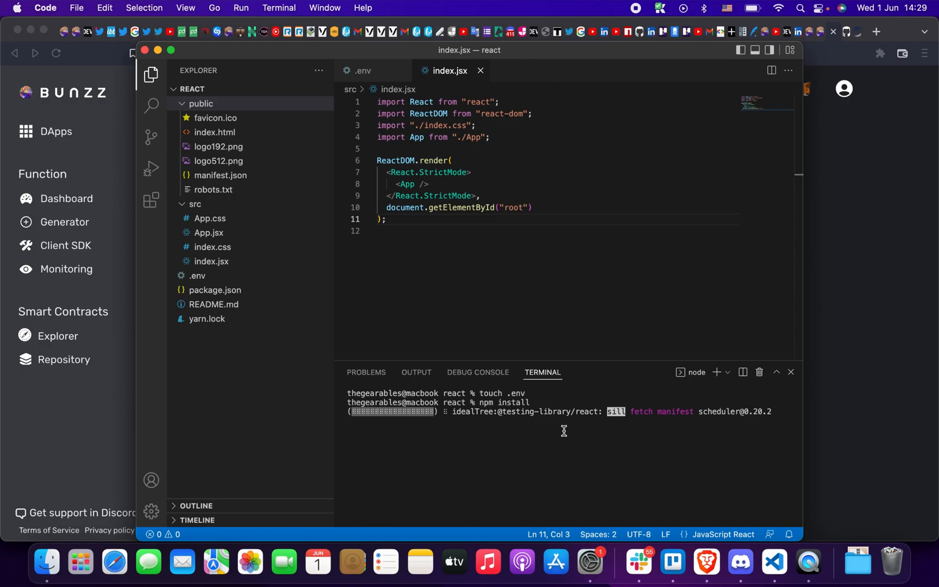
pyautogui.moveTo(365, 83)
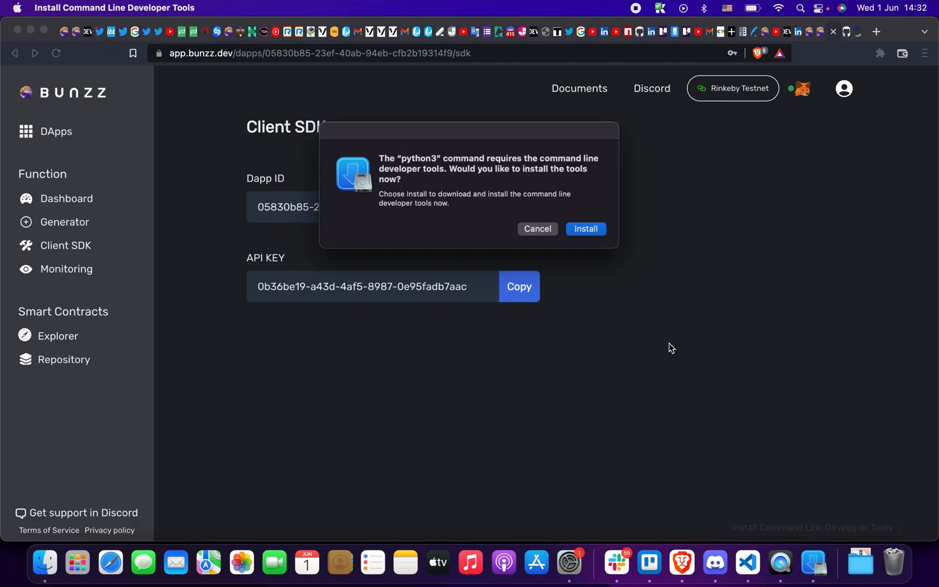
# - Cancel the developer tools prompt and open the bunzz-sdk package page on npmjs.com
pyautogui.click(538, 228)
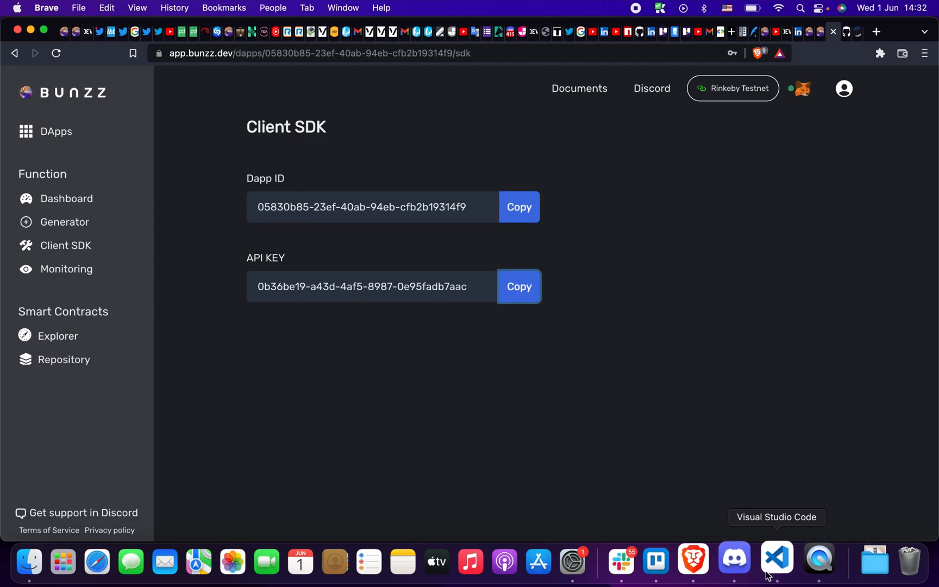
pyautogui.moveTo(888, 39)
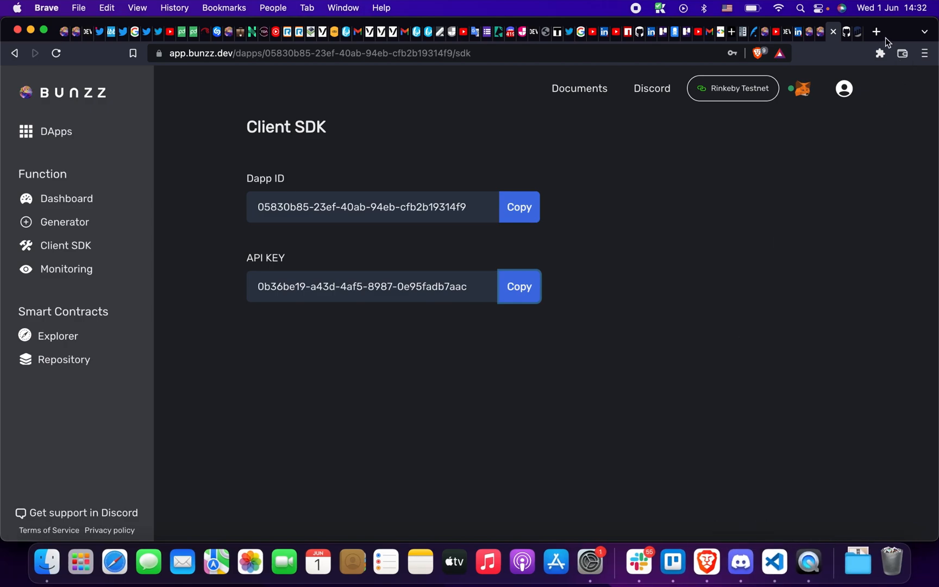
pyautogui.click(874, 32)
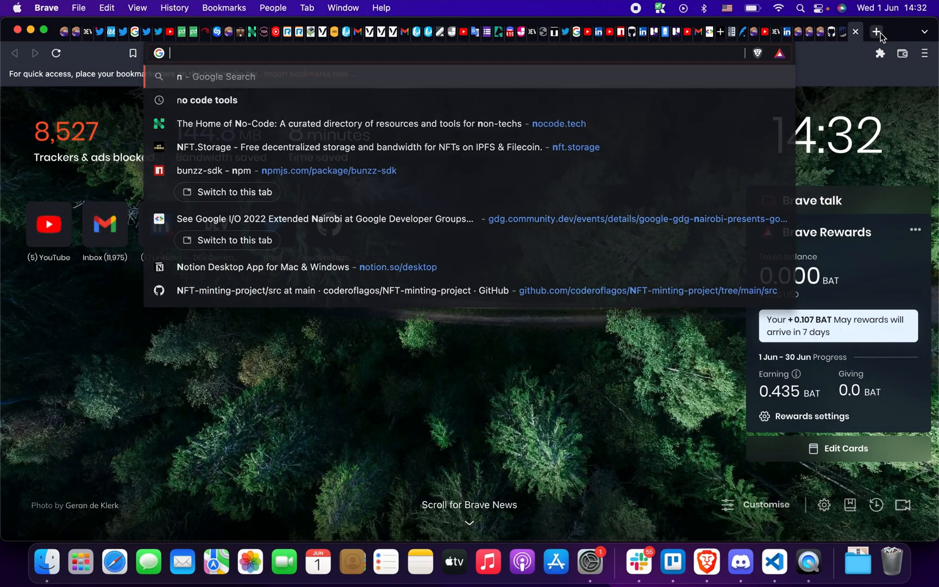
pyautogui.write('bunzz')
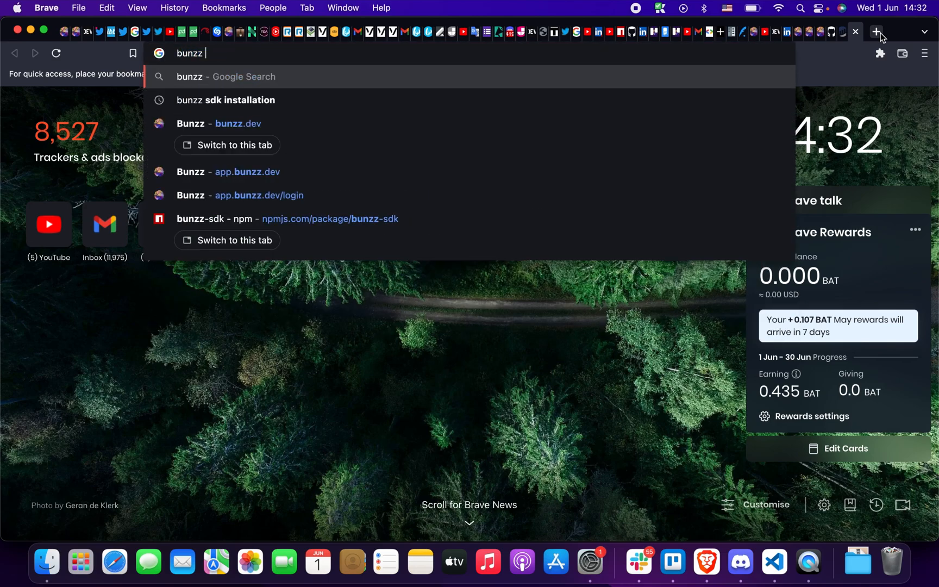
pyautogui.click(288, 219)
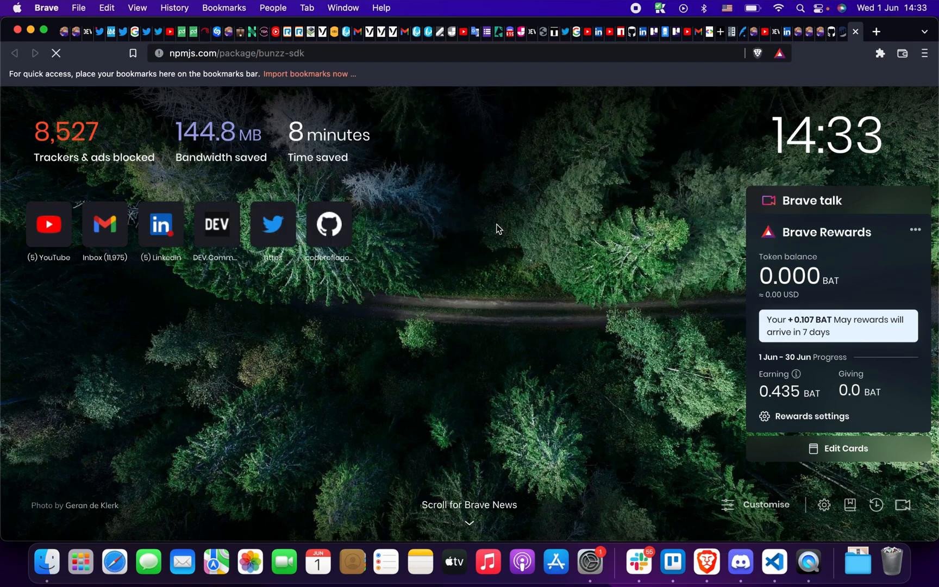
pyautogui.moveTo(519, 243)
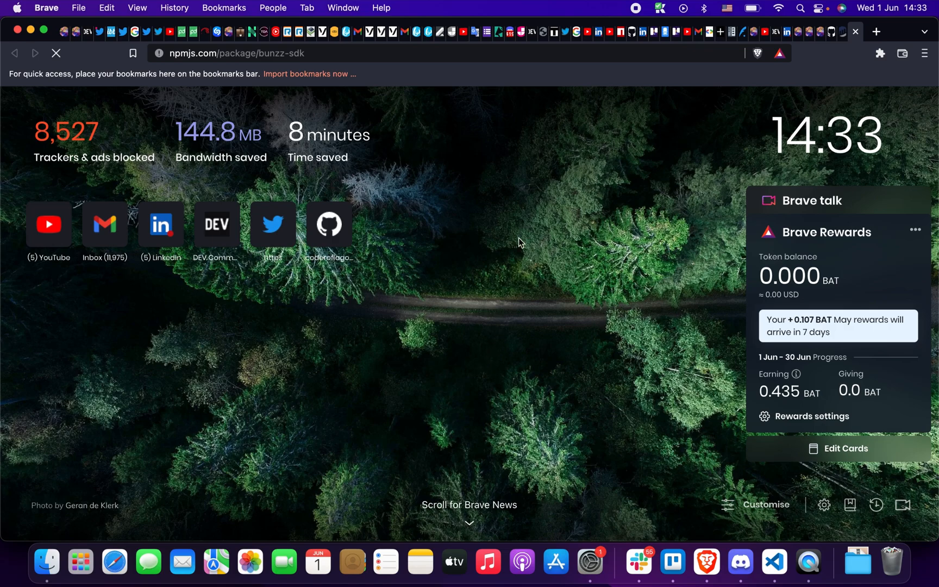
pyautogui.moveTo(931, 359)
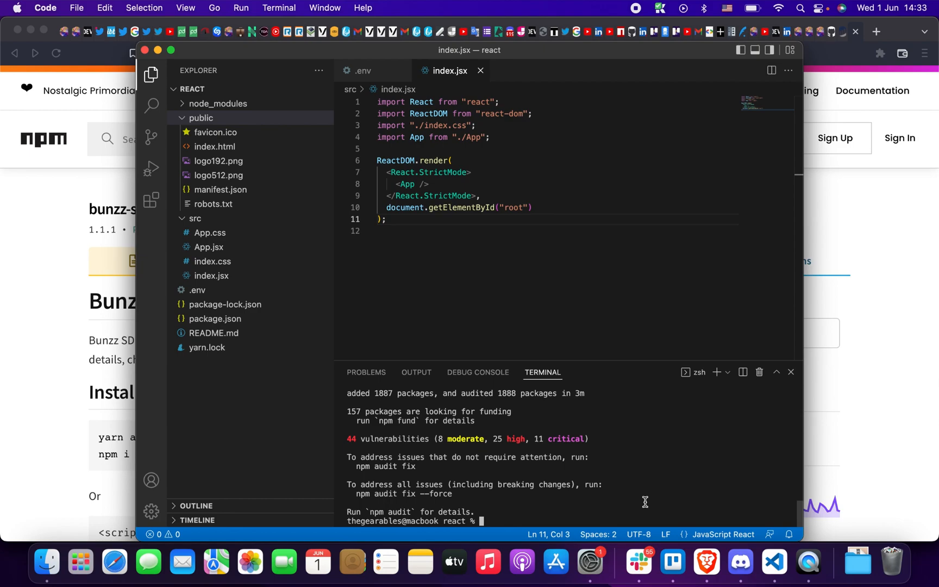
# - Install bunzz-sdk with npm i and start the dev server with npm run start
pyautogui.write('npm i bunzz-sdk')
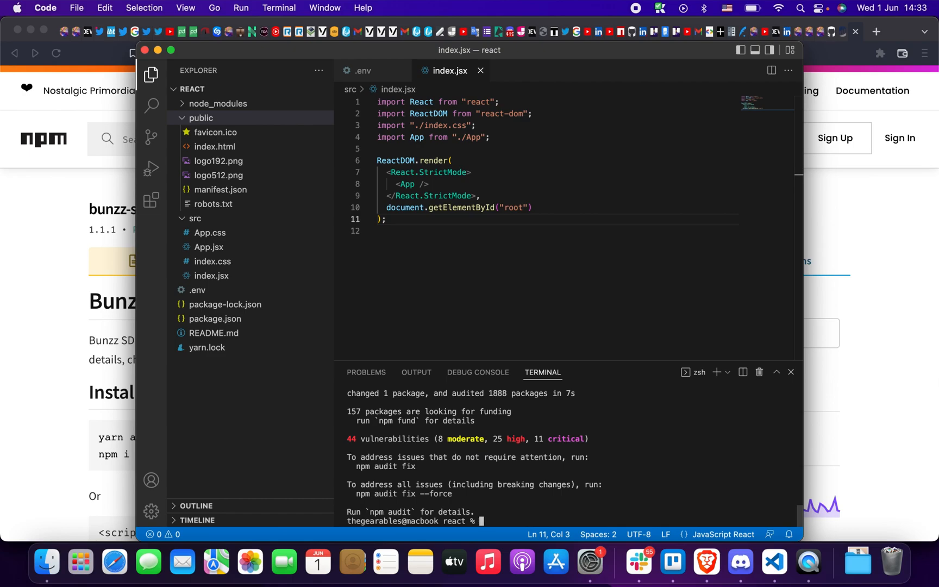
pyautogui.write('npm')
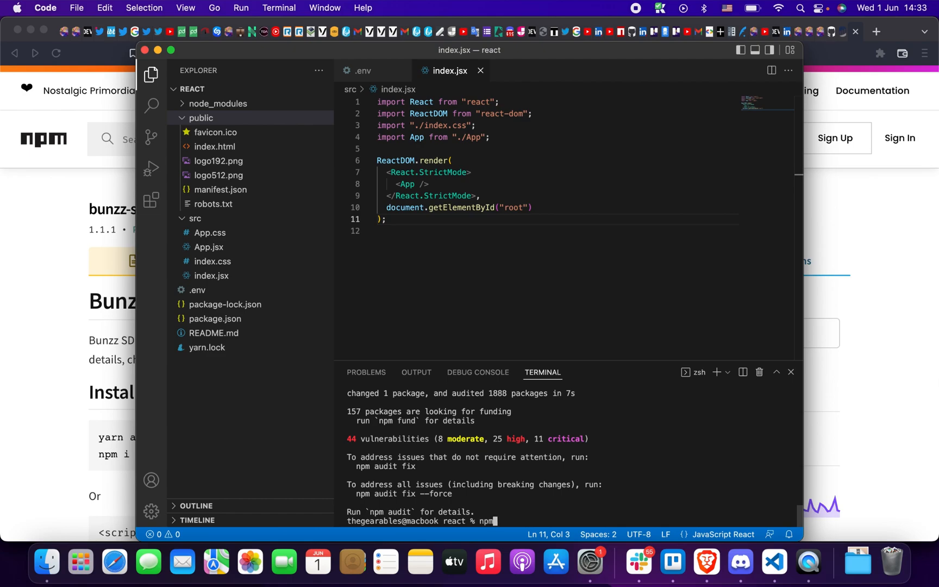
pyautogui.write('run start')
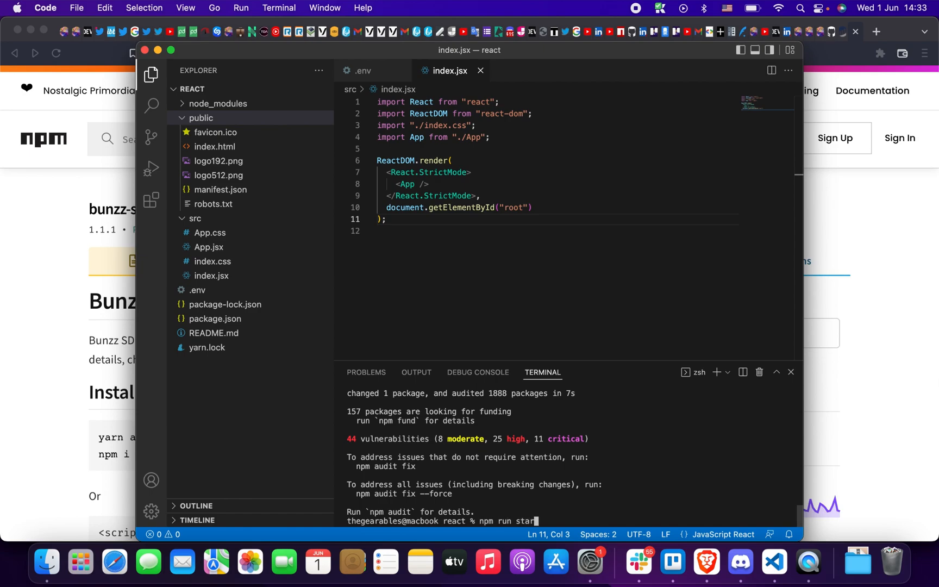
pyautogui.write('t')
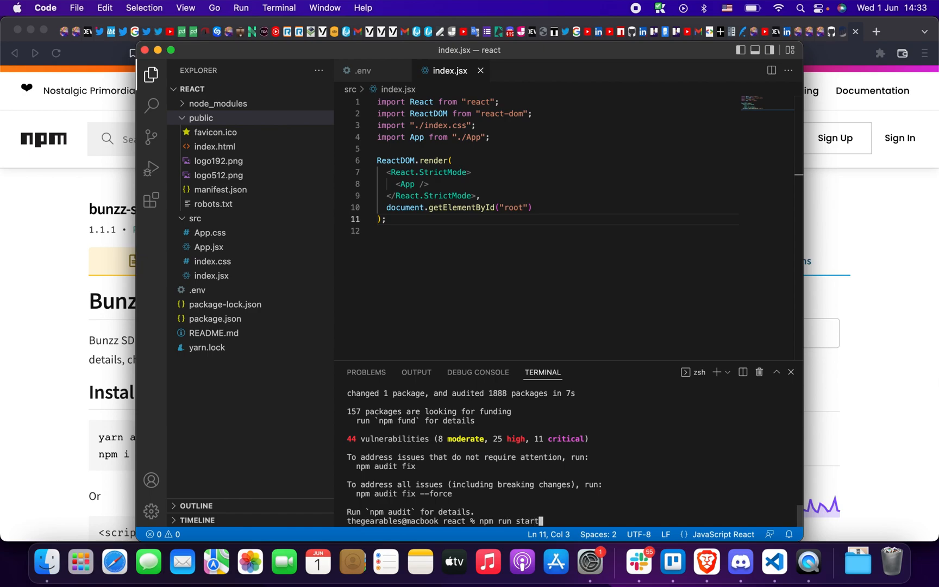
pyautogui.press('Enter')
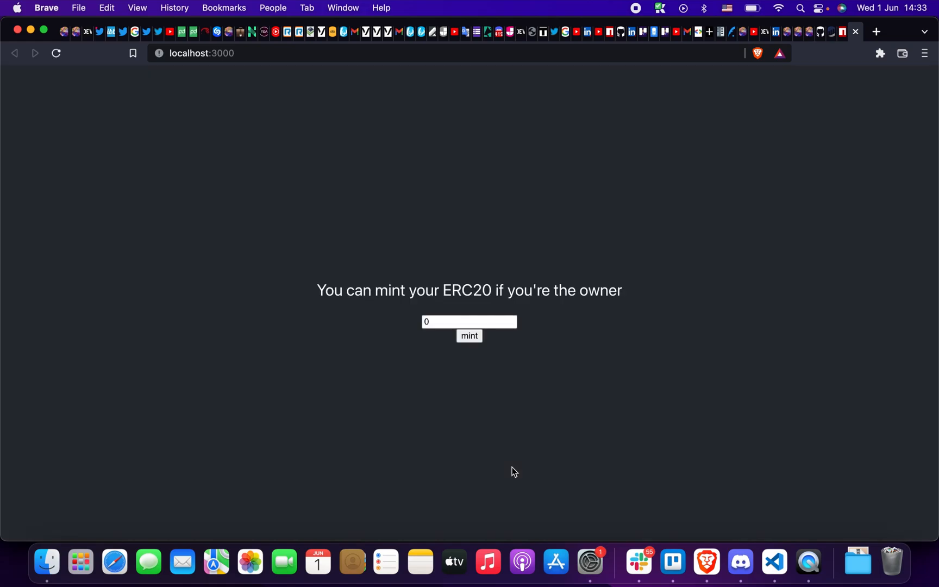
# - Enter an amount of 1 in the localhost dApp and request the mint
pyautogui.click(475, 321)
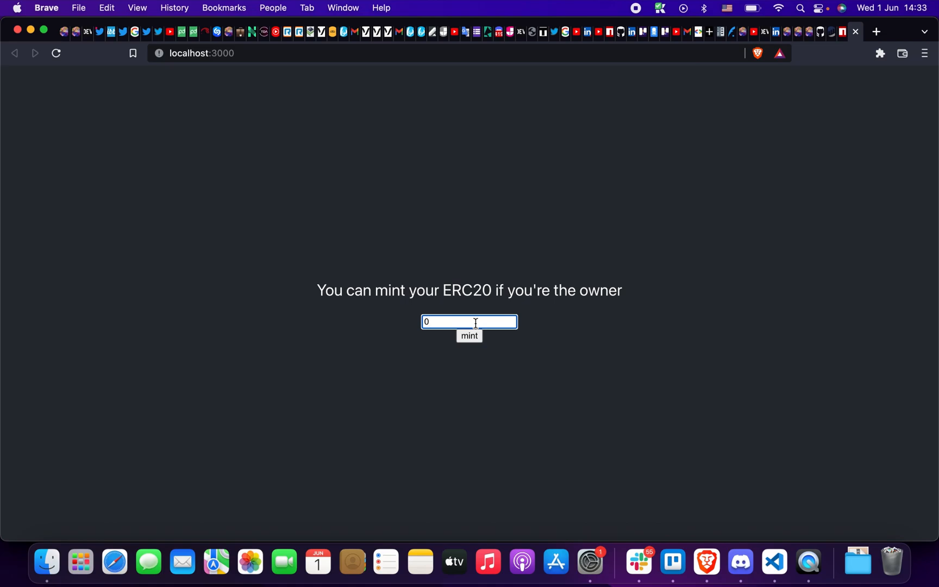
pyautogui.write('1')
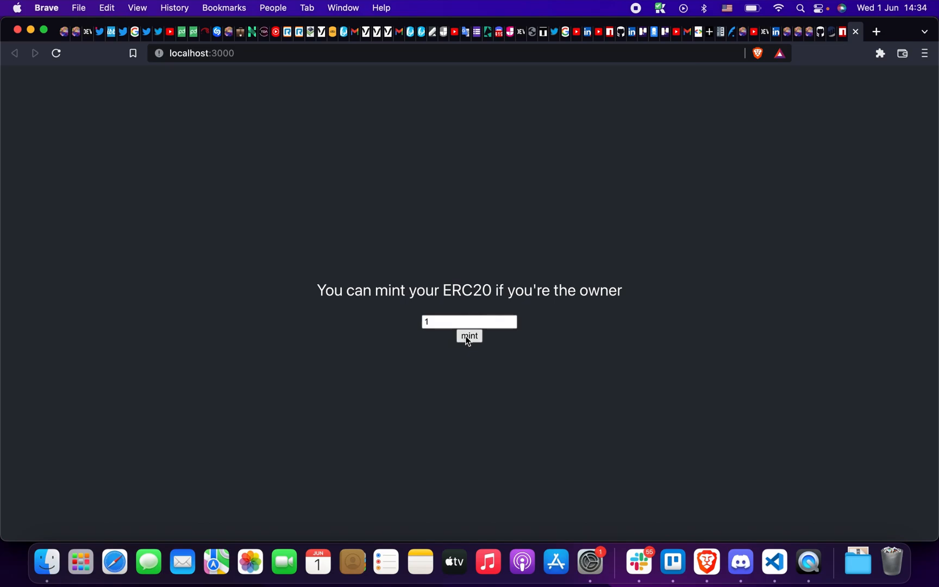
pyautogui.click(470, 336)
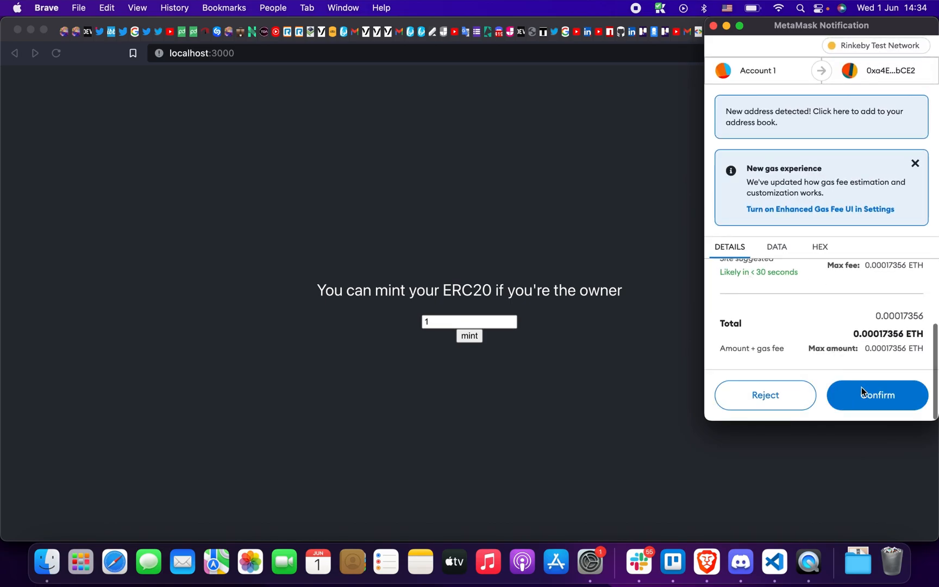
# - Confirm the mint transaction in MetaMask and dismiss the success alert
pyautogui.click(877, 396)
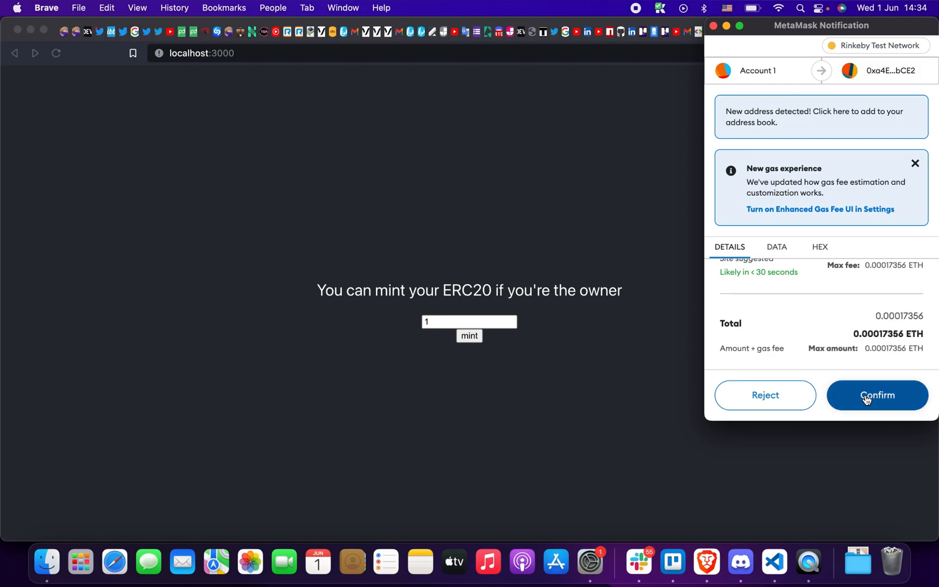
pyautogui.click(877, 395)
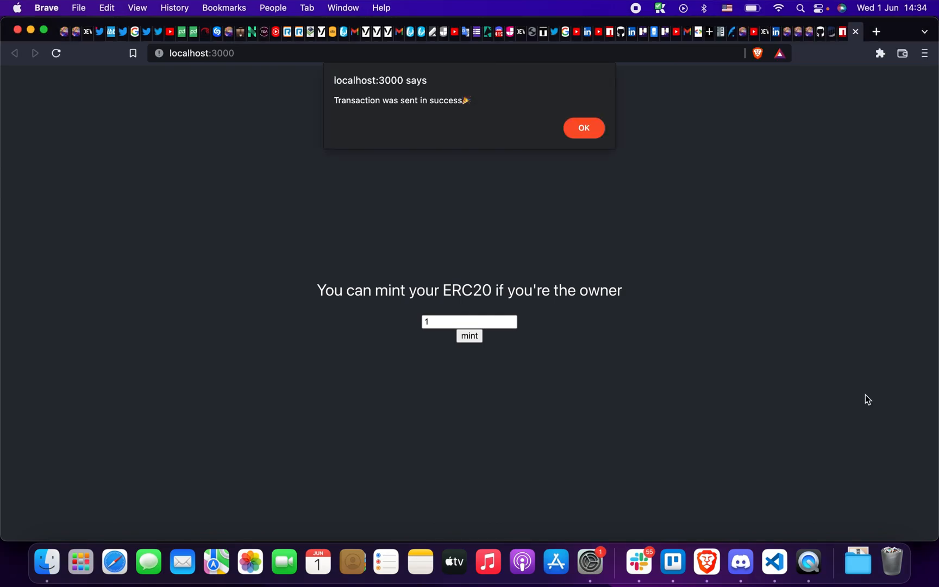
pyautogui.moveTo(456, 113)
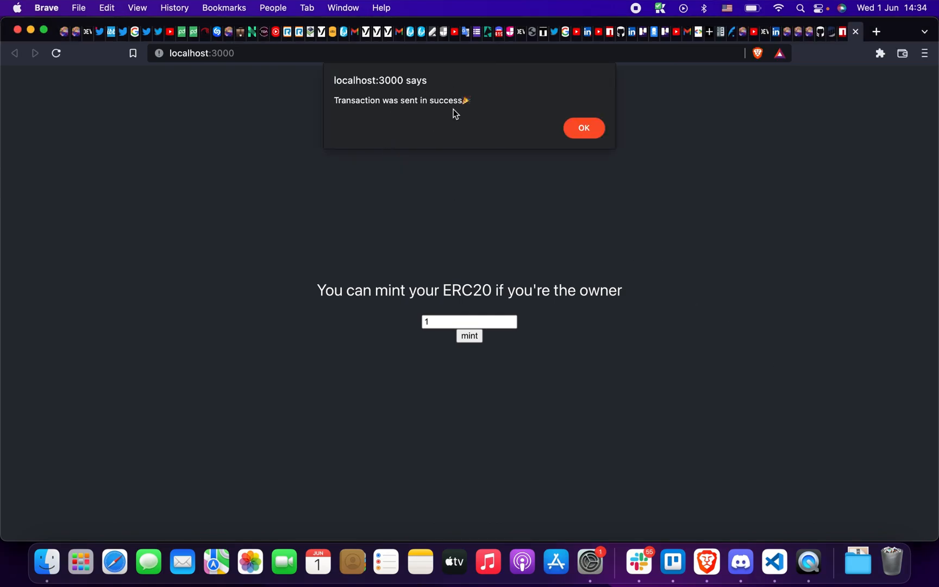
pyautogui.click(584, 128)
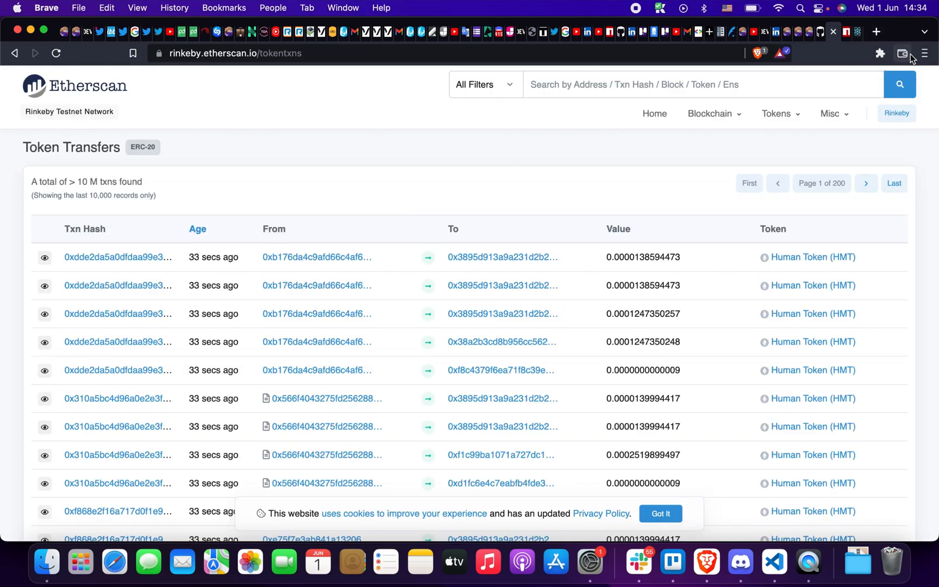
# - Return to the Rinkeby Etherscan home, check its networks, and dismiss MetaMask's notice
pyautogui.click(924, 53)
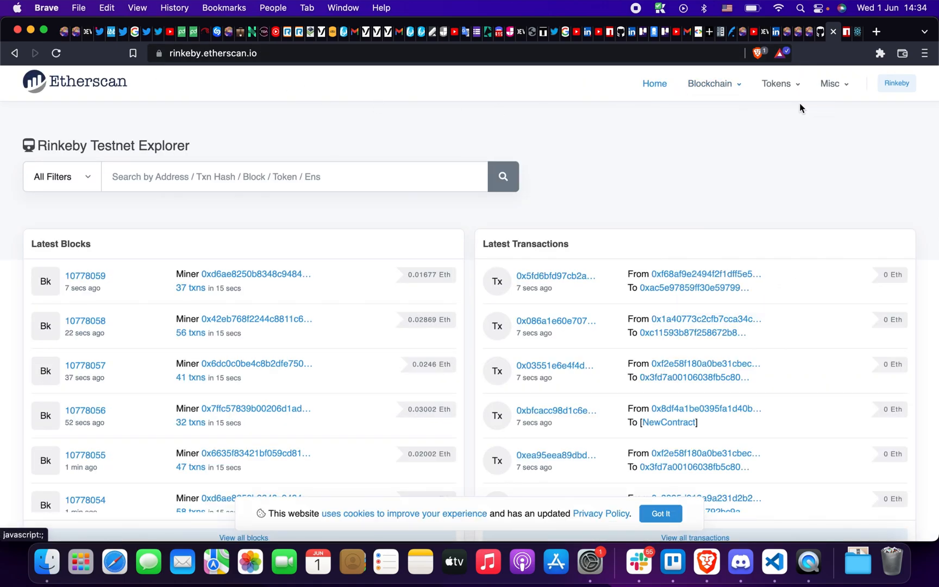
pyautogui.click(896, 82)
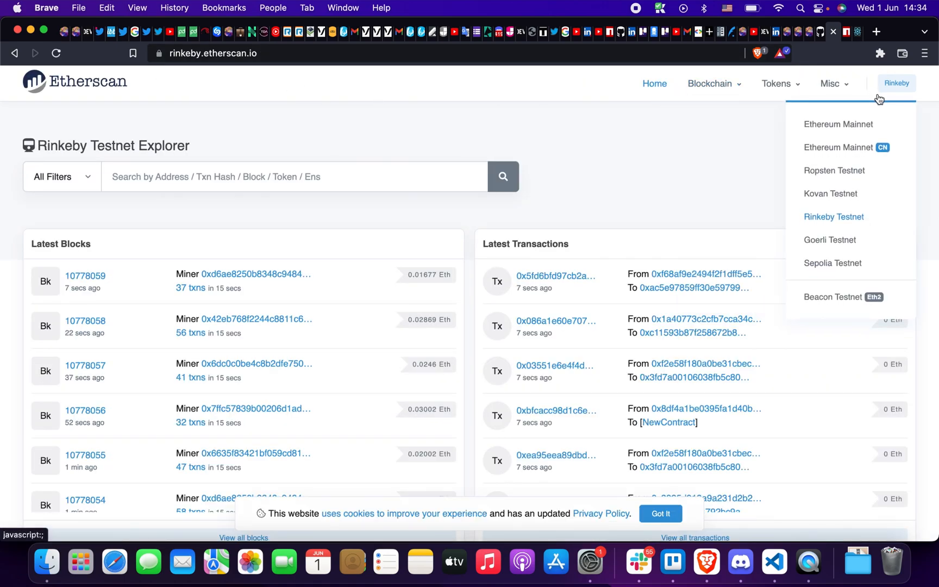
pyautogui.moveTo(876, 81)
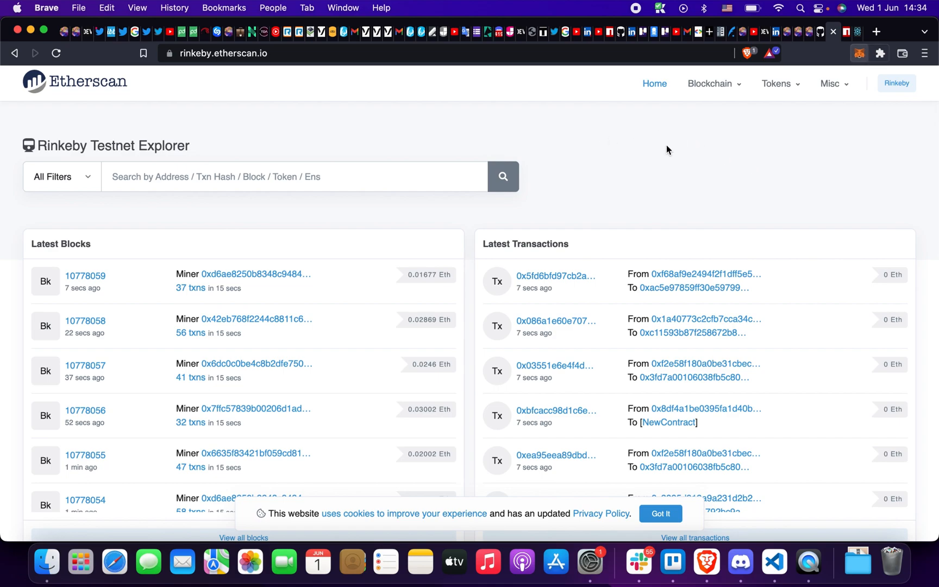
pyautogui.click(858, 53)
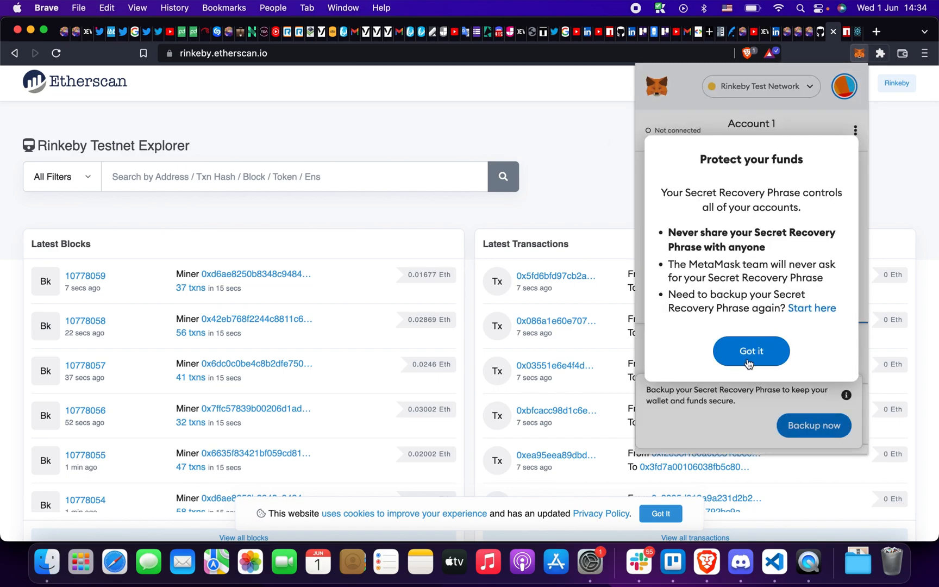
pyautogui.click(751, 351)
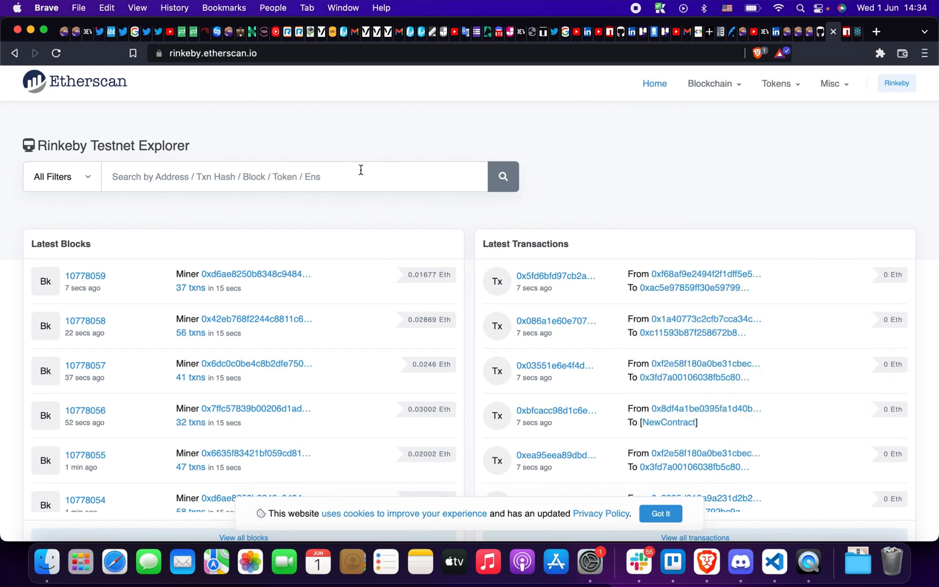
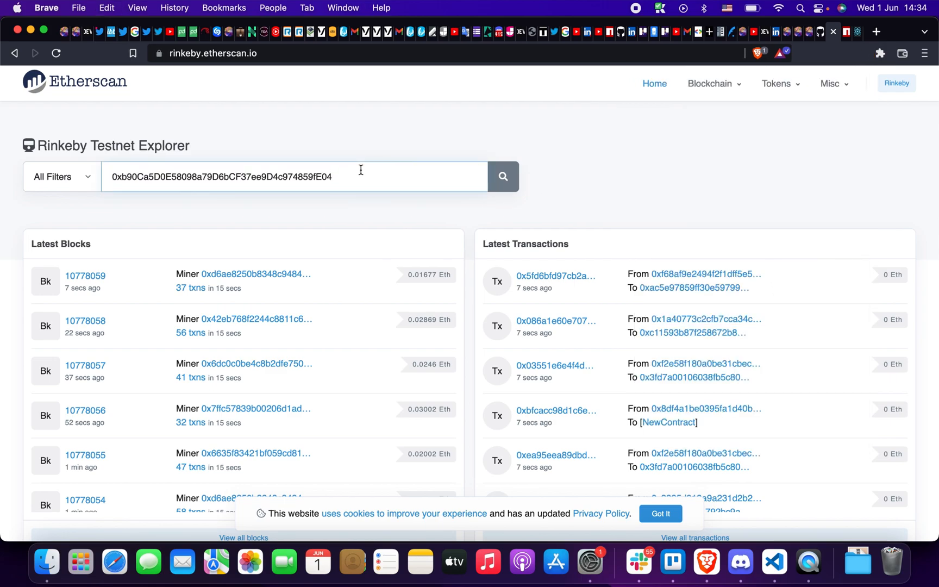
pyautogui.click(503, 177)
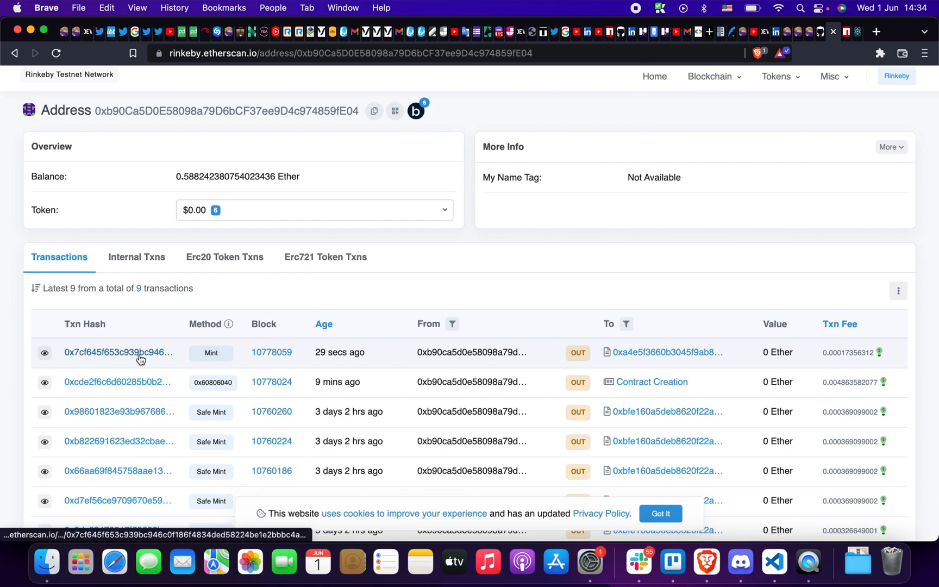
pyautogui.moveTo(190, 368)
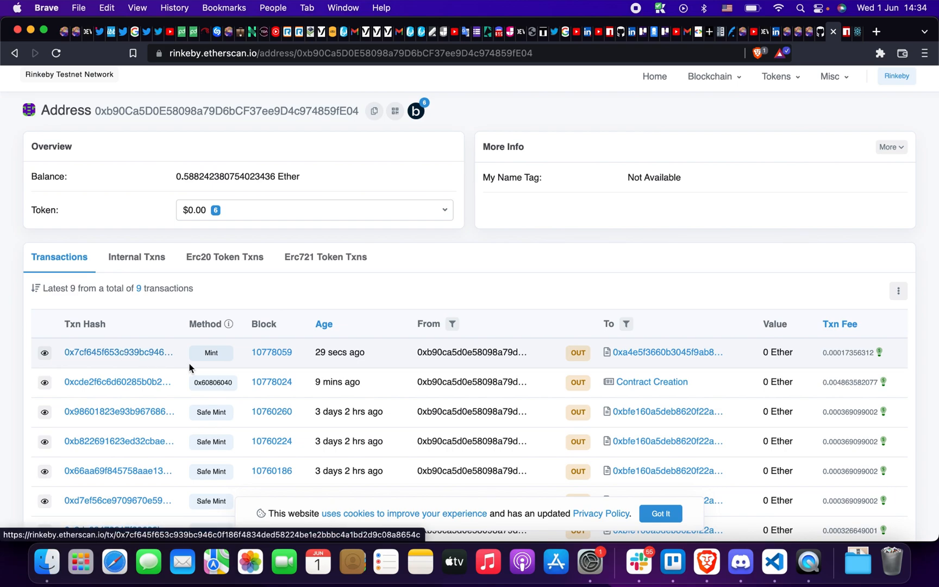
pyautogui.moveTo(495, 352)
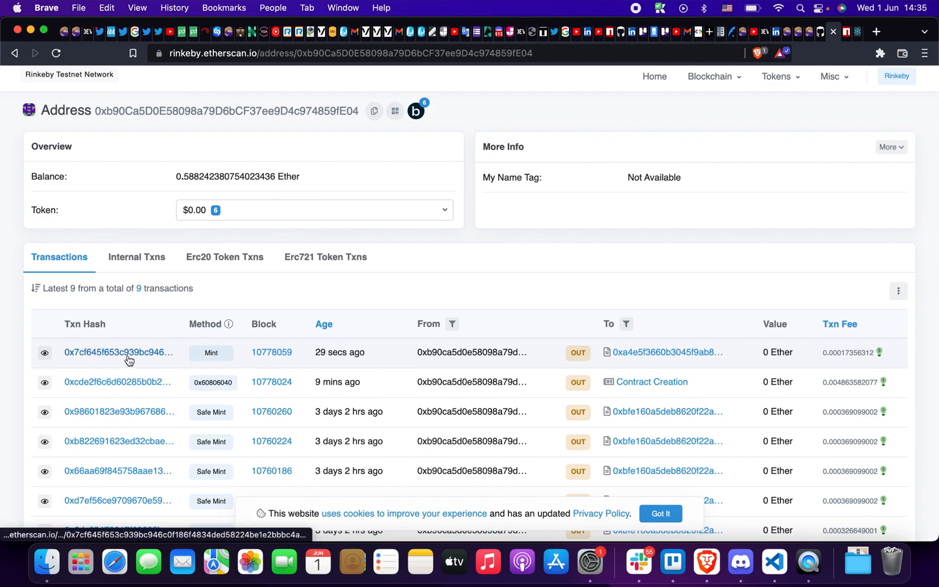
# - Review the newest Mint transaction's details on Etherscan
pyautogui.click(118, 353)
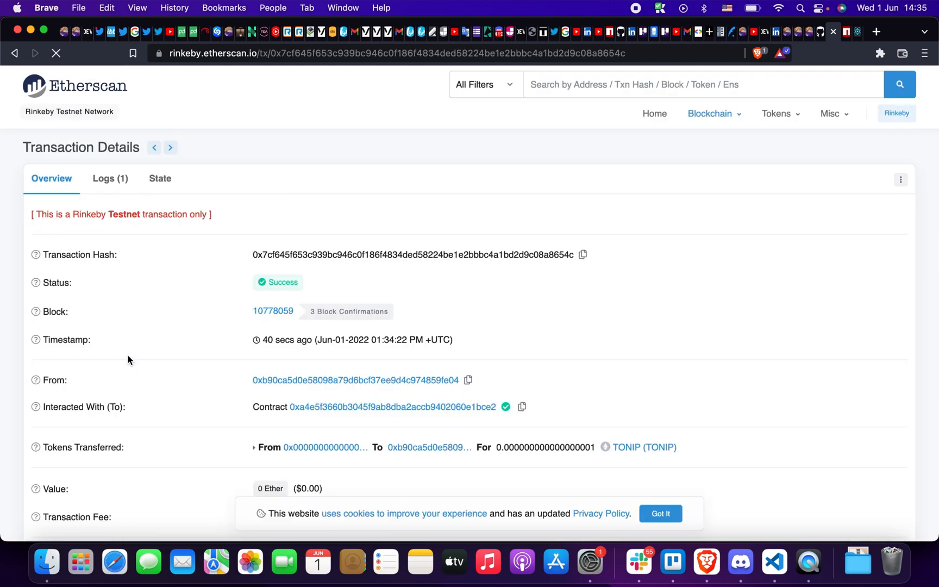
pyautogui.scroll(-3)
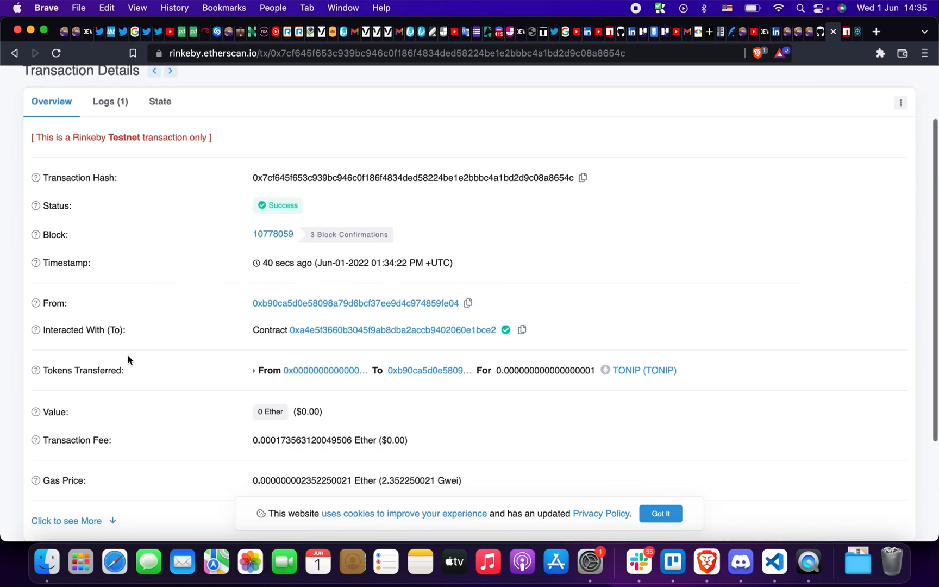
pyautogui.scroll(-3)
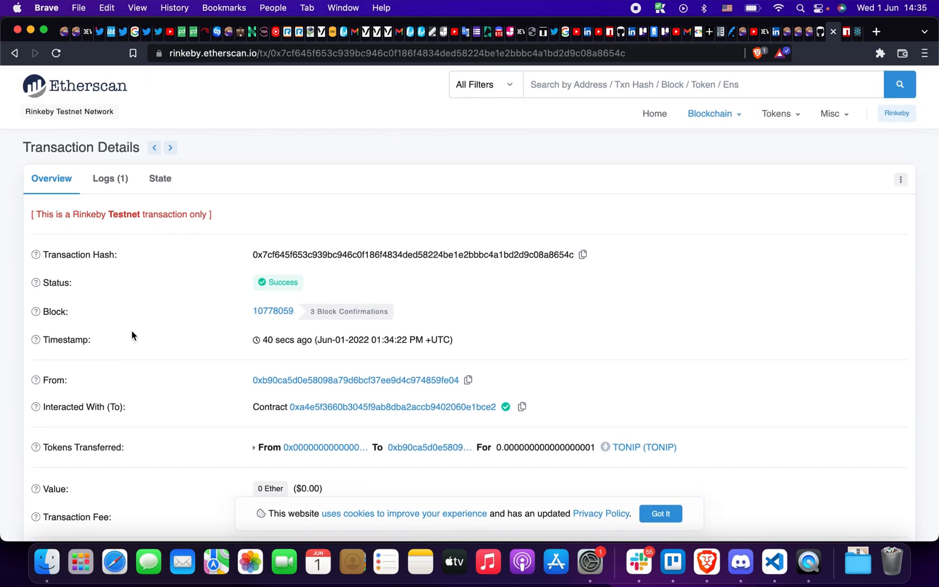
pyautogui.scroll(-3)
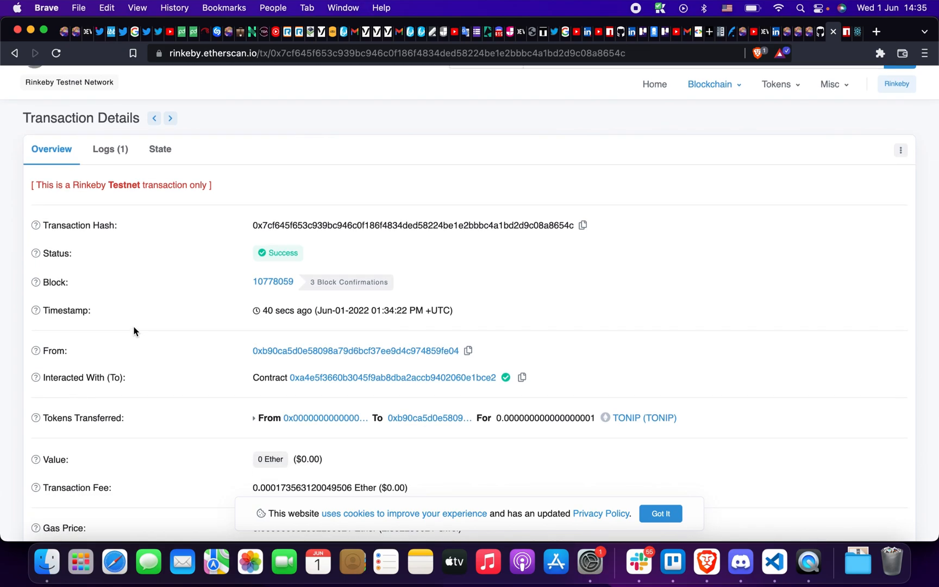
pyautogui.scroll(-3)
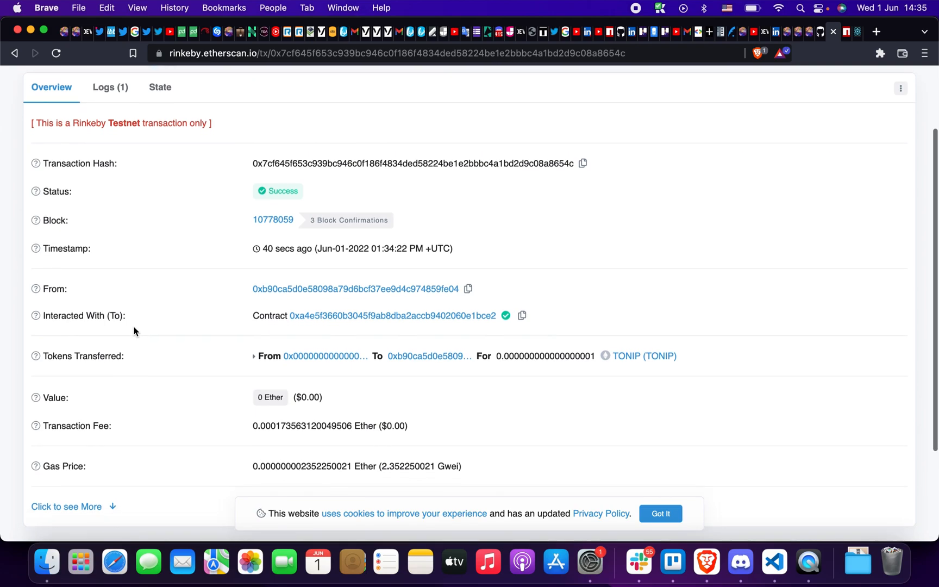
pyautogui.scroll(-3)
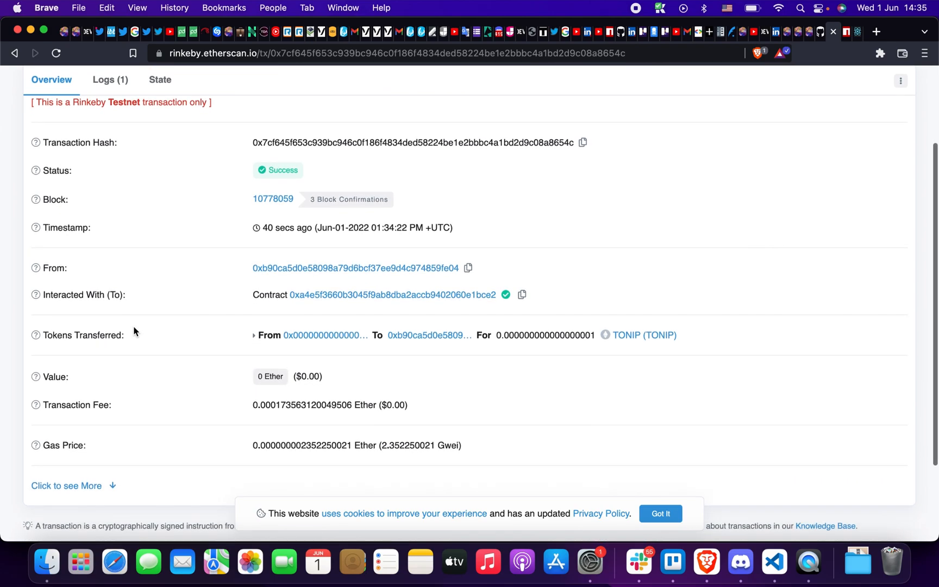
pyautogui.moveTo(642, 342)
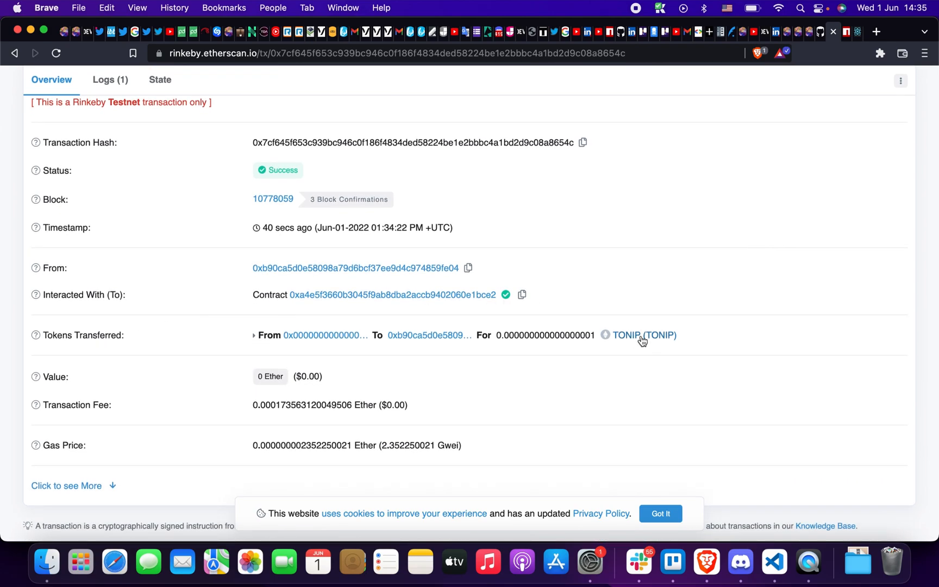
# - Open the TONIP (TONIP) token page showing one holder and one transfer
pyautogui.click(640, 336)
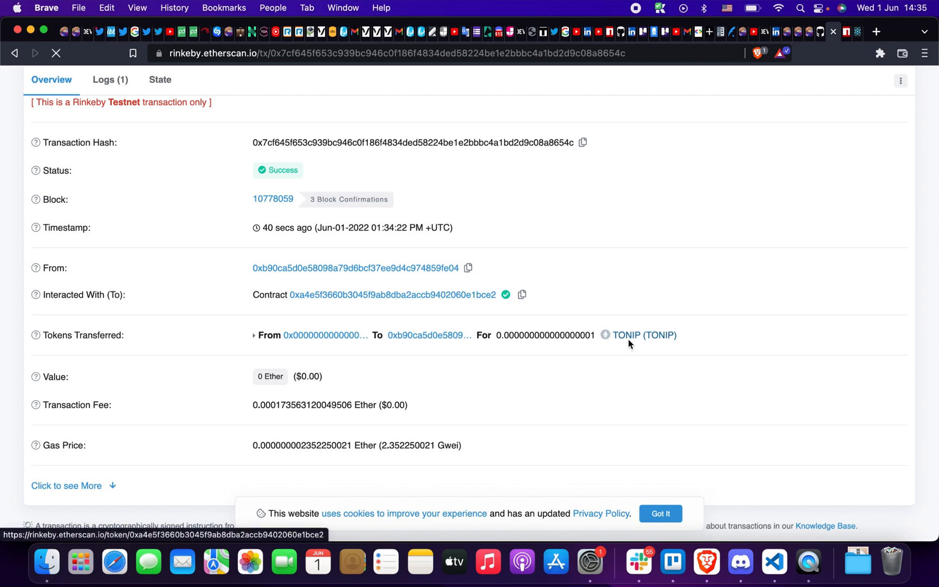
pyautogui.click(642, 335)
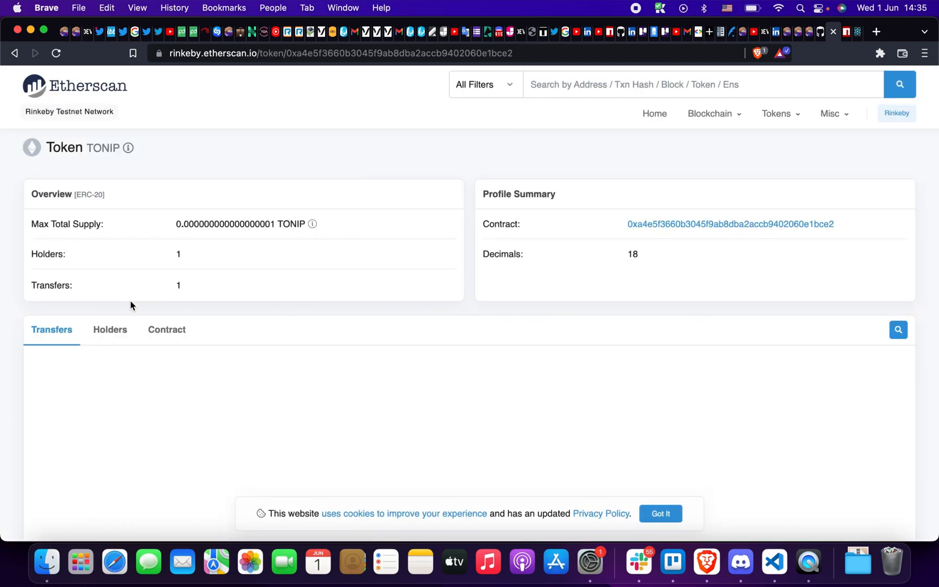